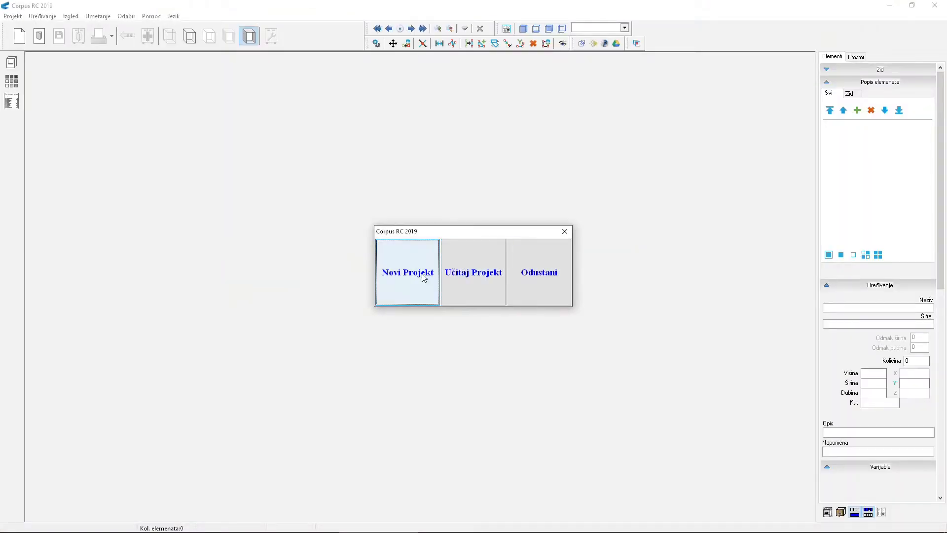
# - Choose Novi Projekt to open a new project with an empty room
pyautogui.click(407, 272)
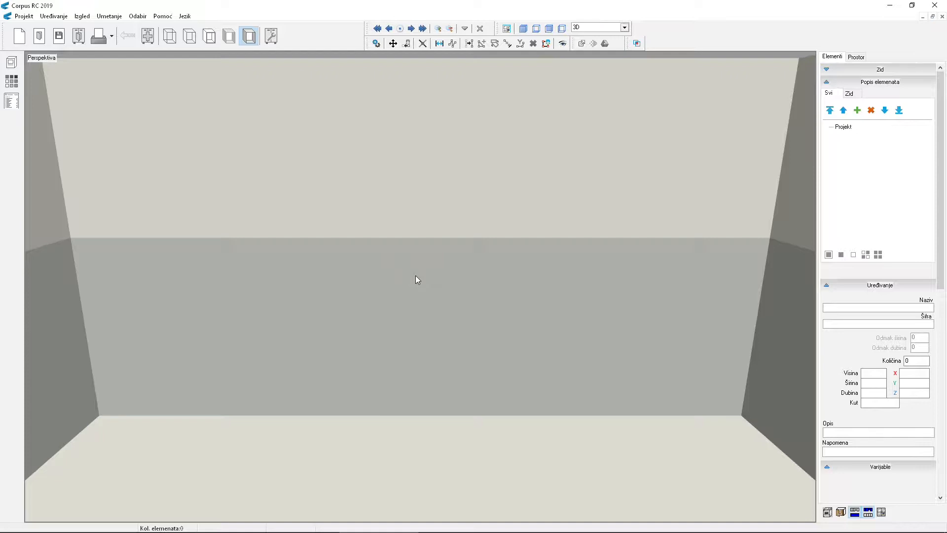
pyautogui.moveTo(584, 193)
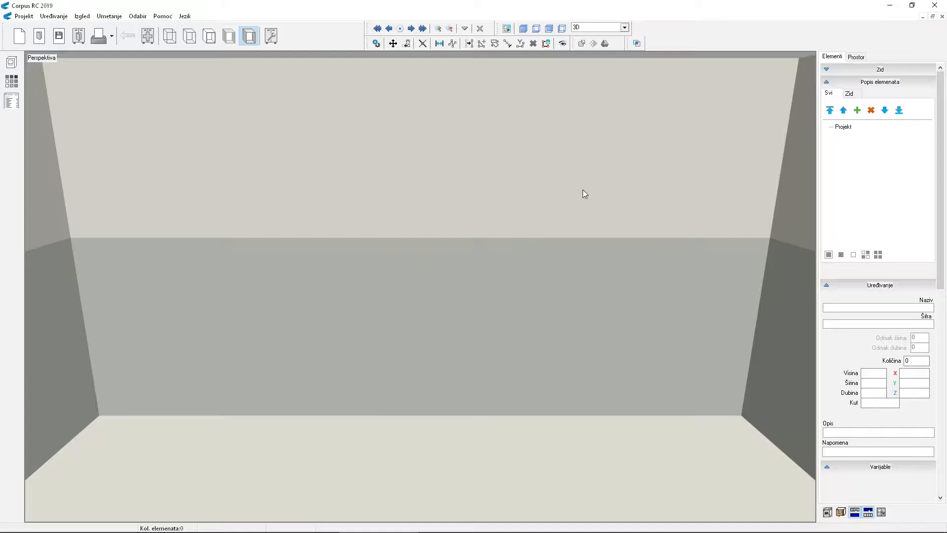
# - Set the room's Dubina and Širina to 6000 mm on the Prostor tab
pyautogui.click(855, 56)
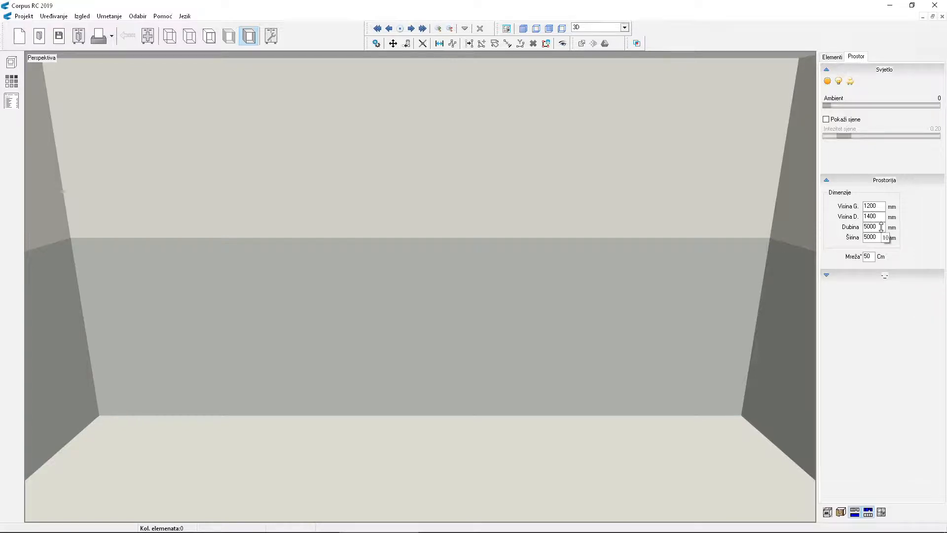
pyautogui.tripleClick(870, 227)
pyautogui.write('6000')
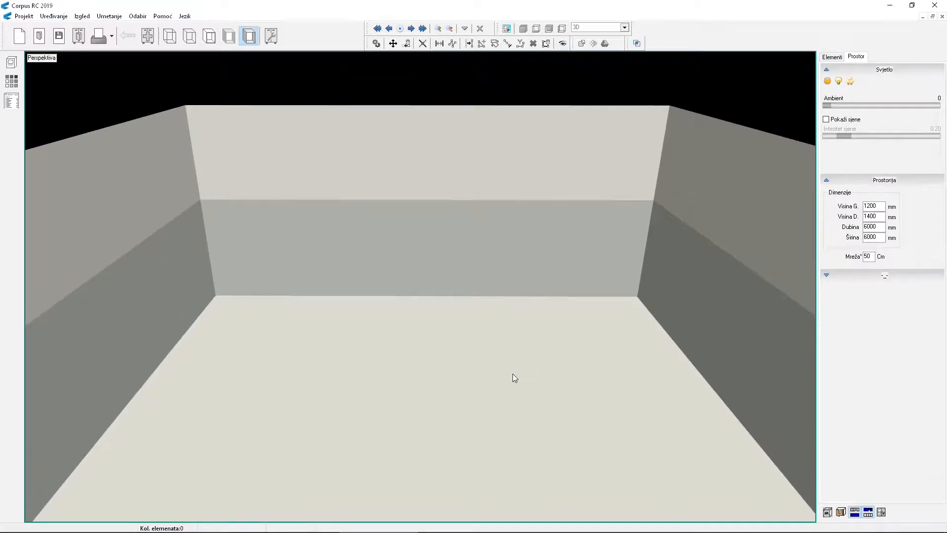
pyautogui.moveTo(734, 255)
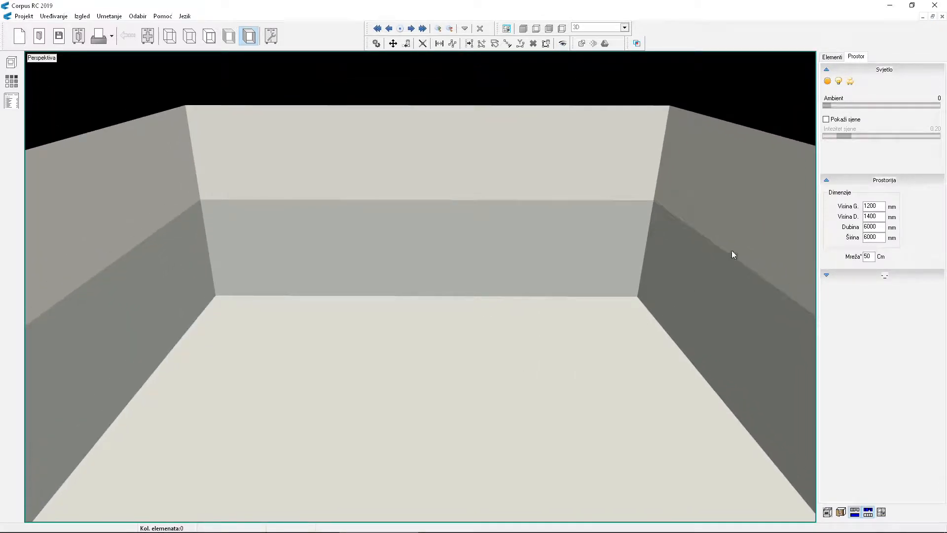
pyautogui.click(832, 56)
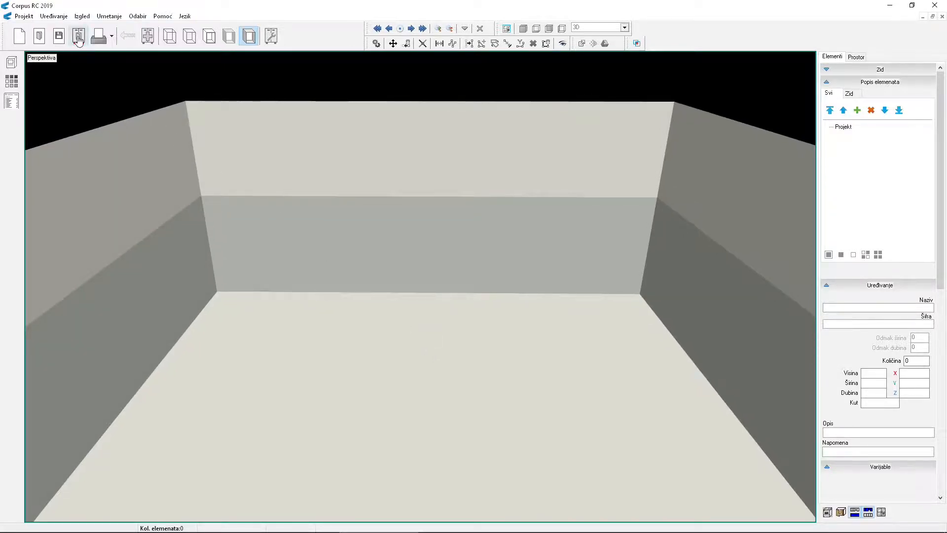
# - Insert the zid_1 wall from 11 Zidovi, 4500 mm wide, at X 1000 and Z 1000
pyautogui.click(78, 35)
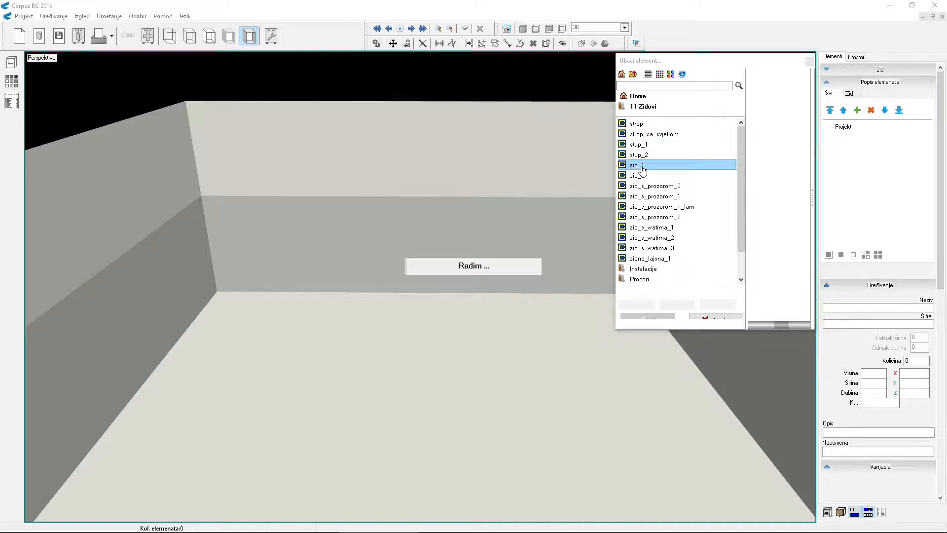
pyautogui.click(637, 165)
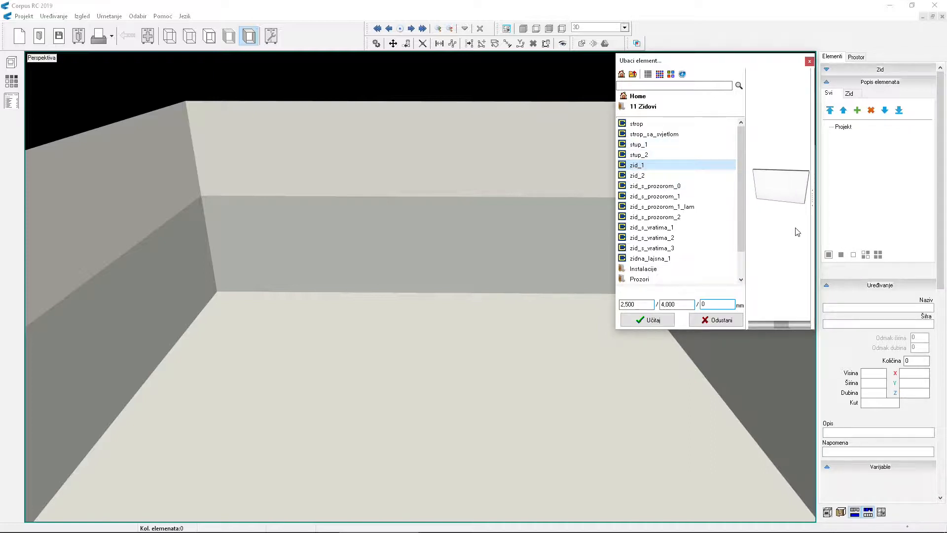
pyautogui.click(646, 319)
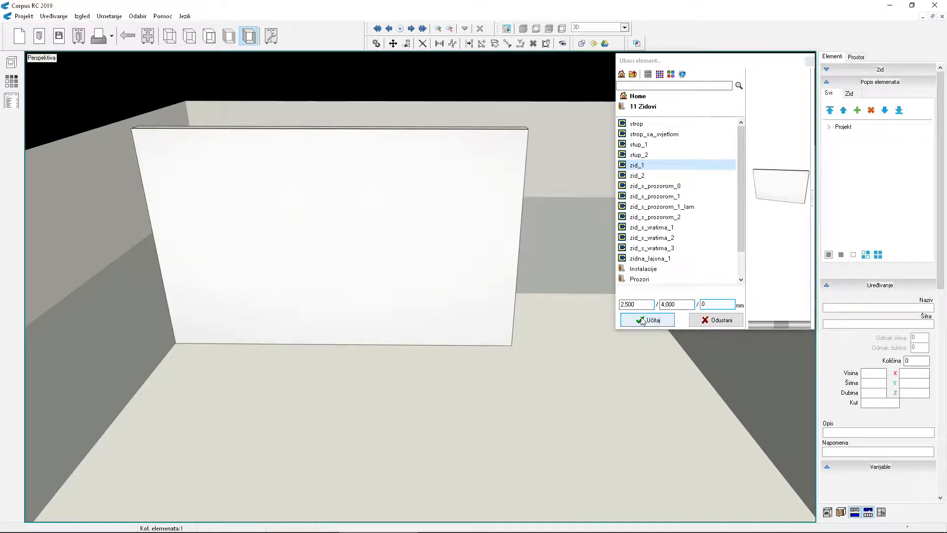
pyautogui.click(645, 320)
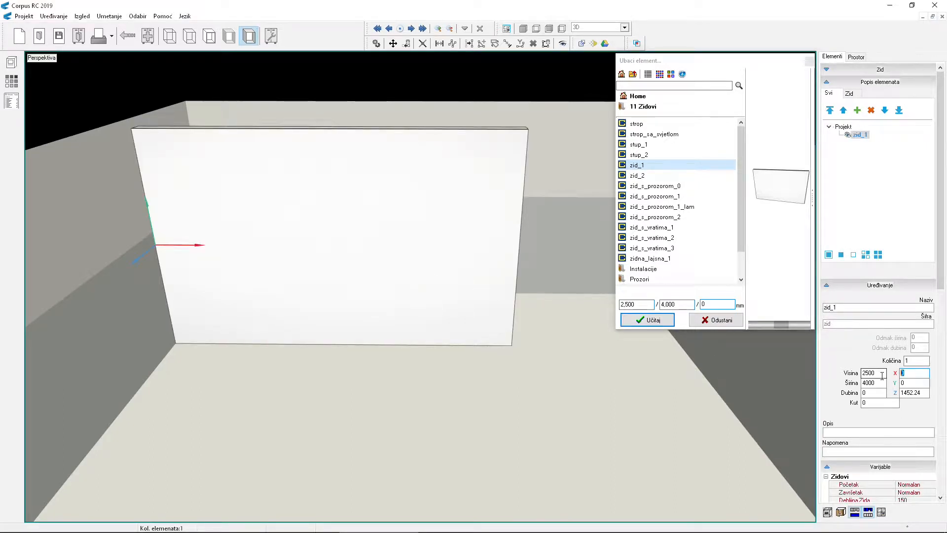
pyautogui.write('1000')
pyautogui.click(874, 383)
pyautogui.write('4500')
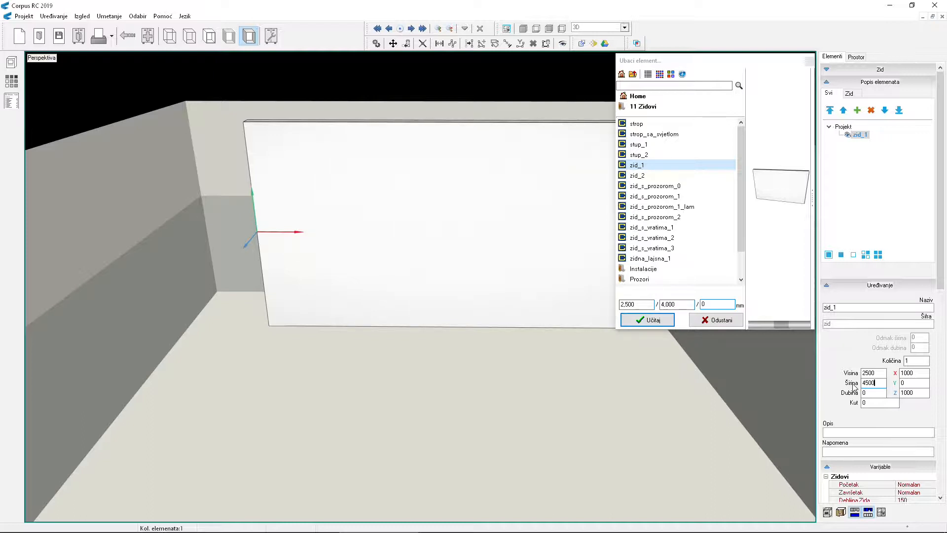
pyautogui.moveTo(544, 244)
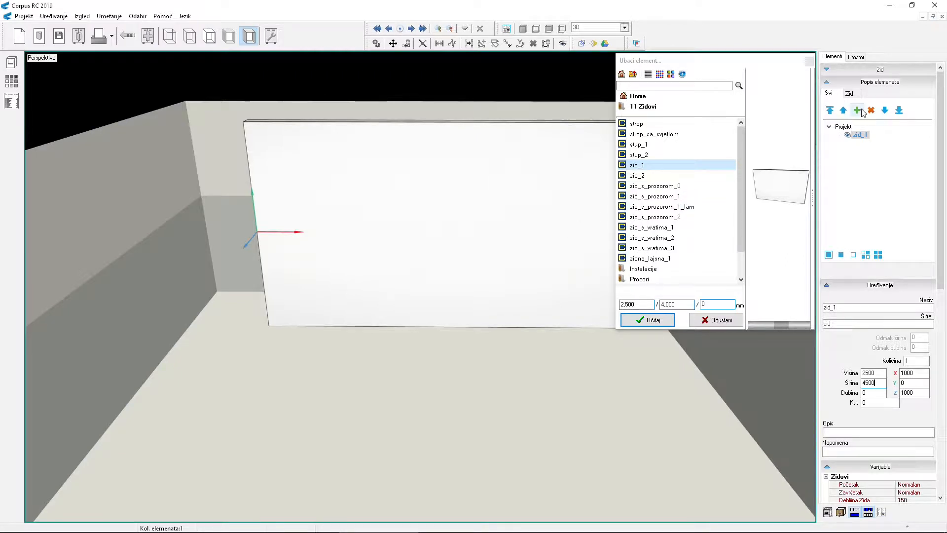
# - Duplicate the wall twice into 2000 mm side walls at 90°, one at each end
pyautogui.click(857, 110)
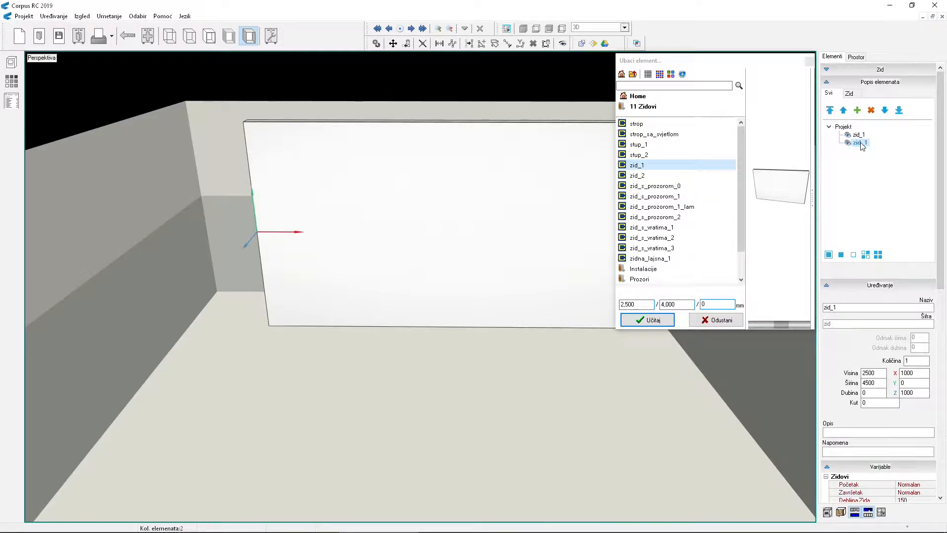
pyautogui.moveTo(480, 266)
pyautogui.write('2000')
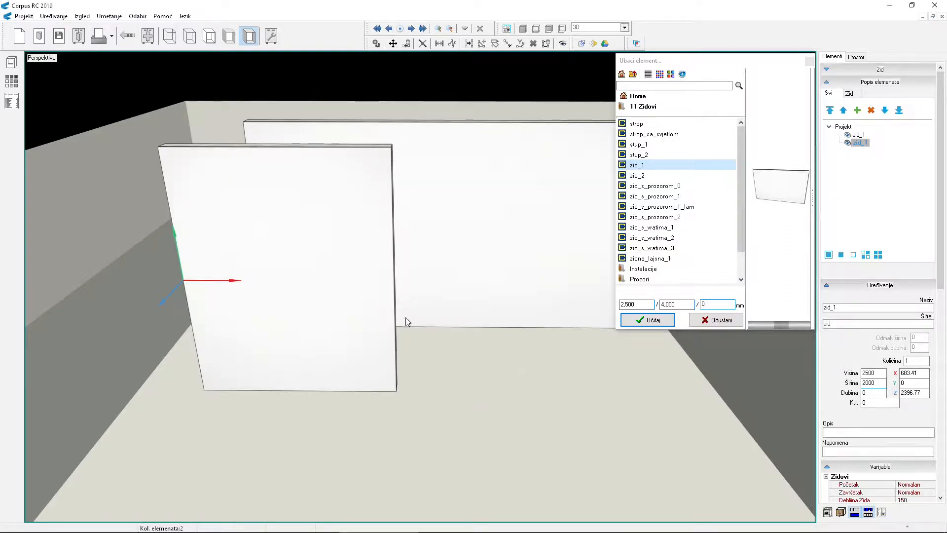
pyautogui.moveTo(299, 312)
pyautogui.write('90')
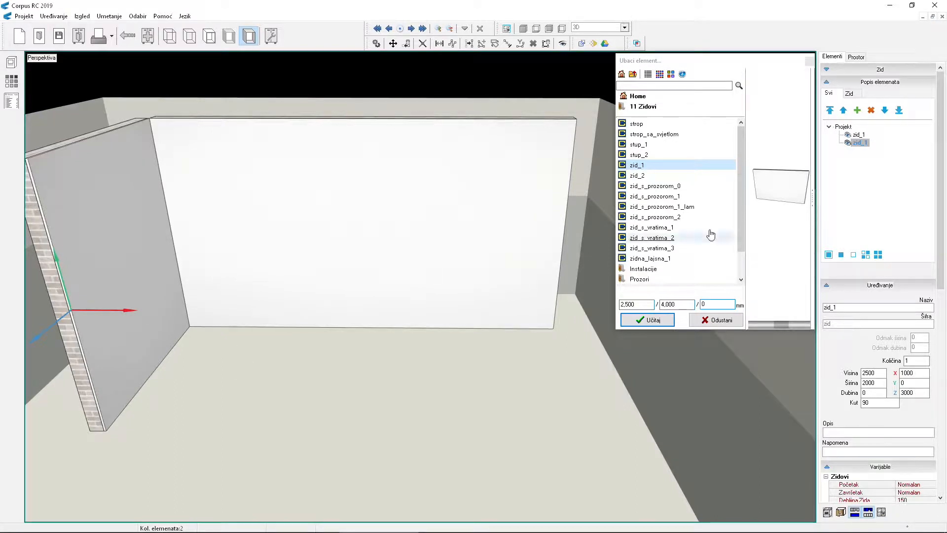
pyautogui.click(646, 320)
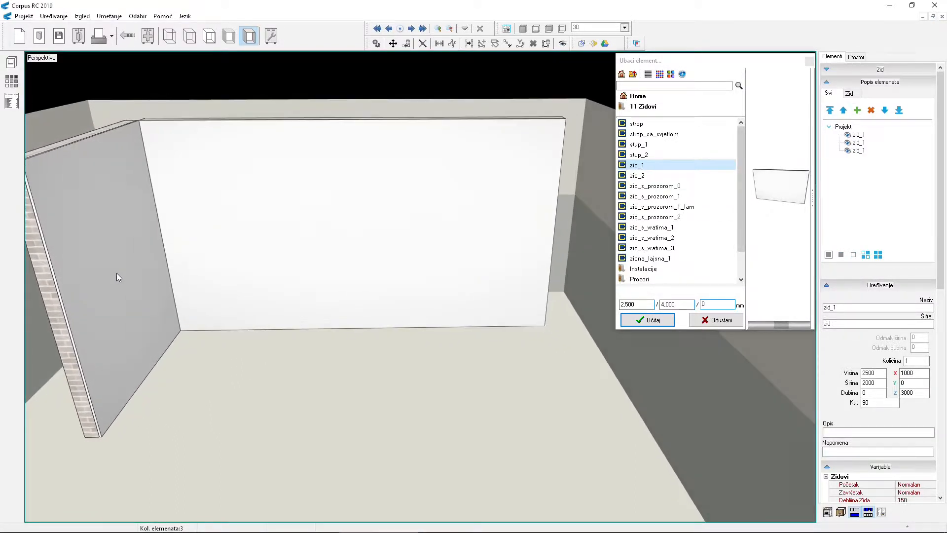
pyautogui.click(646, 319)
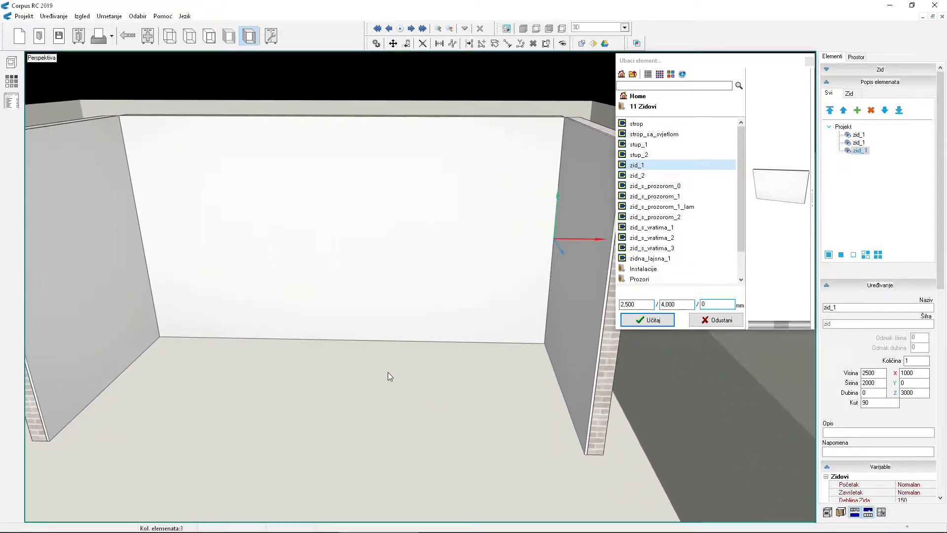
pyautogui.moveTo(418, 391)
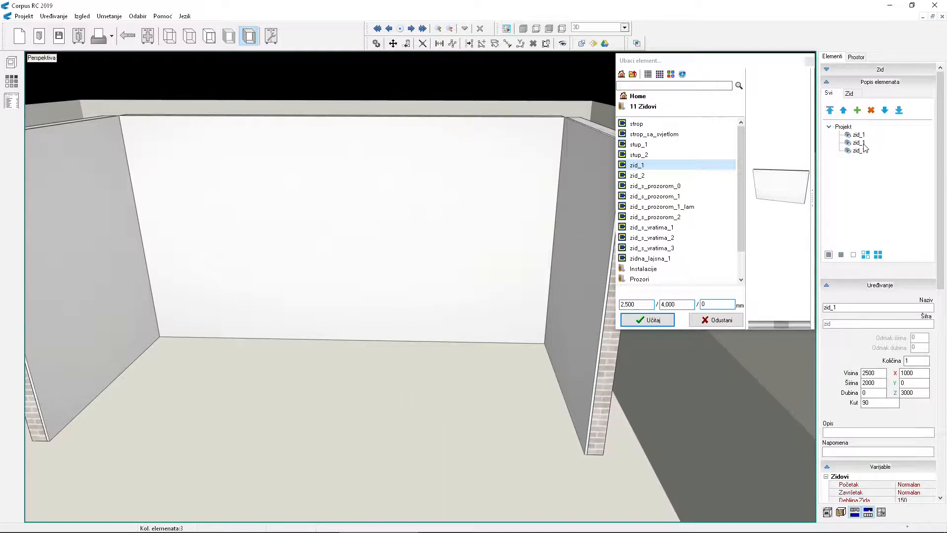
# - Rename the three walls Glavni_zid, L_Zid and D_Zid in the element list
pyautogui.click(858, 134)
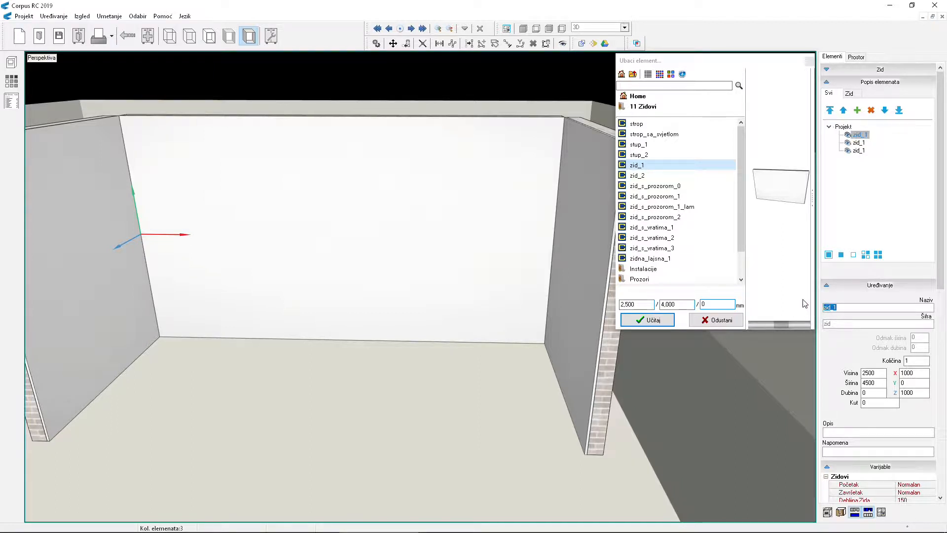
pyautogui.write('Glavni')
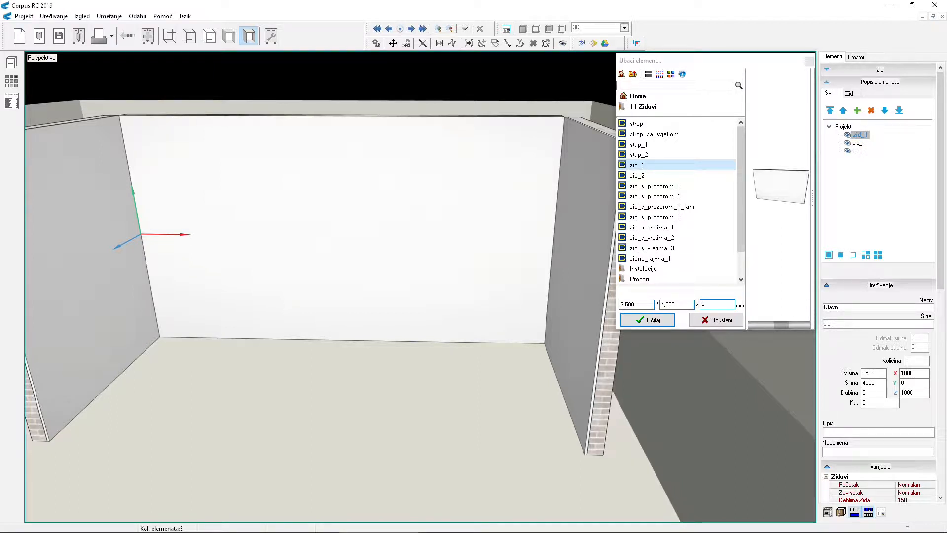
pyautogui.write('i_zid')
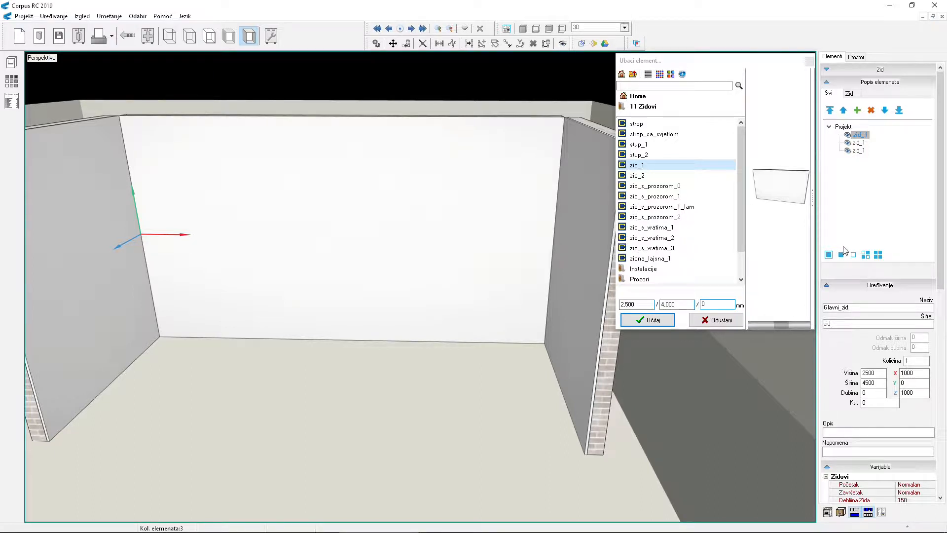
pyautogui.click(859, 143)
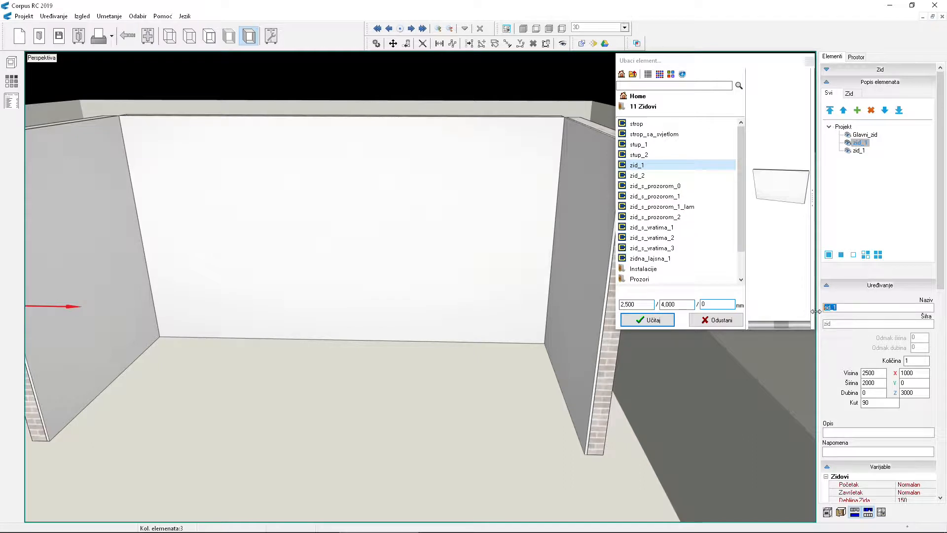
pyautogui.write('L_Zid')
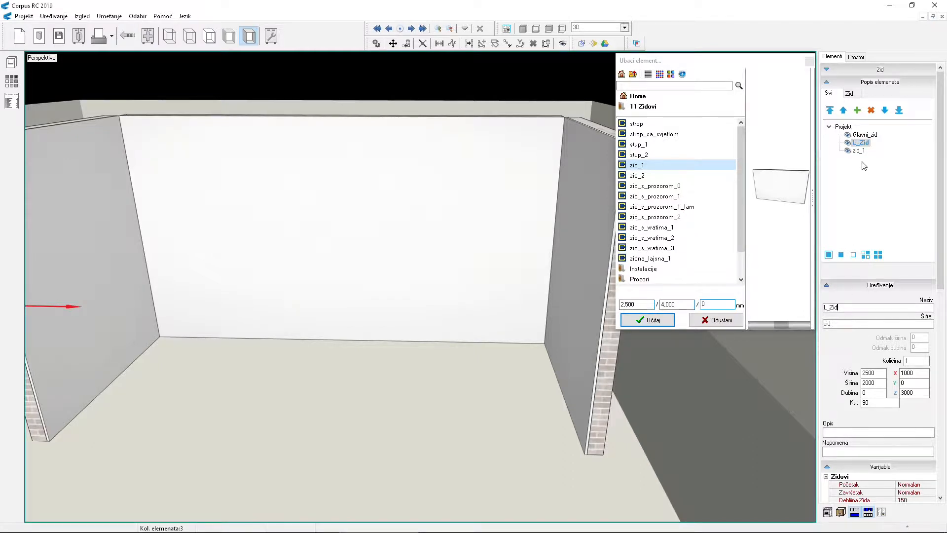
pyautogui.click(859, 150)
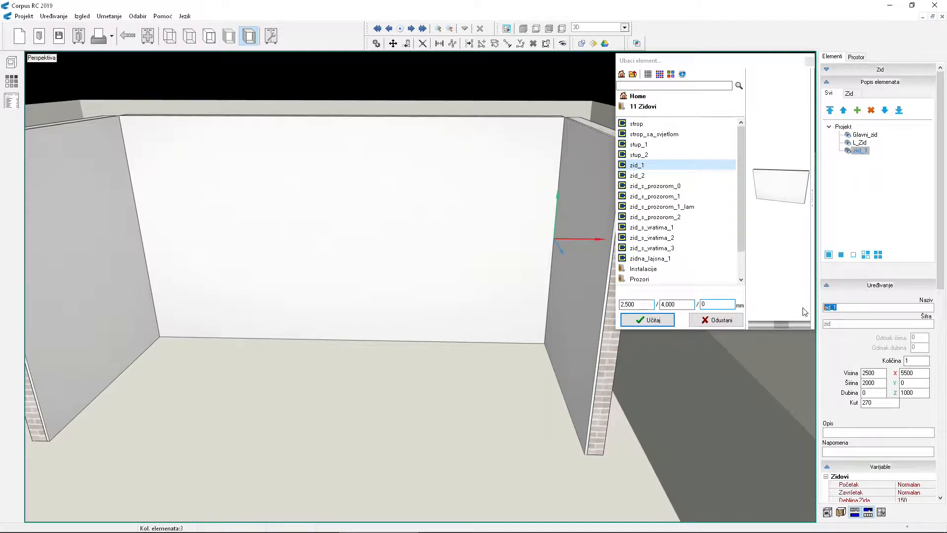
pyautogui.write('D_T')
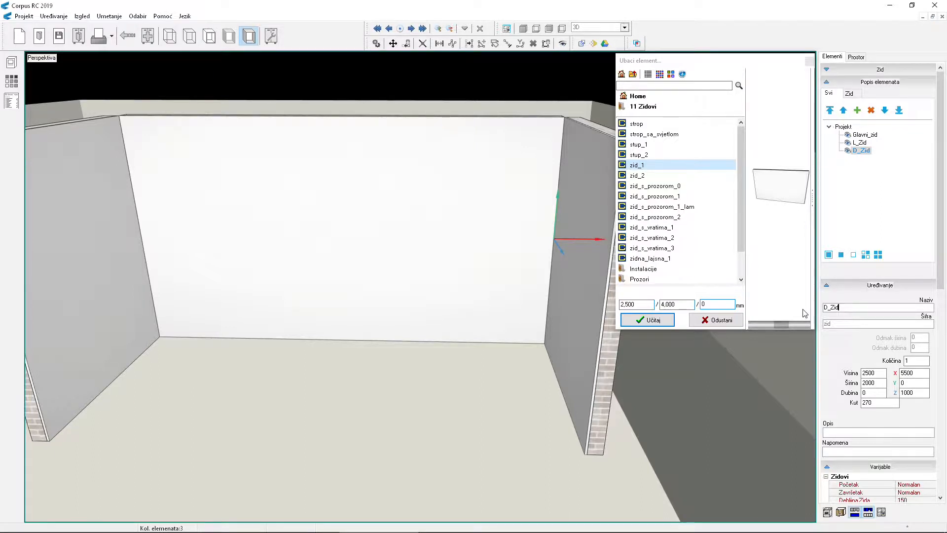
pyautogui.moveTo(385, 390)
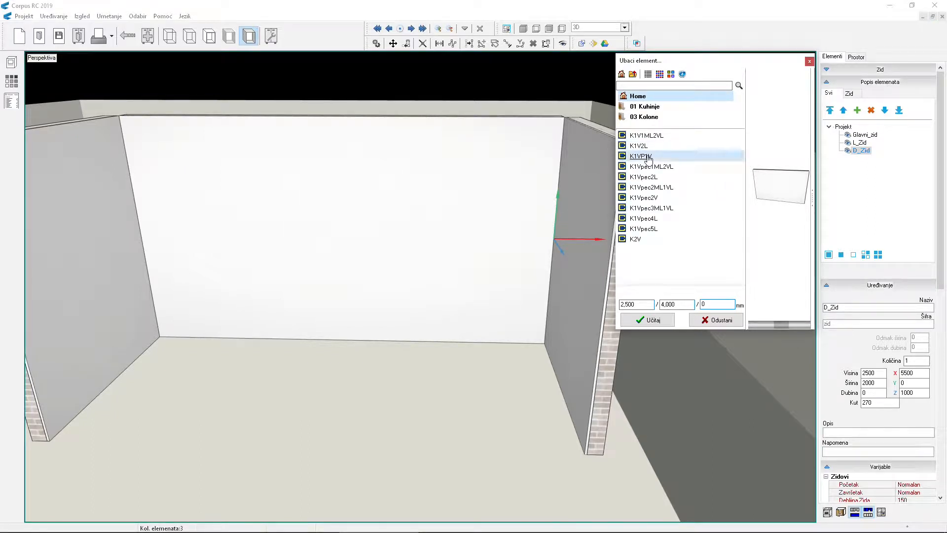
# - Load the K1VP1V oven column cabinet into the room from 03 Kolone
pyautogui.click(640, 145)
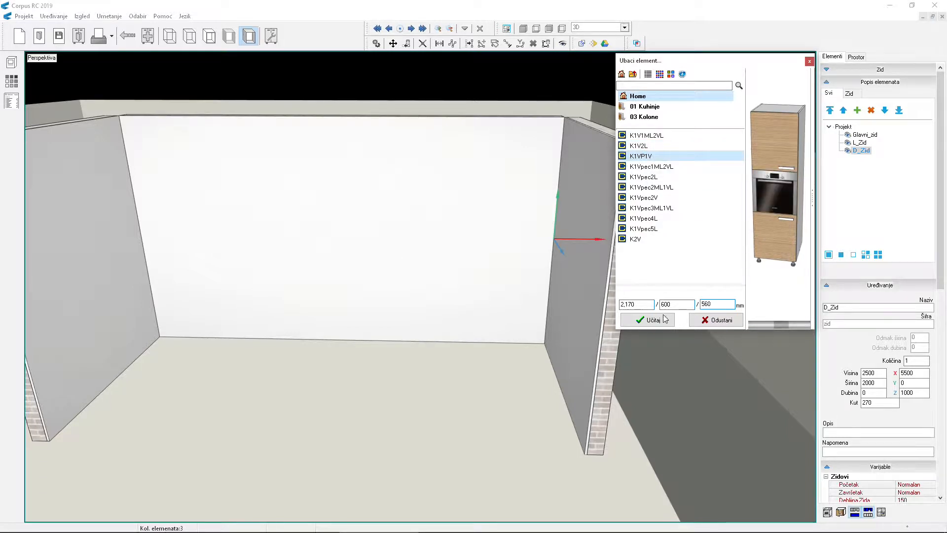
pyautogui.click(647, 319)
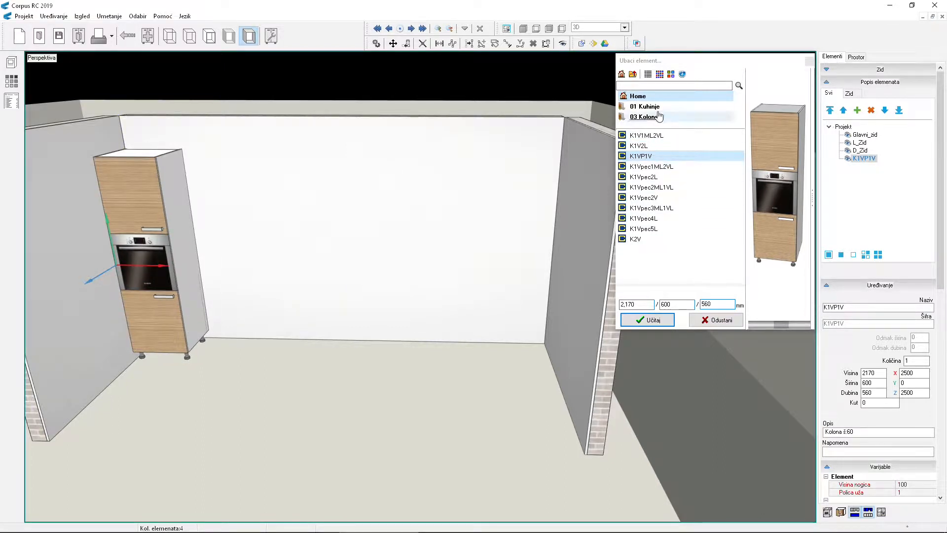
pyautogui.click(645, 106)
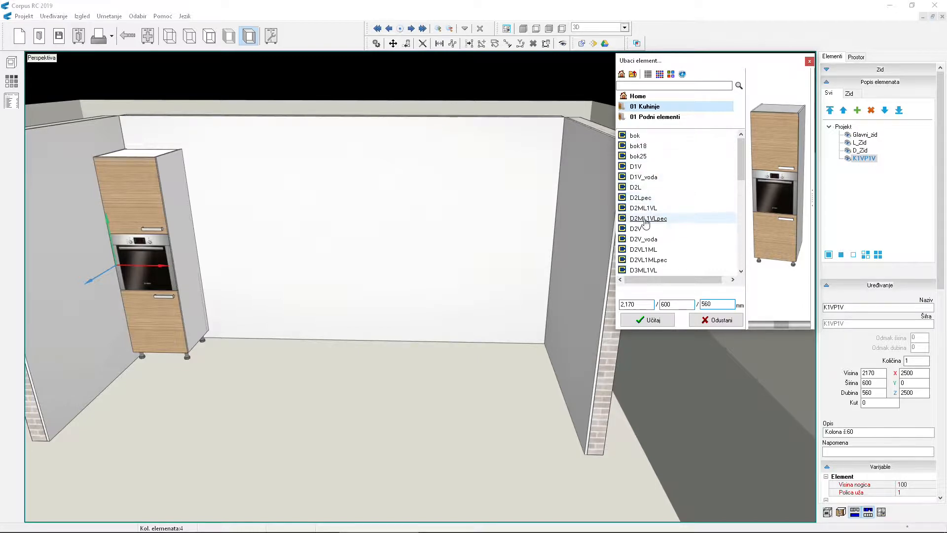
# - Add the D2V, D1V and four-drawer D4L base cabinets beside the oven column
pyautogui.click(635, 229)
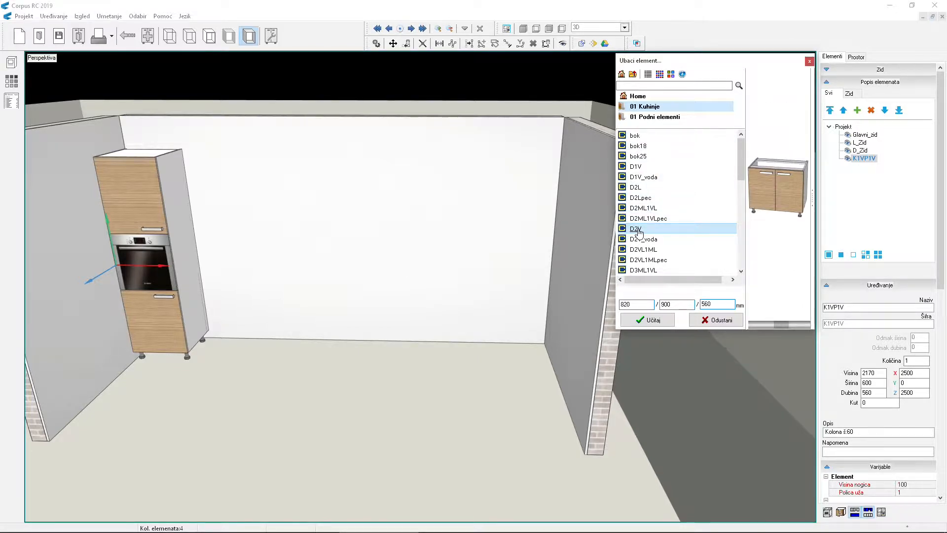
pyautogui.click(647, 320)
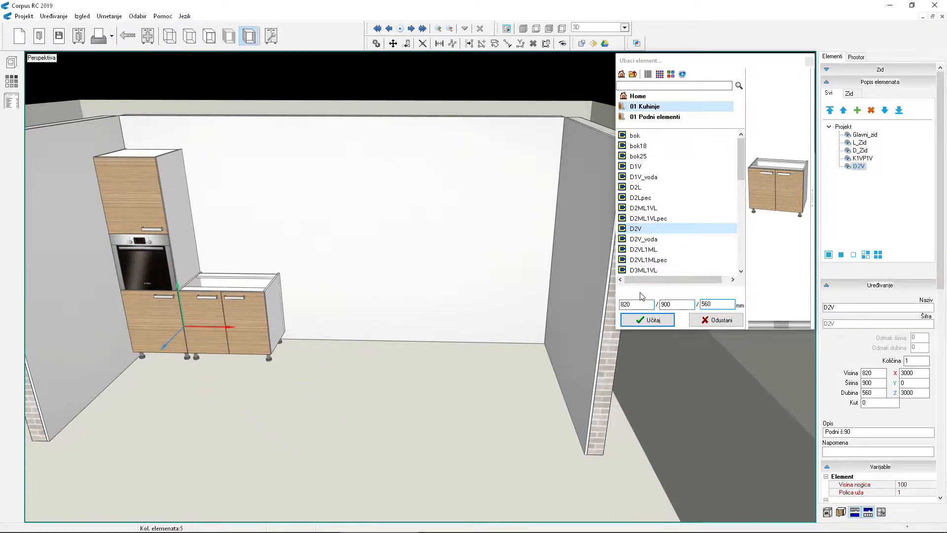
pyautogui.moveTo(671, 218)
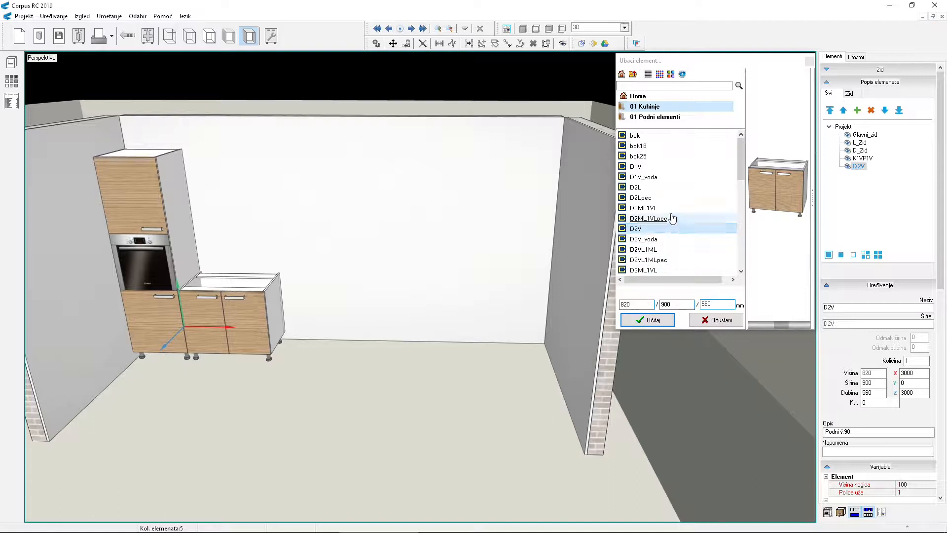
pyautogui.click(635, 166)
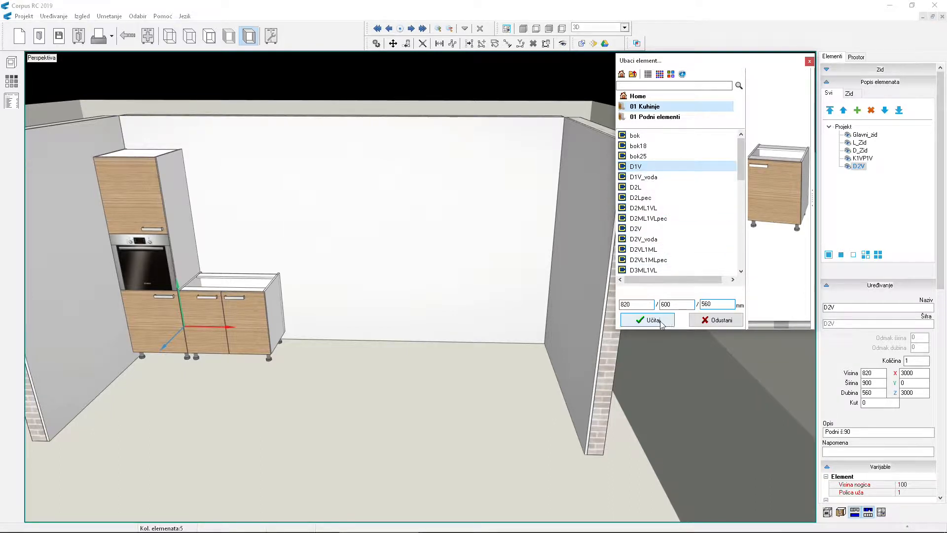
pyautogui.click(646, 320)
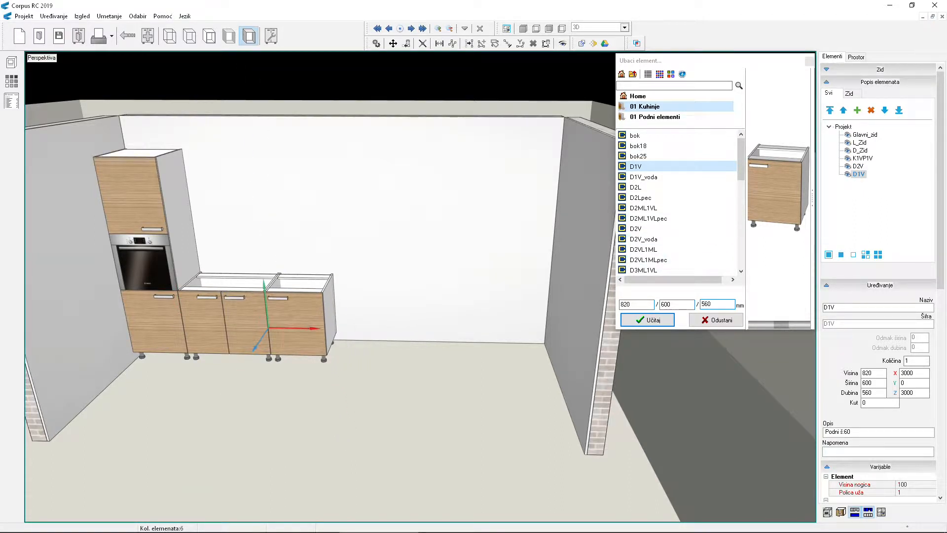
pyautogui.scroll(-3)
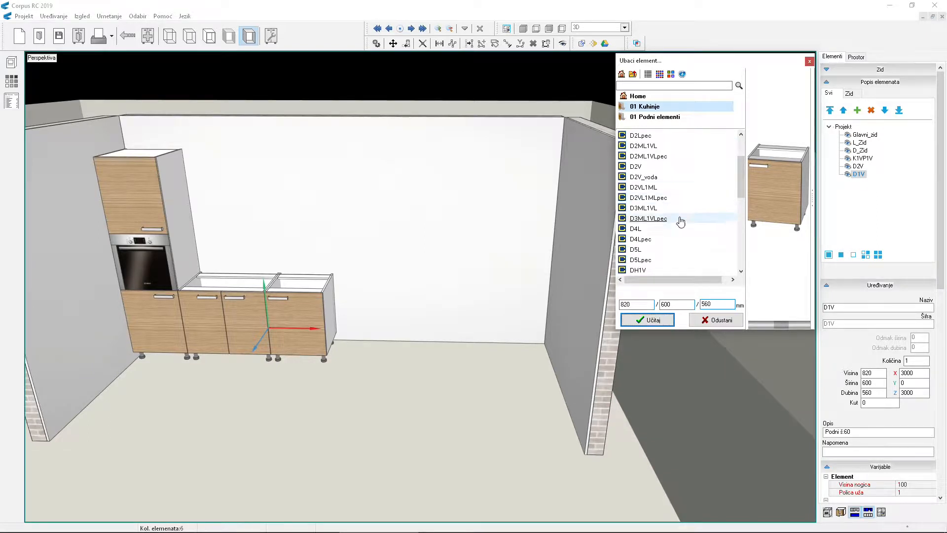
pyautogui.click(635, 228)
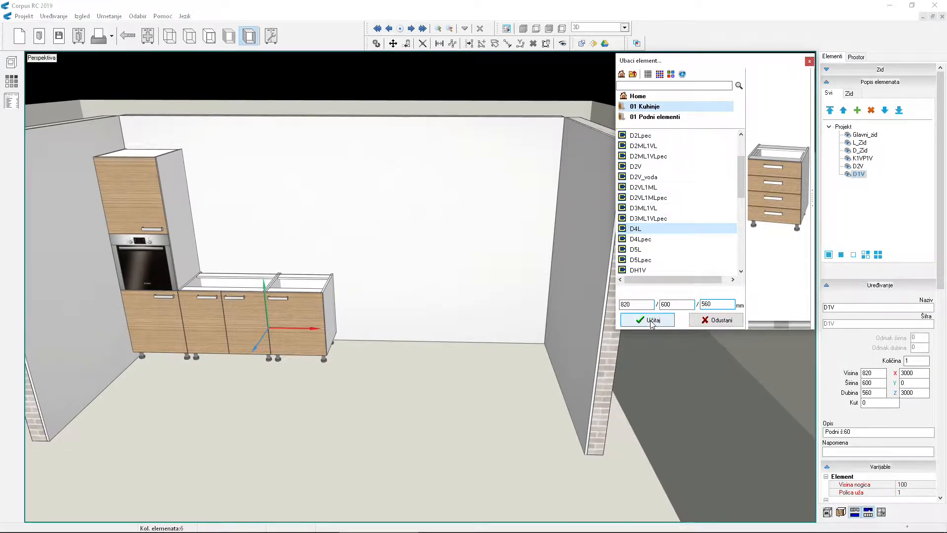
pyautogui.click(646, 320)
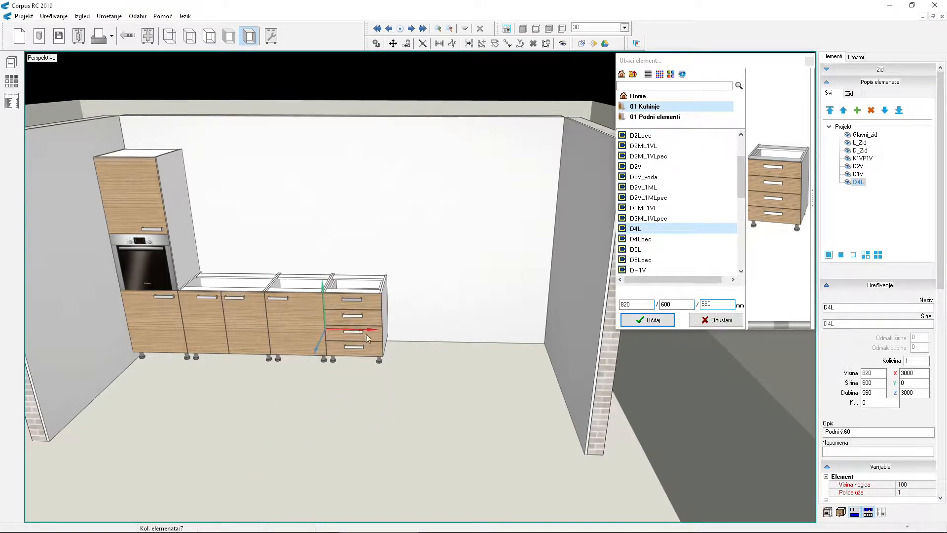
pyautogui.moveTo(649, 177)
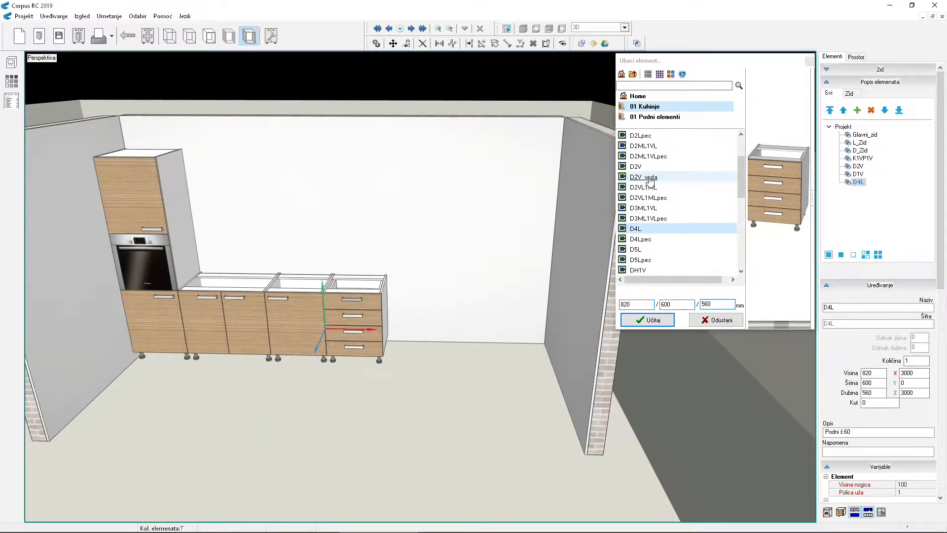
# - Place the D2V_voda sink cabinet at the end of the run with 800 mm width
pyautogui.click(643, 177)
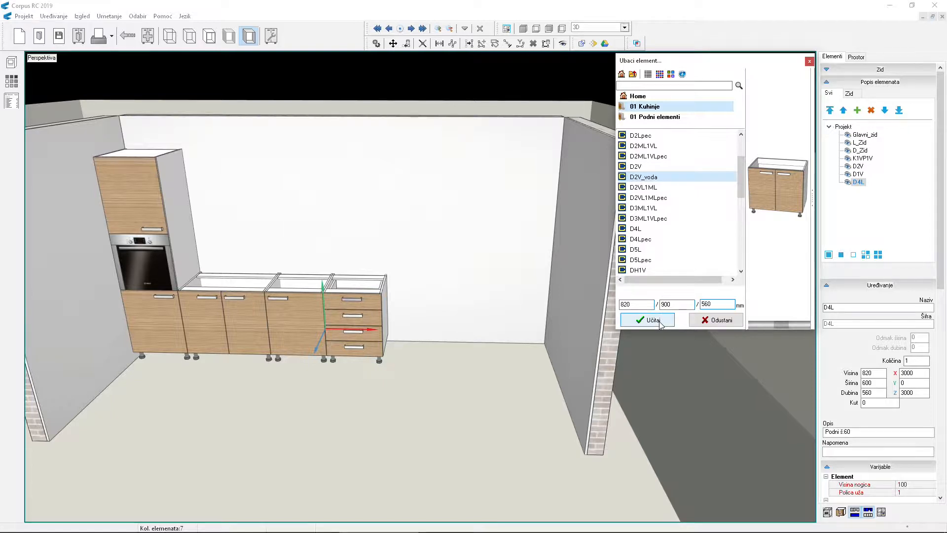
pyautogui.click(647, 320)
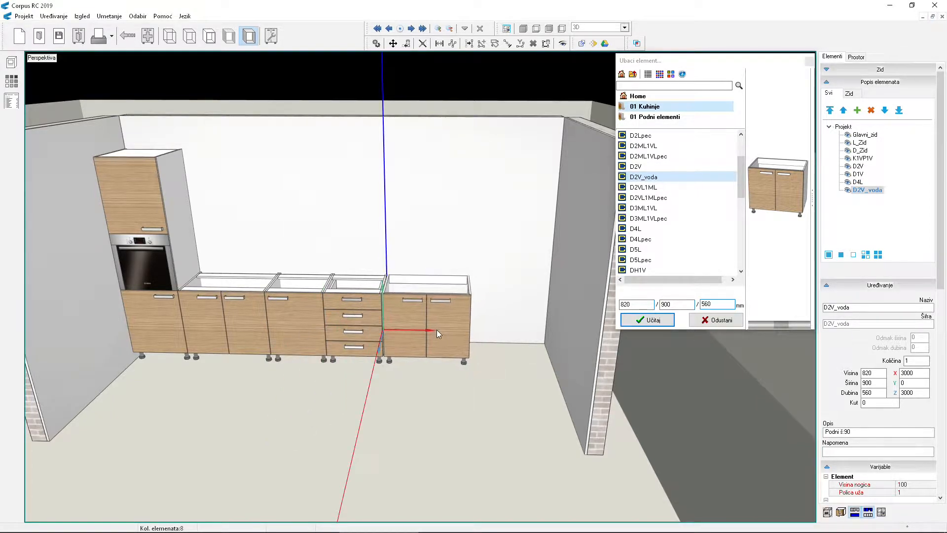
pyautogui.click(646, 320)
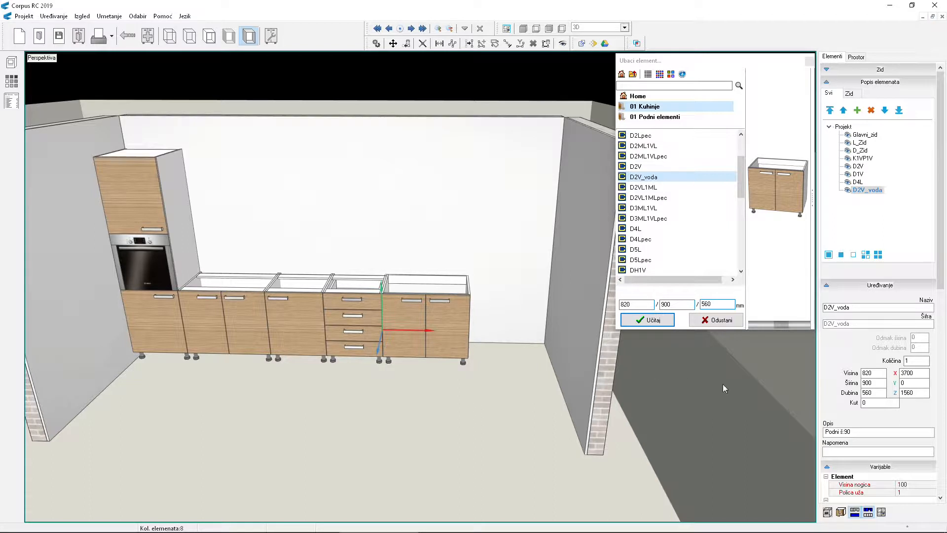
pyautogui.tripleClick(870, 382)
pyautogui.write('800')
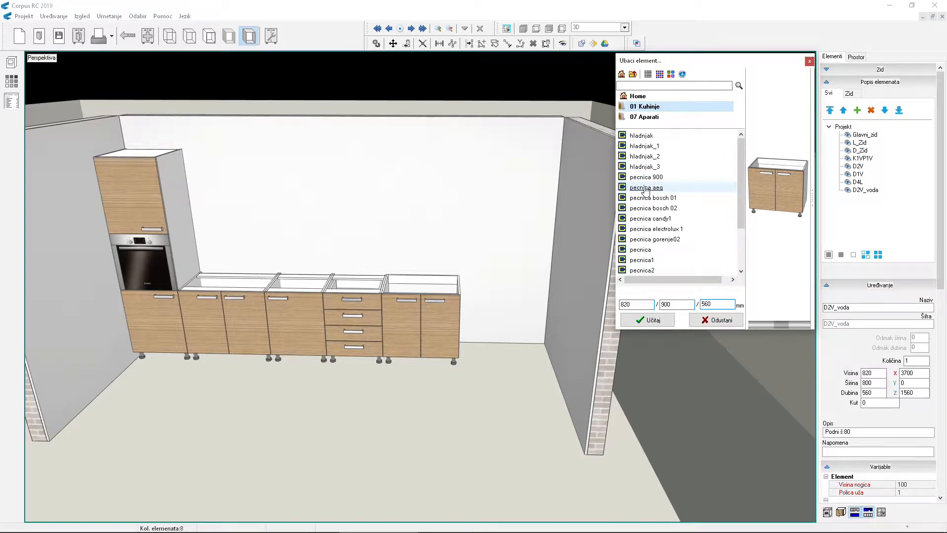
# - Load hladnjak_3 from 07 Aparati and place it right of the cabinets
pyautogui.click(646, 167)
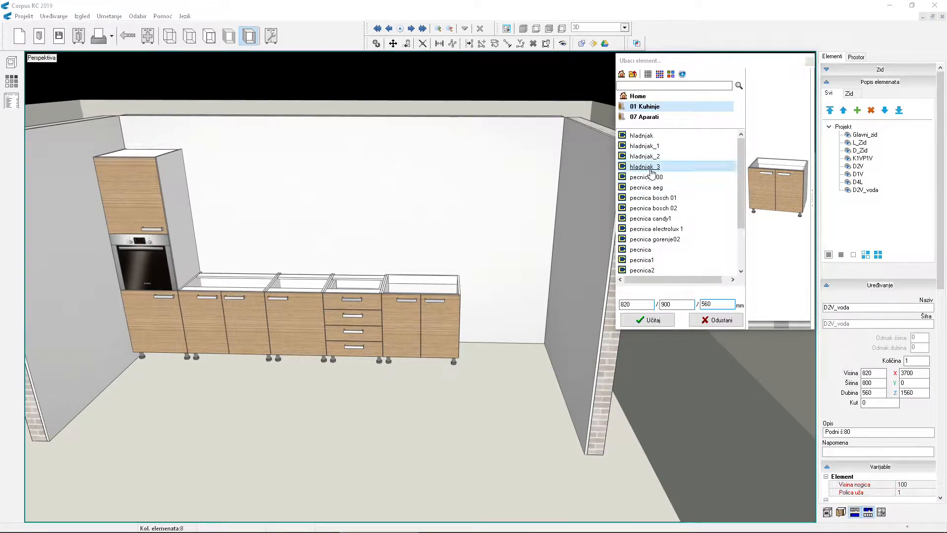
pyautogui.click(646, 319)
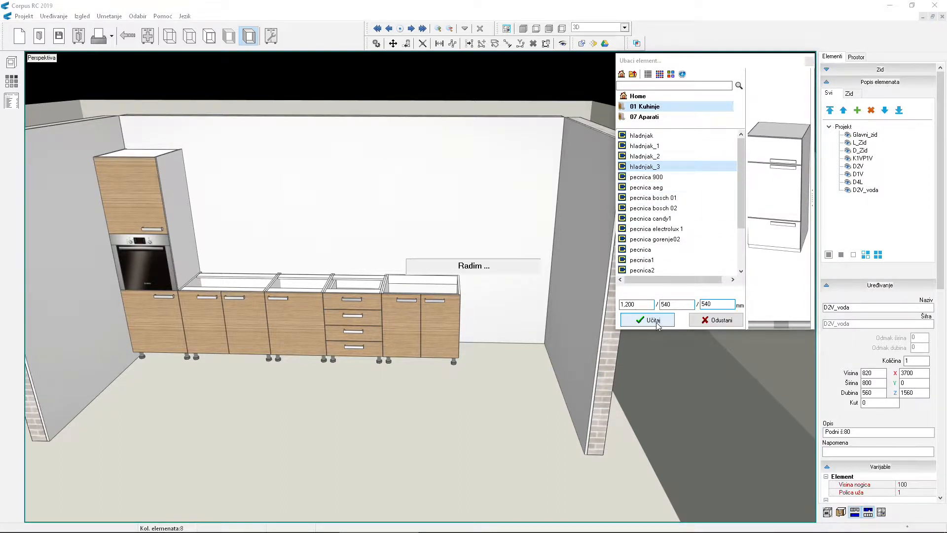
pyautogui.click(646, 319)
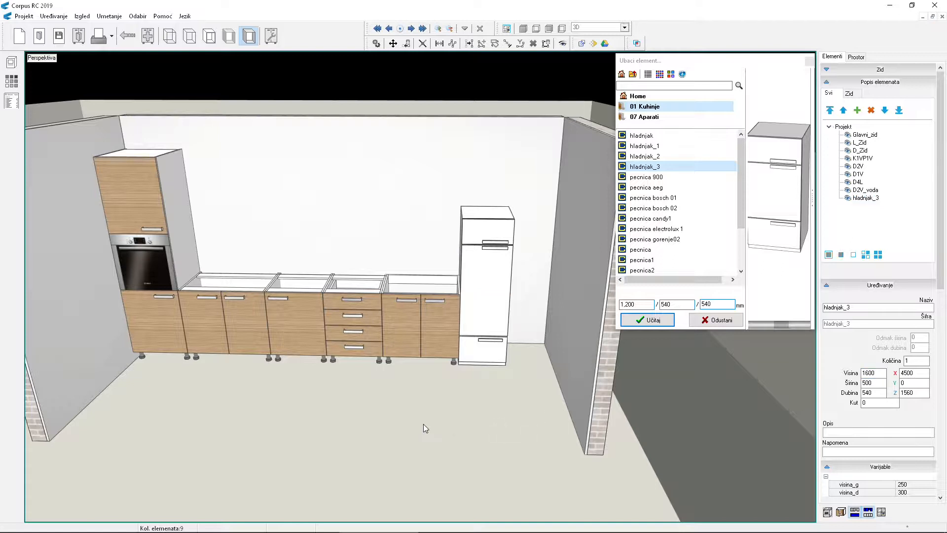
pyautogui.moveTo(433, 425)
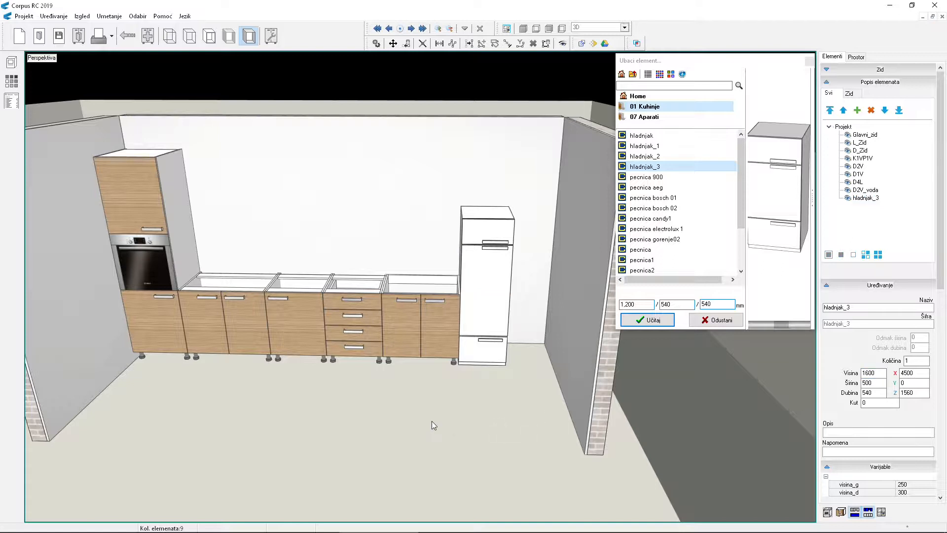
pyautogui.moveTo(485, 299)
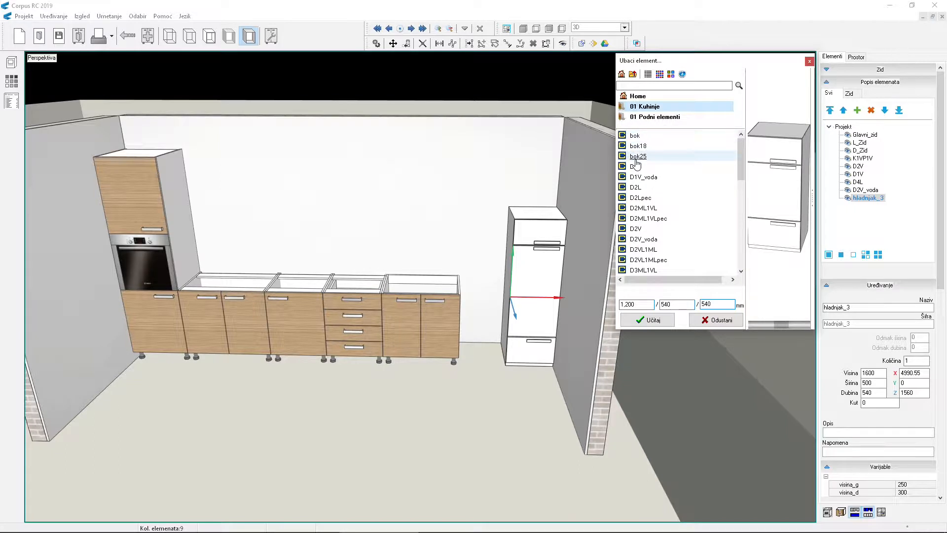
# - Place the bok25 side panel at the base run's end and set the fridge beside it
pyautogui.click(638, 156)
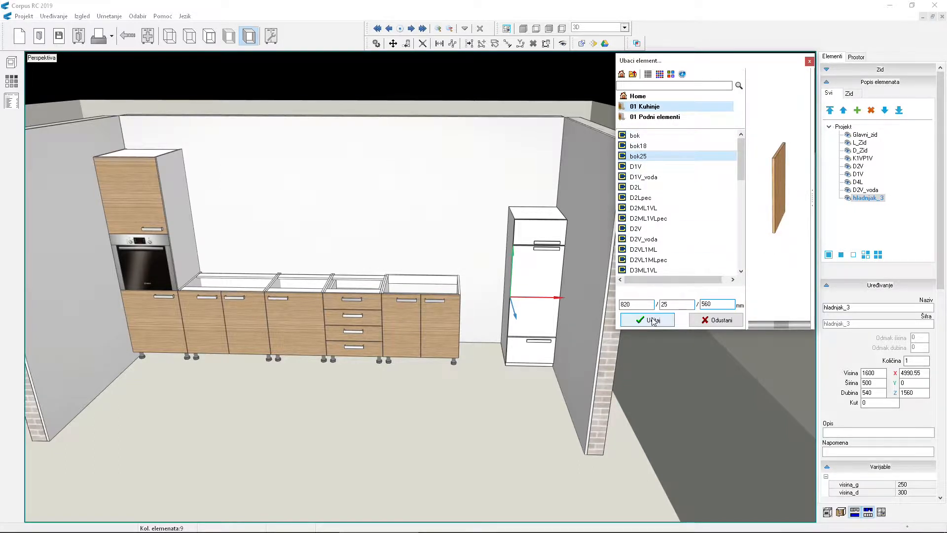
pyautogui.click(646, 319)
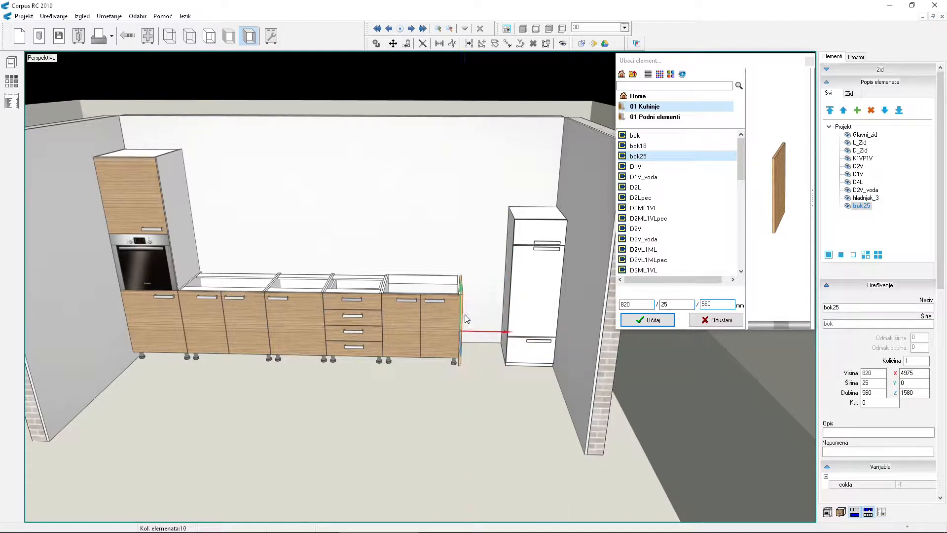
pyautogui.click(865, 197)
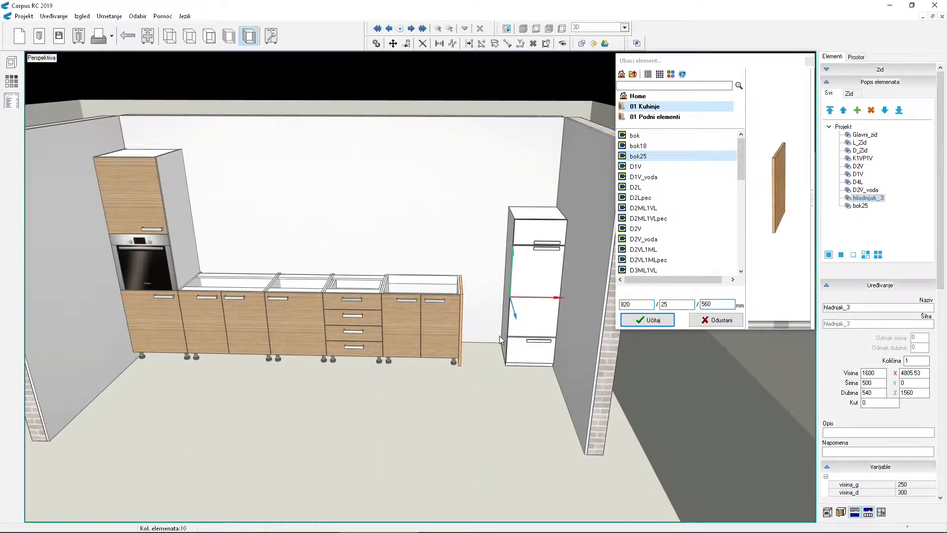
pyautogui.moveTo(510, 337)
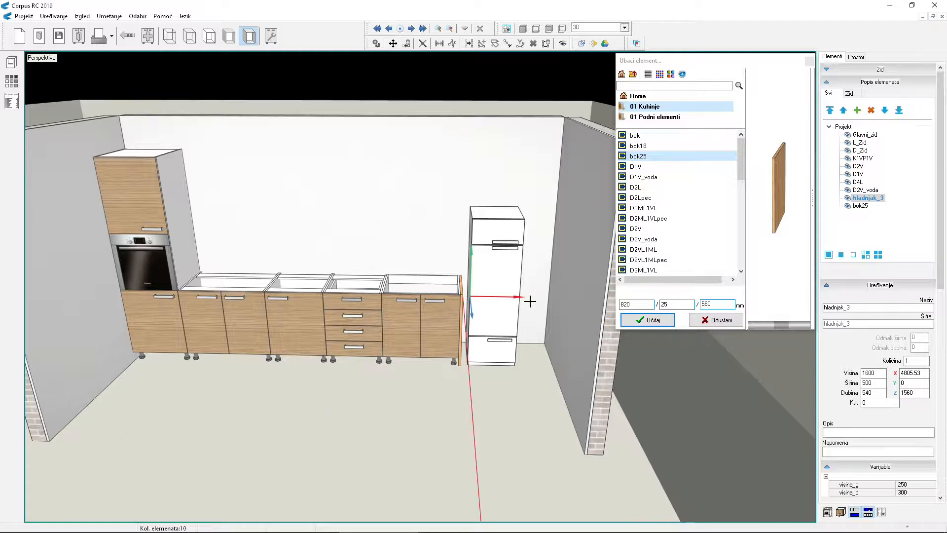
pyautogui.press('ctrl')
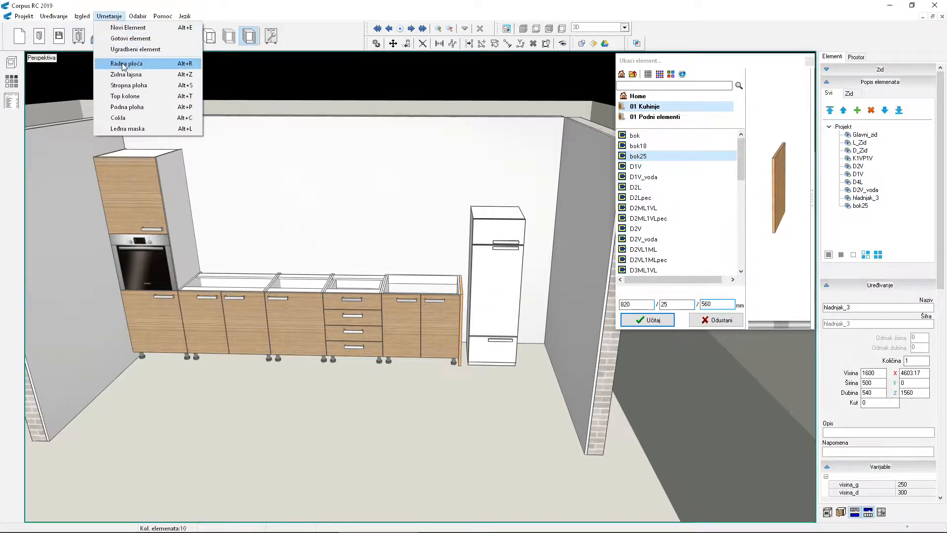
# - Add a Radna_Ploha worktop over the base cabinets via Umetanje > Radna ploča
pyautogui.click(126, 63)
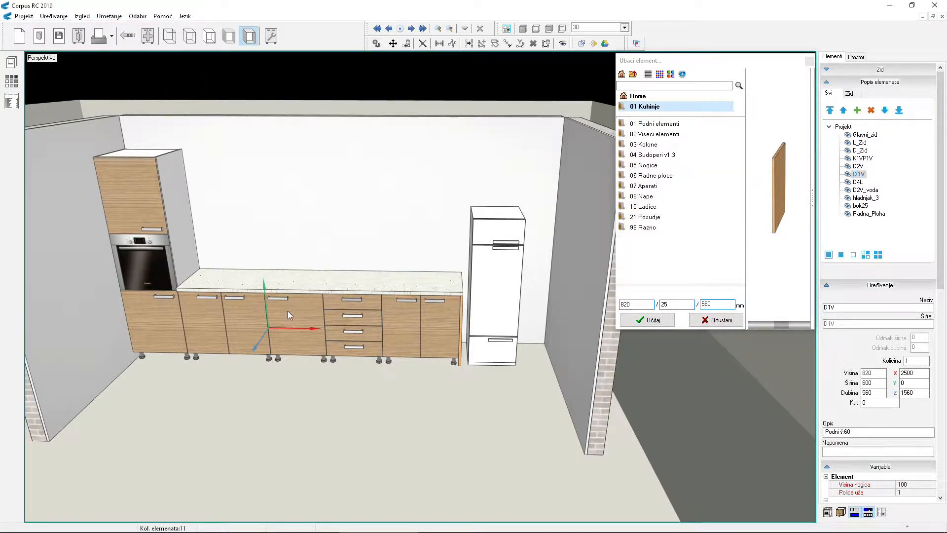
pyautogui.rightClick(290, 315)
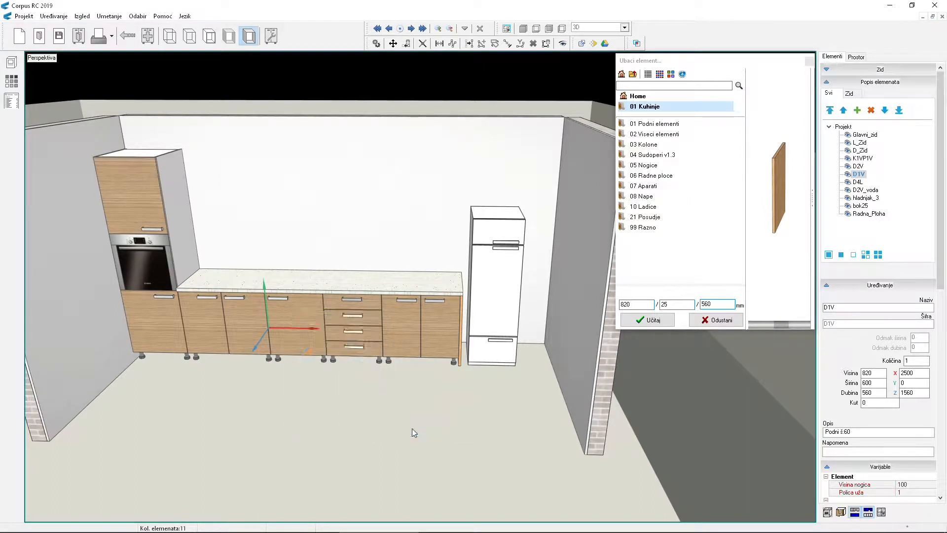
pyautogui.click(636, 95)
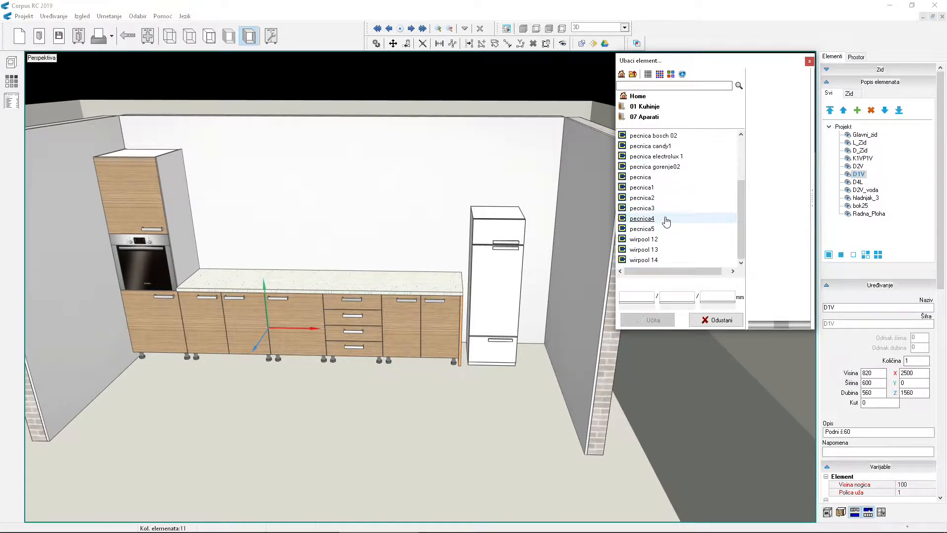
# - Insert the wirpool 12 cooktop into the worktop and pick a sink model from the list
pyautogui.click(643, 250)
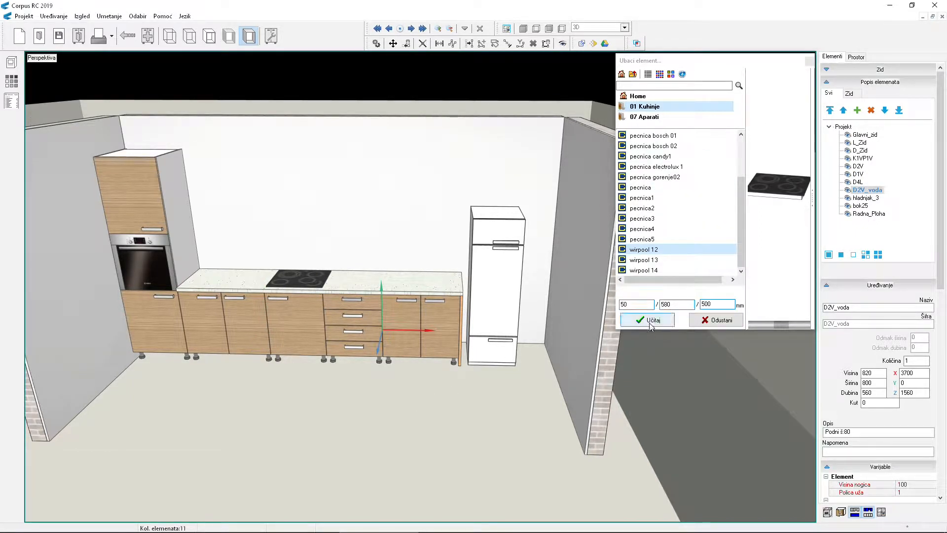
pyautogui.click(633, 73)
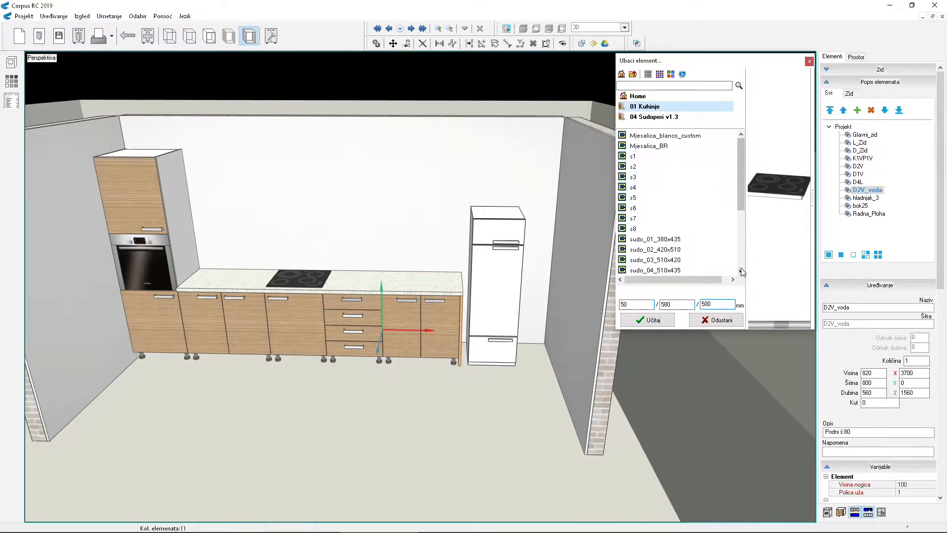
pyautogui.scroll(-3)
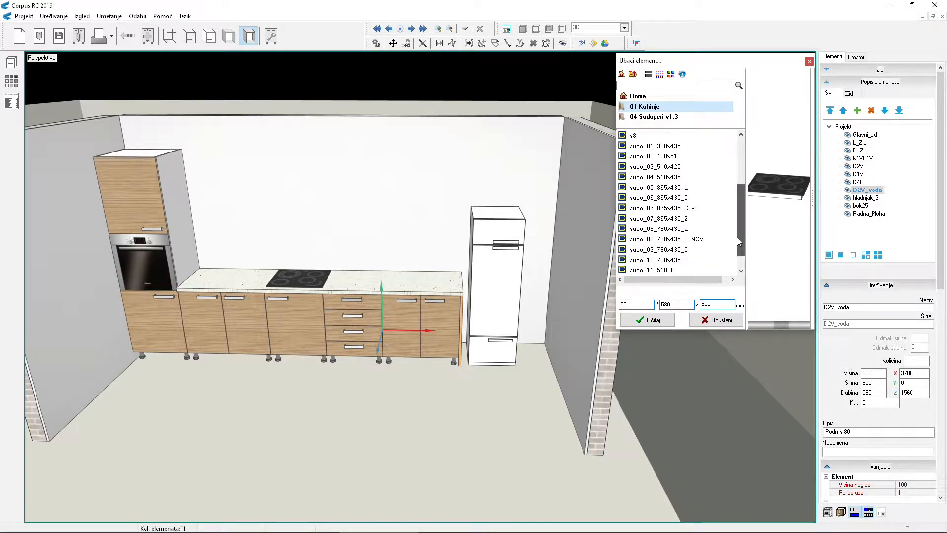
pyautogui.click(668, 228)
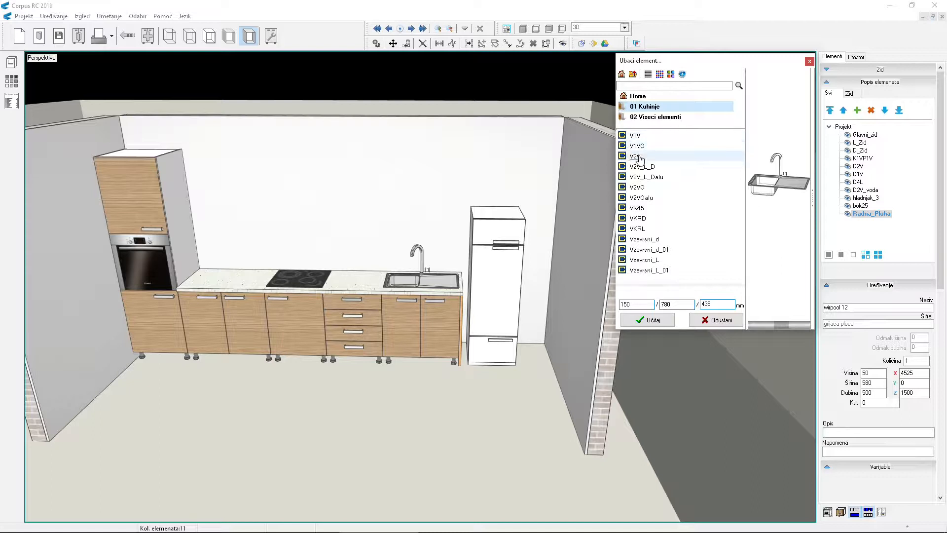
# - Place a V2V double-door wall cabinet above the cooktop
pyautogui.click(635, 156)
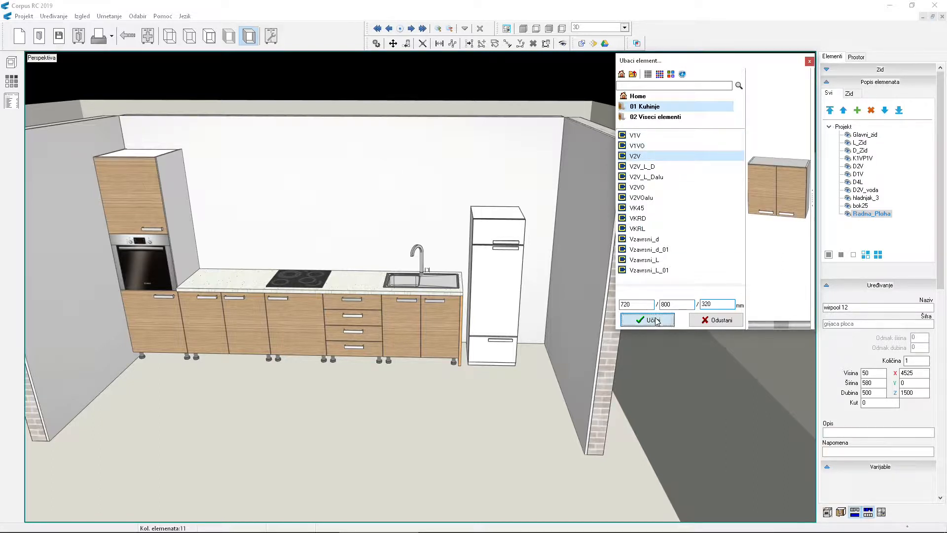
pyautogui.click(646, 320)
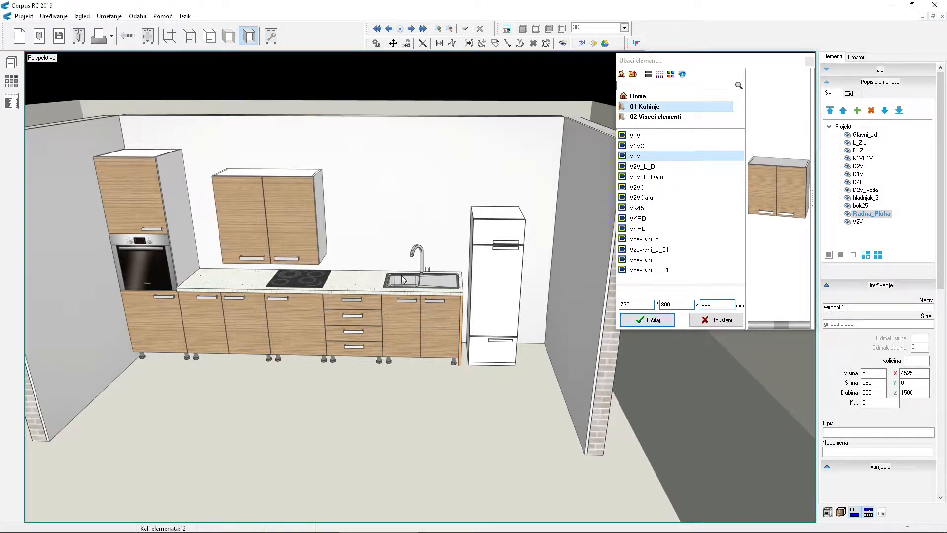
pyautogui.click(244, 218)
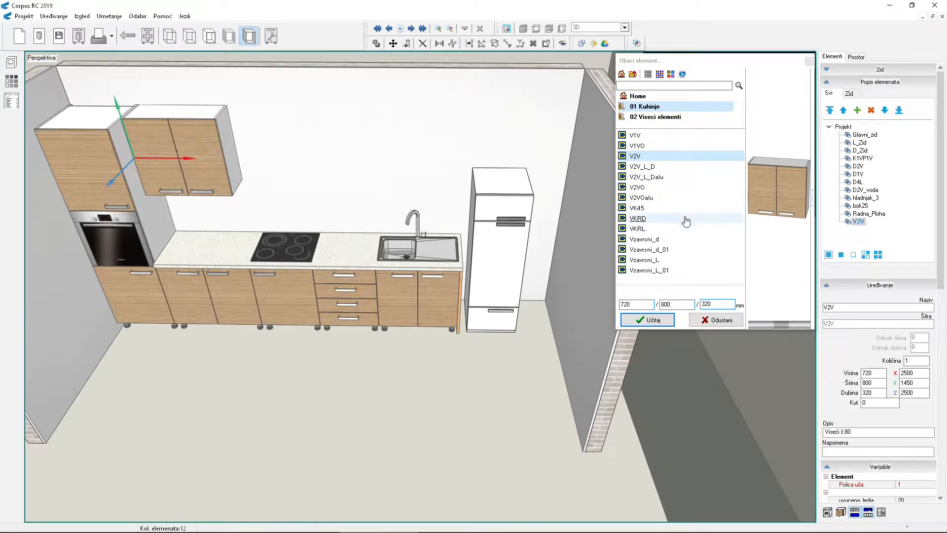
# - Load two 600 mm V1V hanging cabinets into the upper row
pyautogui.click(636, 135)
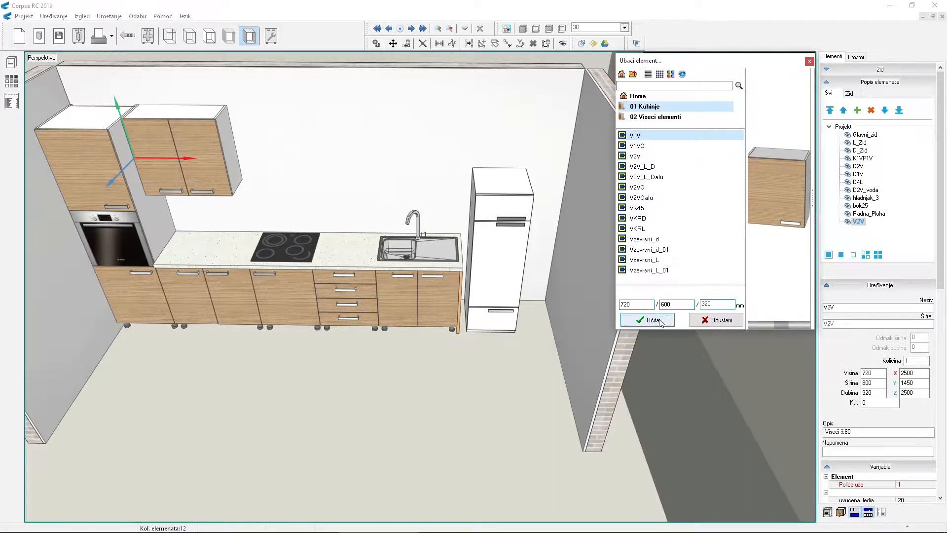
pyautogui.click(646, 320)
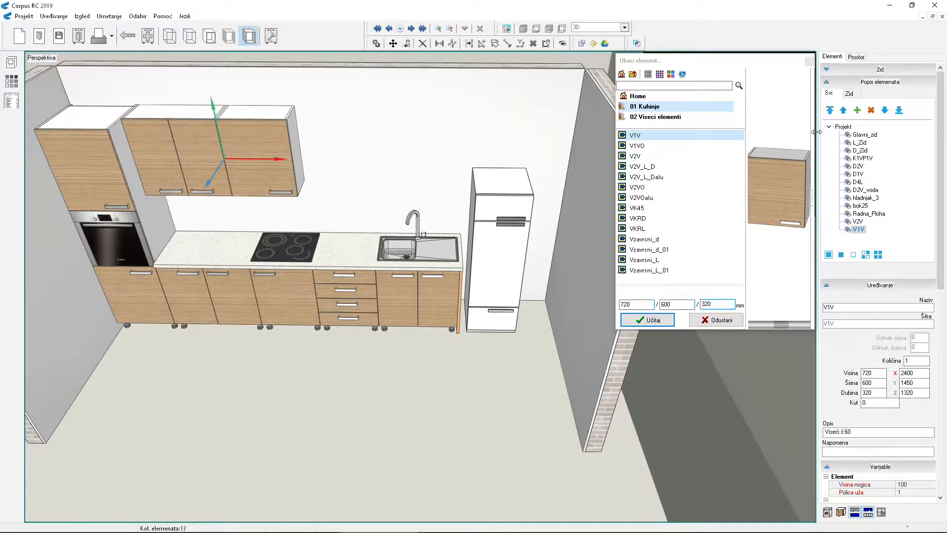
pyautogui.click(646, 319)
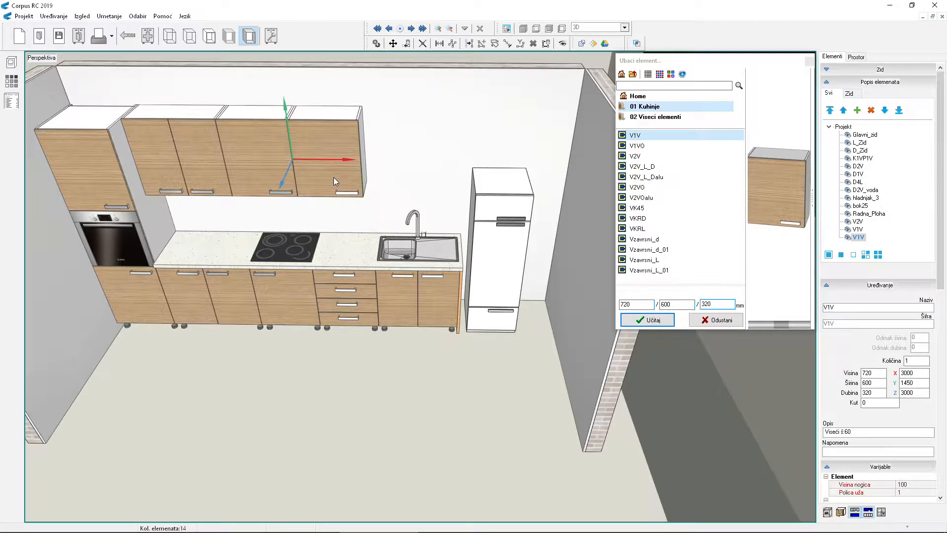
pyautogui.moveTo(311, 151)
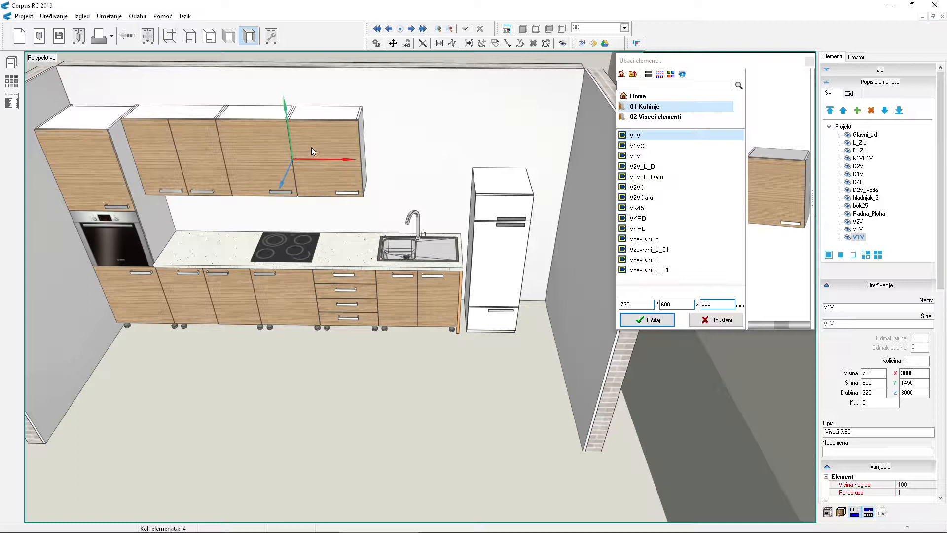
# - Set the new V1V hanging cabinet's opening to Desno (right)
pyautogui.rightClick(312, 151)
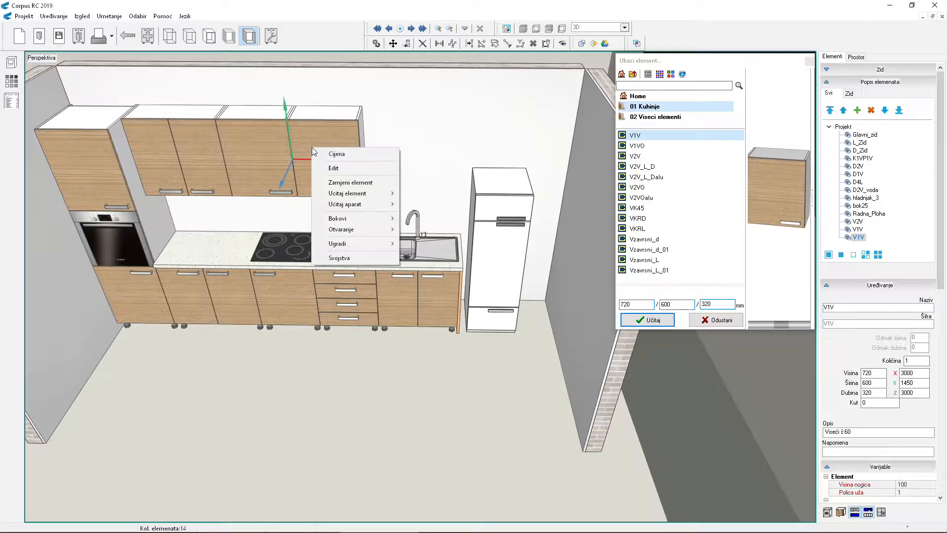
pyautogui.moveTo(344, 229)
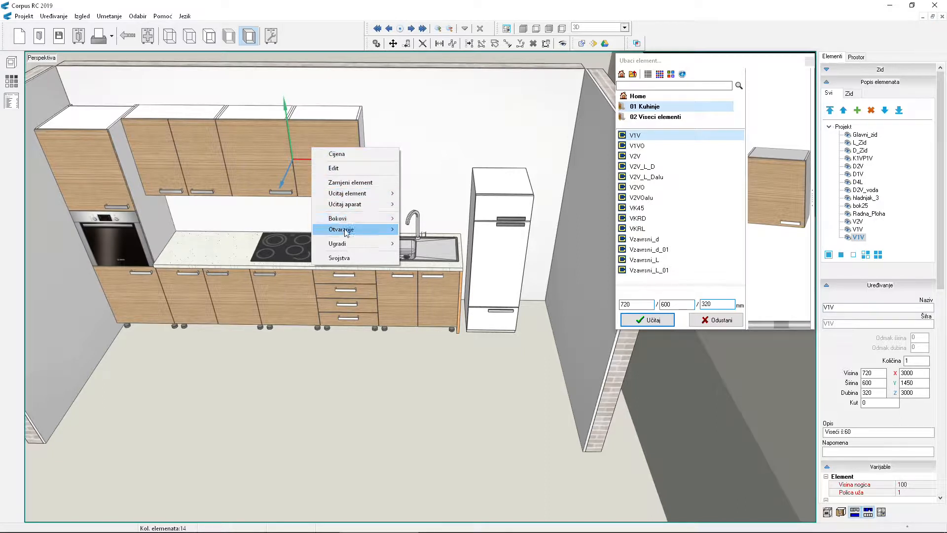
pyautogui.moveTo(342, 229)
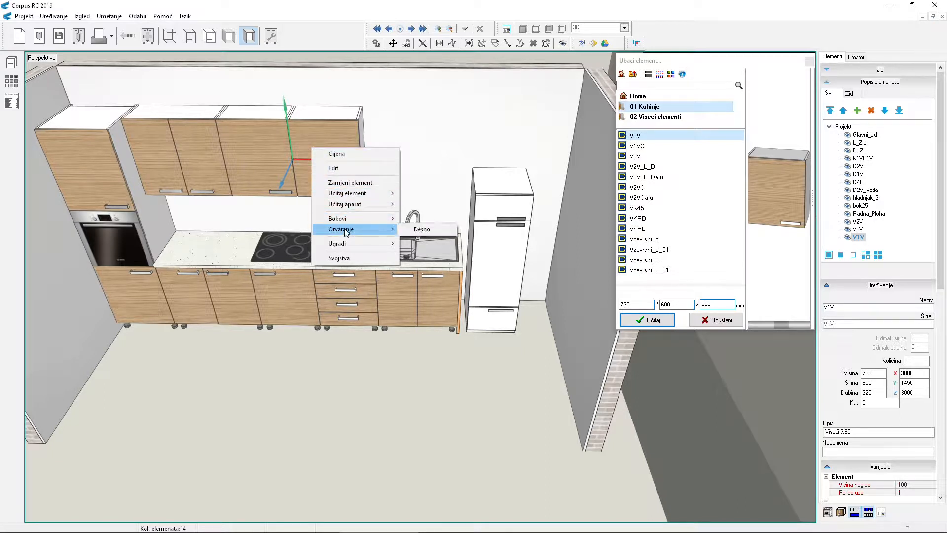
pyautogui.moveTo(422, 228)
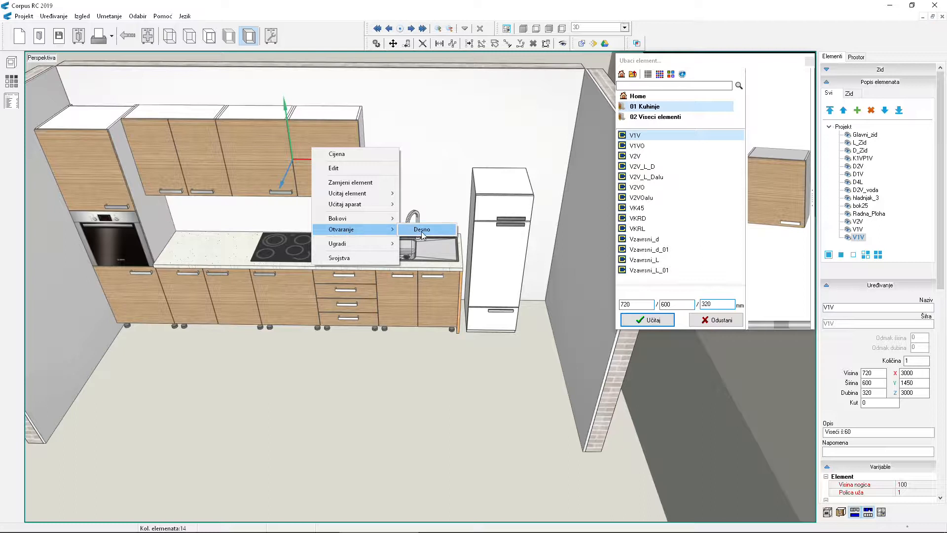
pyautogui.click(422, 229)
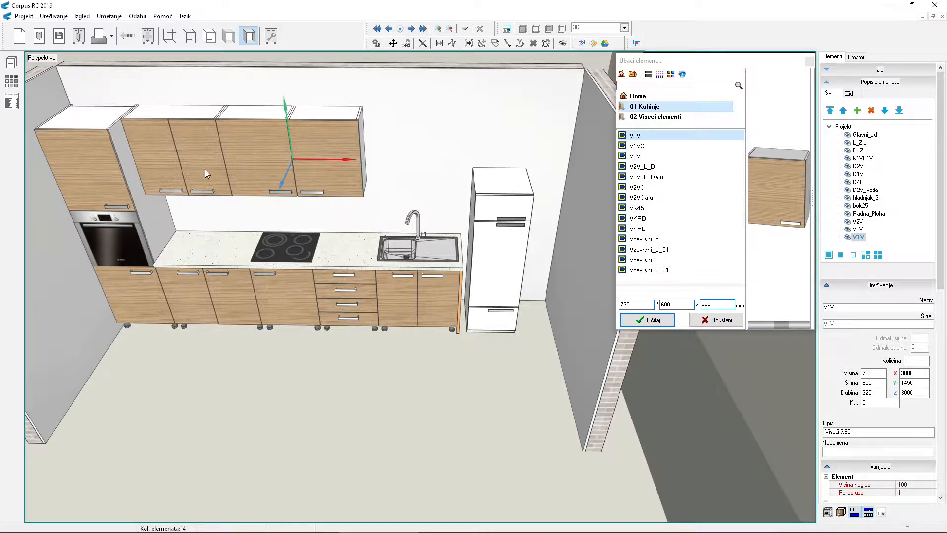
pyautogui.click(857, 110)
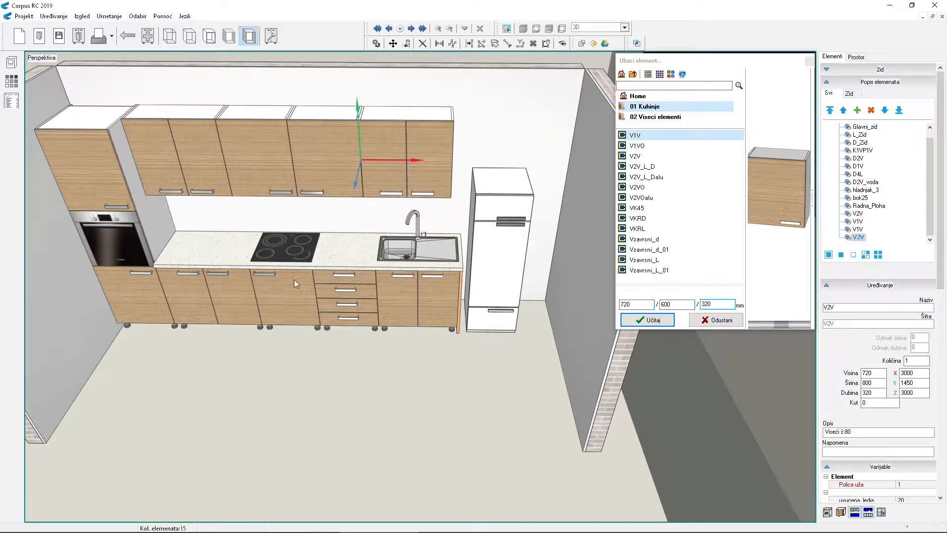
pyautogui.moveTo(359, 364)
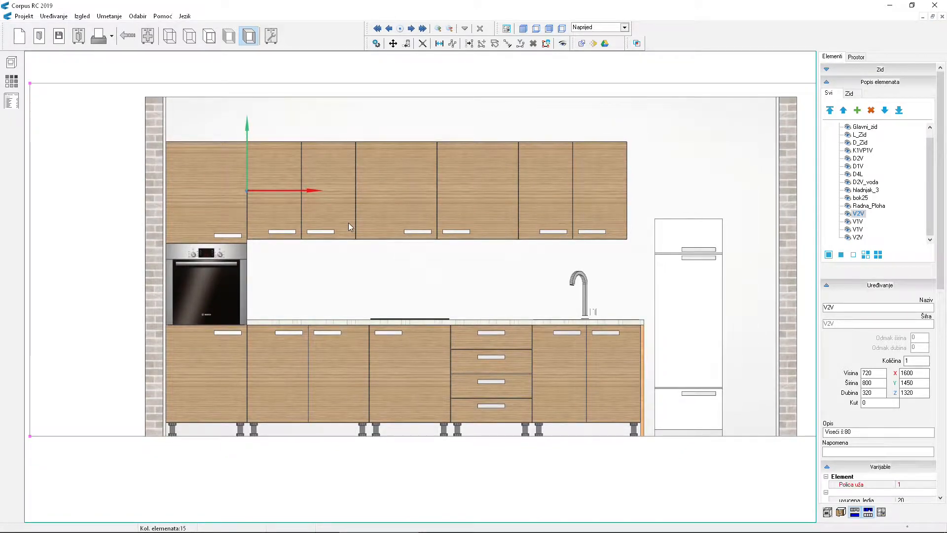
# - Check the 900 mm base cabinet's Širina and set the wall cabinet above to 900
pyautogui.click(858, 158)
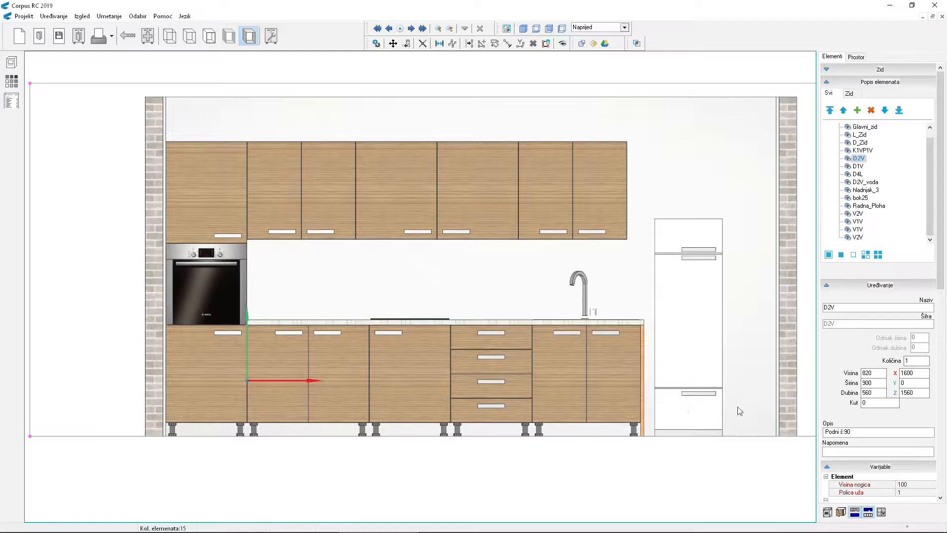
pyautogui.tripleClick(872, 382)
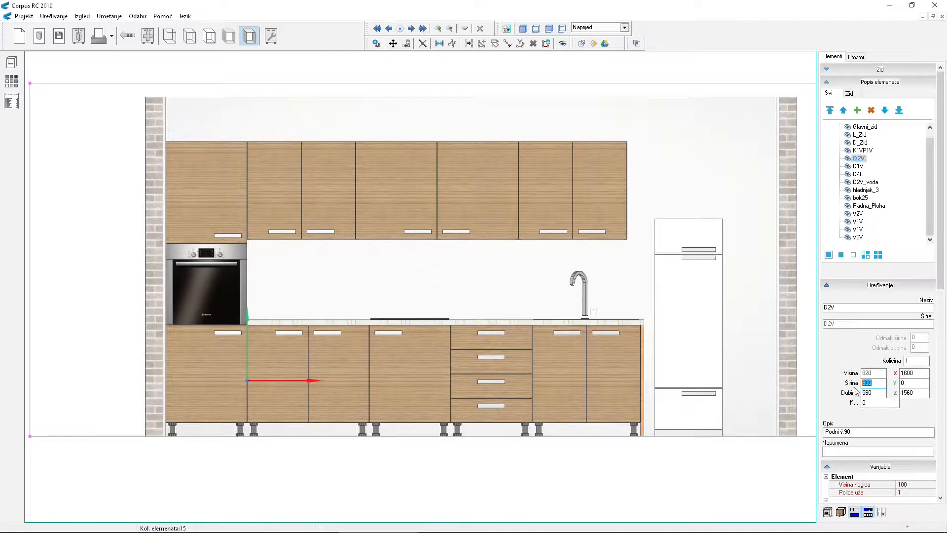
pyautogui.click(857, 213)
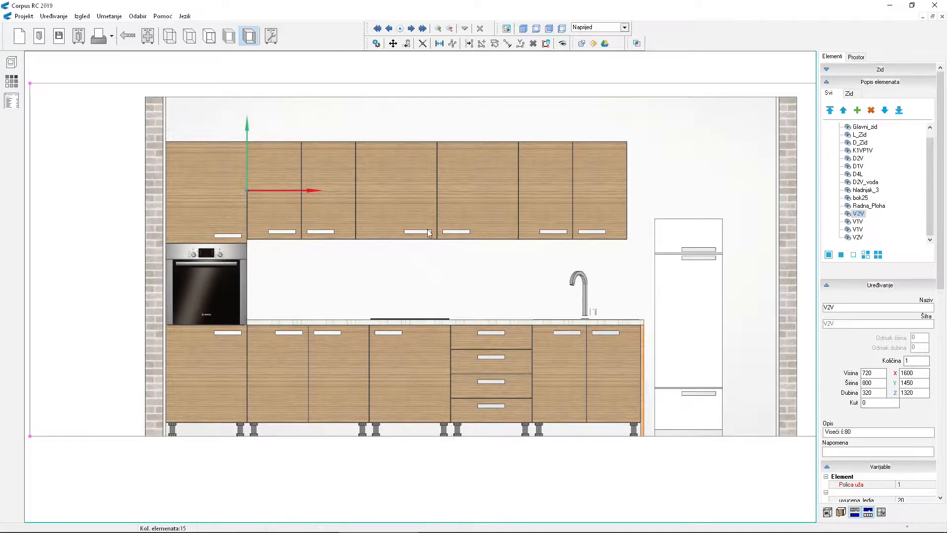
pyautogui.tripleClick(868, 382)
pyautogui.write('900')
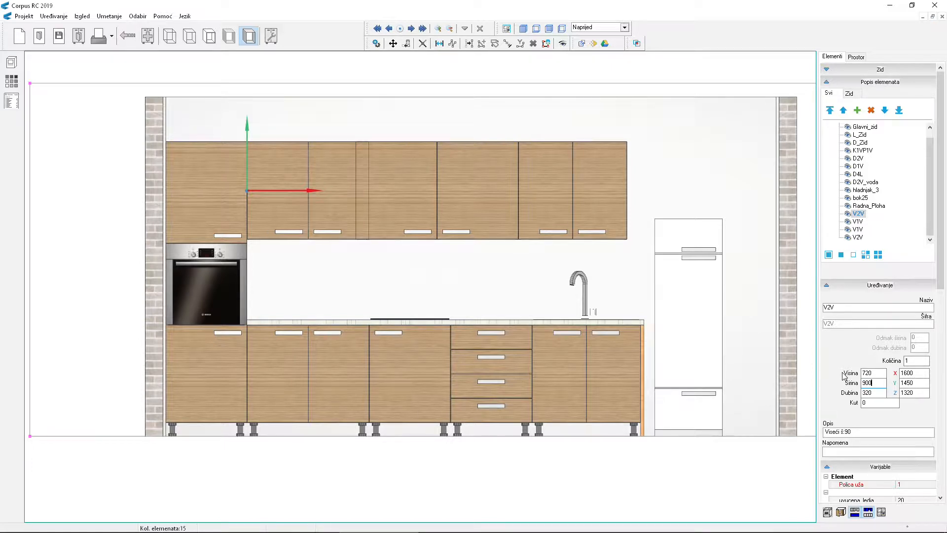
pyautogui.moveTo(392, 207)
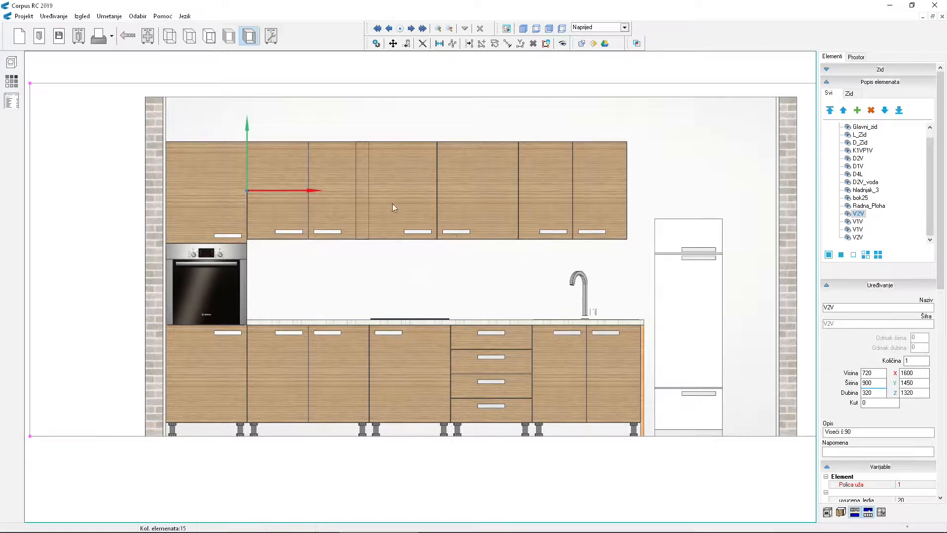
pyautogui.click(856, 221)
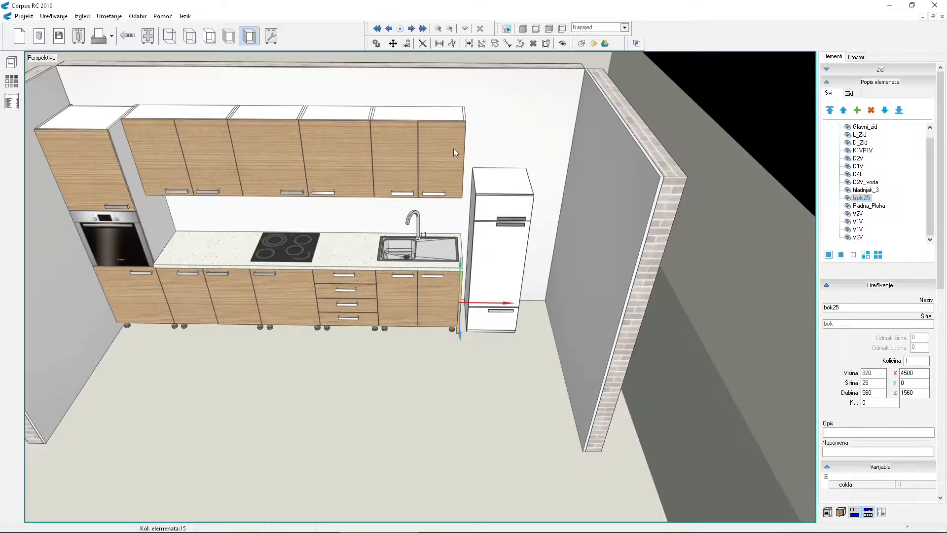
# - Make bok25 2170 tall, 610 deep at Z 1610, and set worktop Širina 2900
pyautogui.click(856, 237)
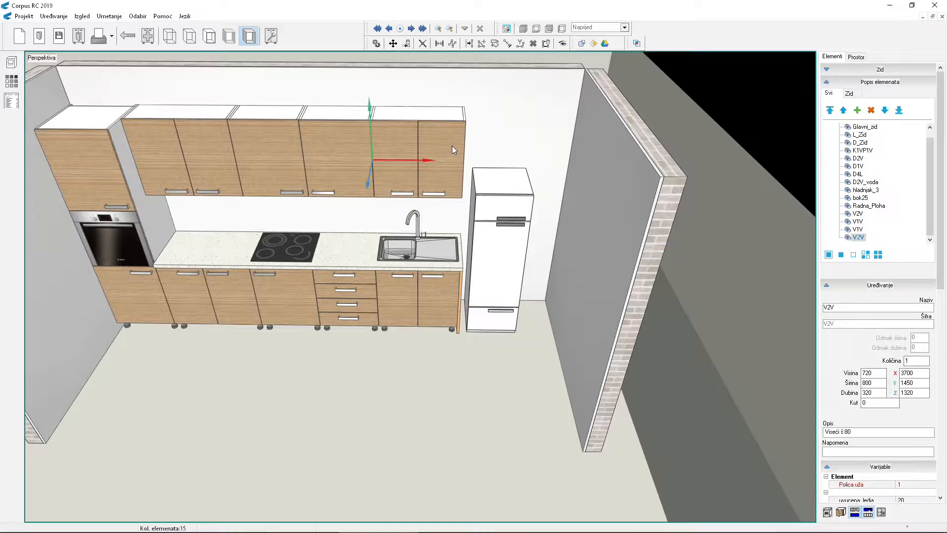
pyautogui.moveTo(454, 149)
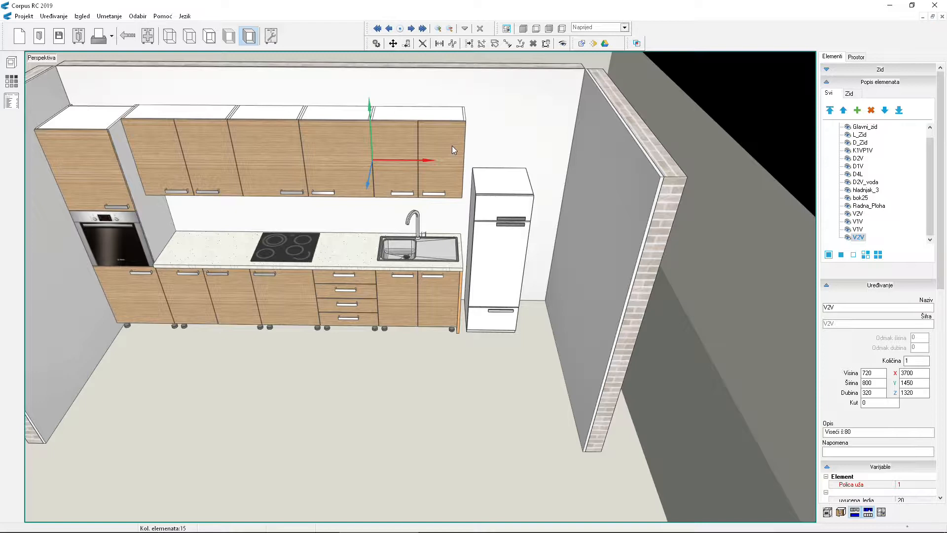
pyautogui.moveTo(500, 279)
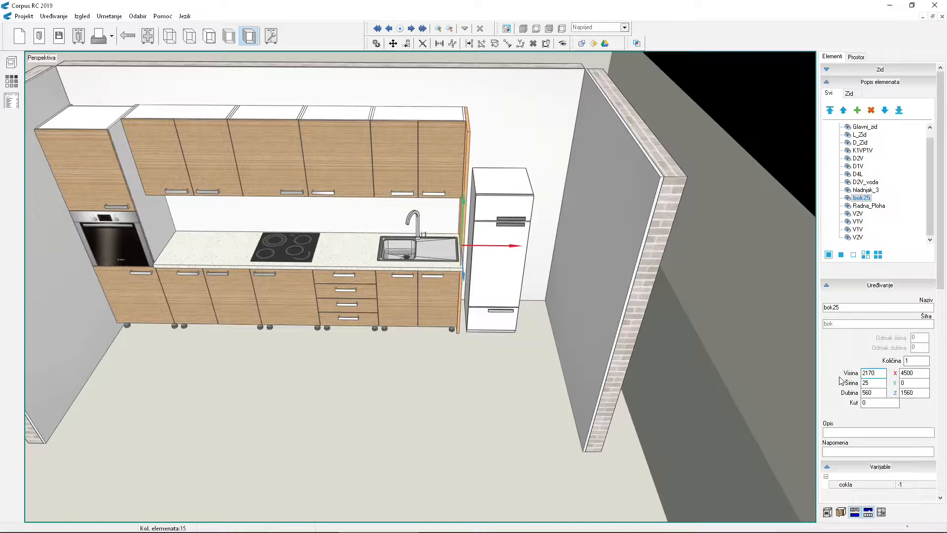
pyautogui.click(352, 261)
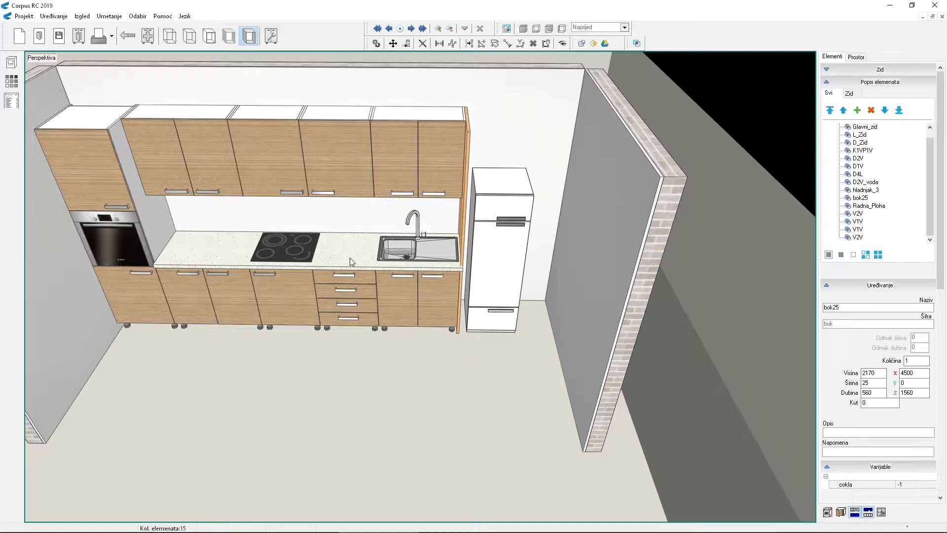
pyautogui.click(869, 205)
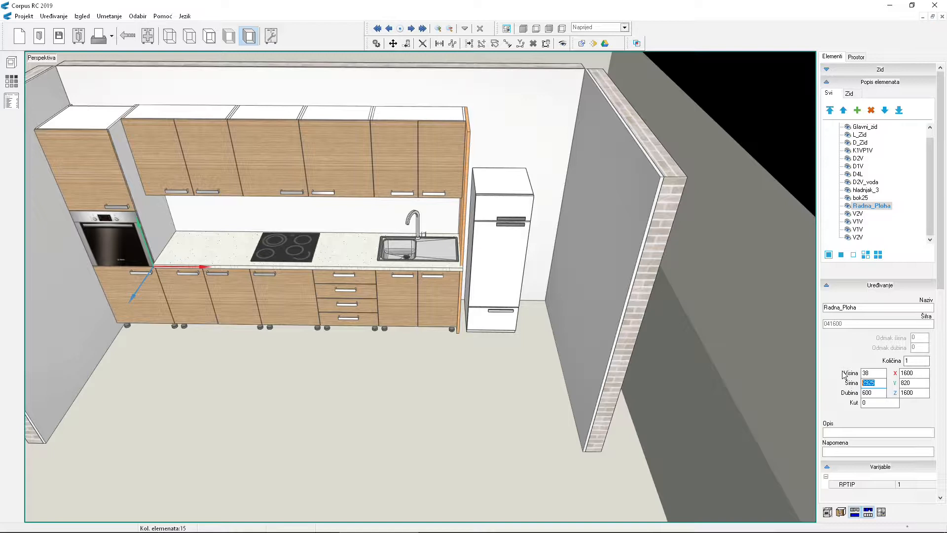
pyautogui.write('2900')
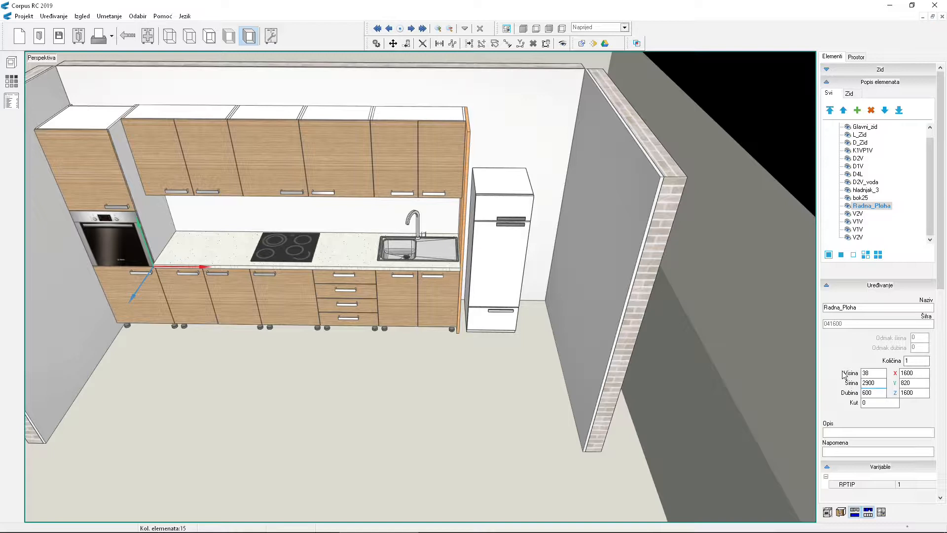
pyautogui.moveTo(425, 368)
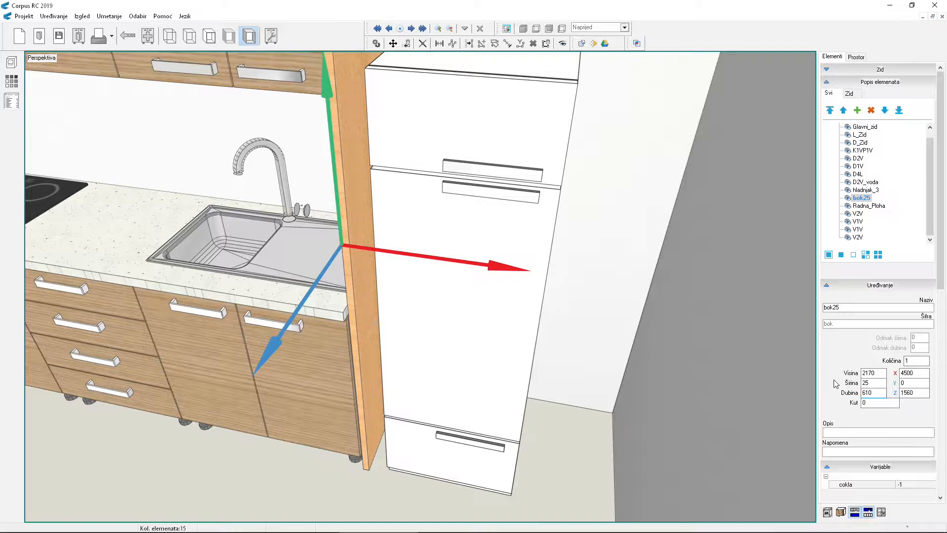
pyautogui.tripleClick(913, 392)
pyautogui.write('1610')
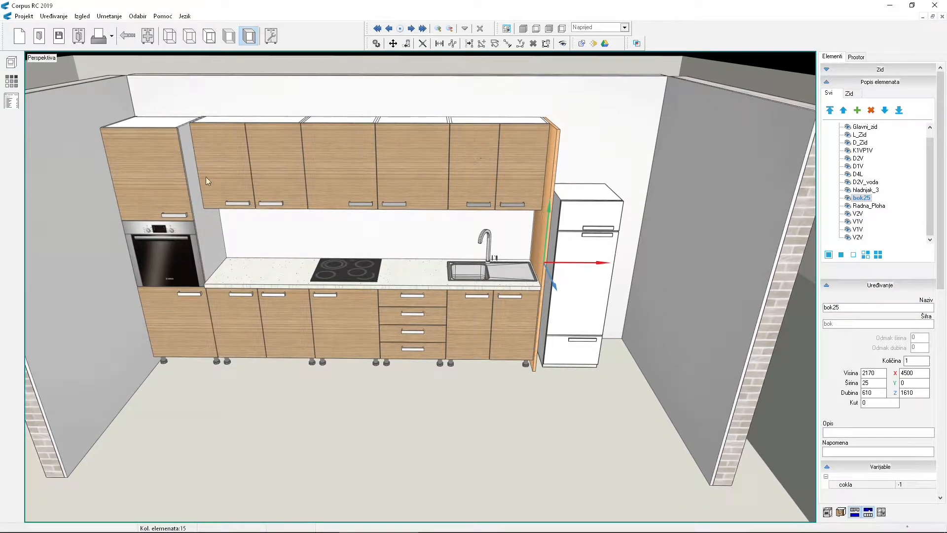
pyautogui.click(862, 150)
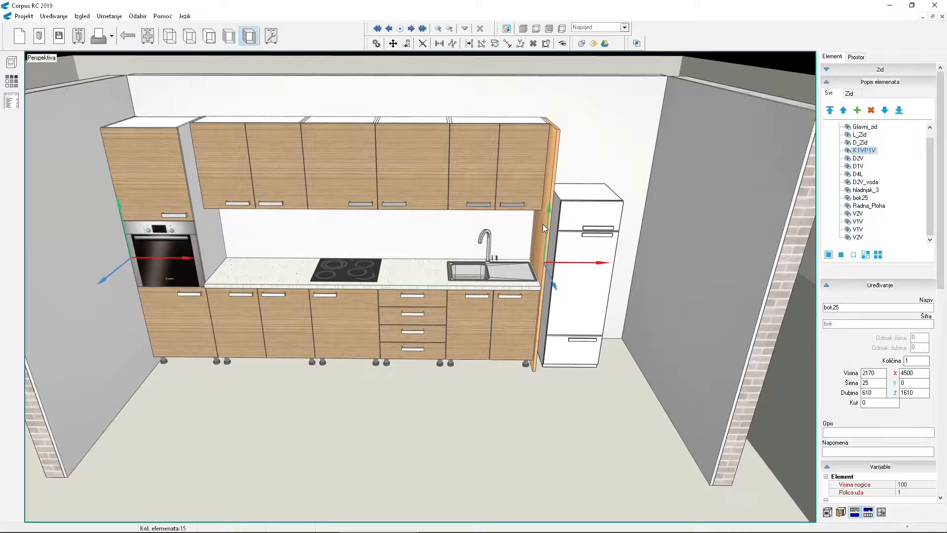
# - Insert a Stropna ploha top board over the wall cabinets and tall oven unit
pyautogui.click(109, 16)
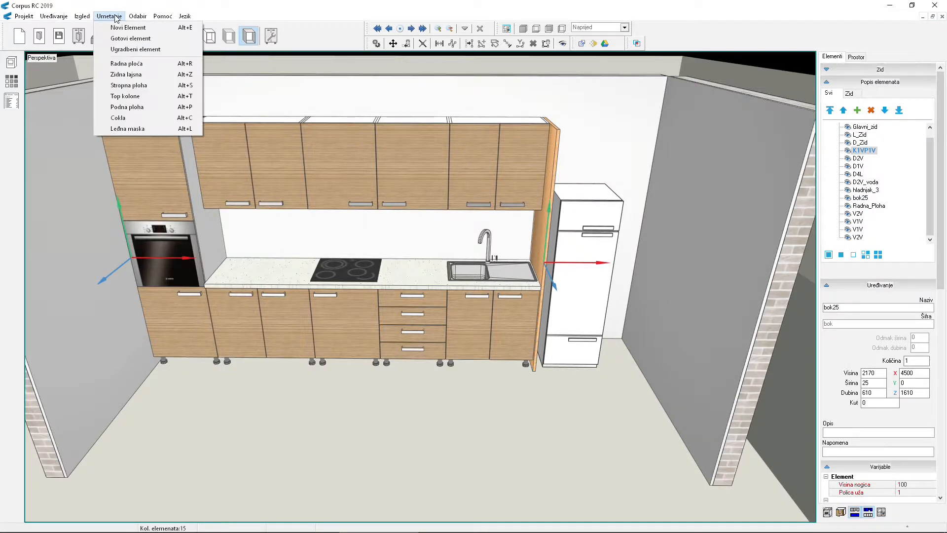
pyautogui.moveTo(127, 84)
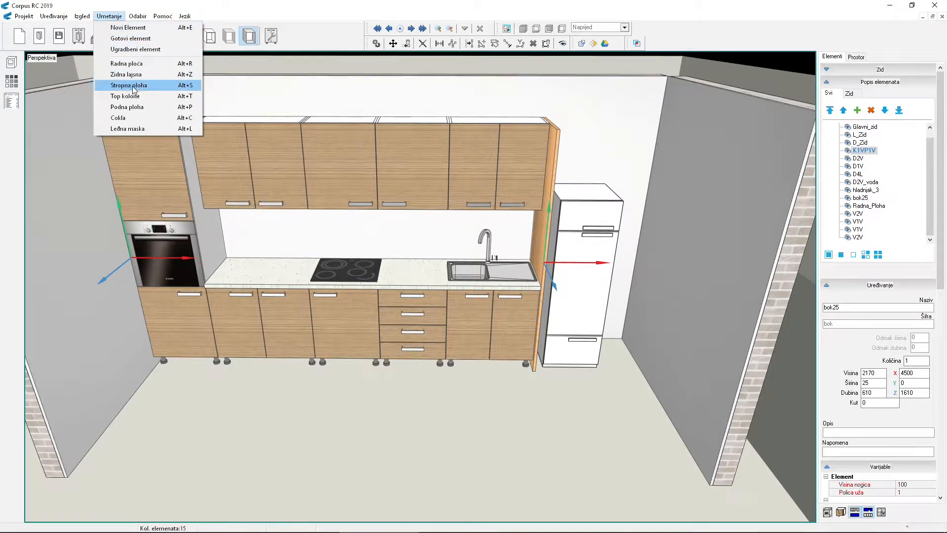
pyautogui.click(127, 85)
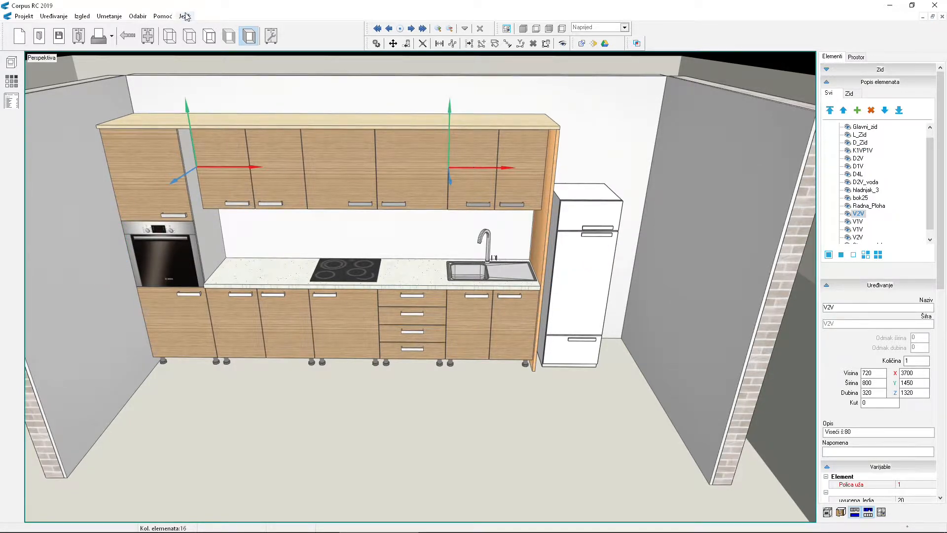
pyautogui.click(110, 16)
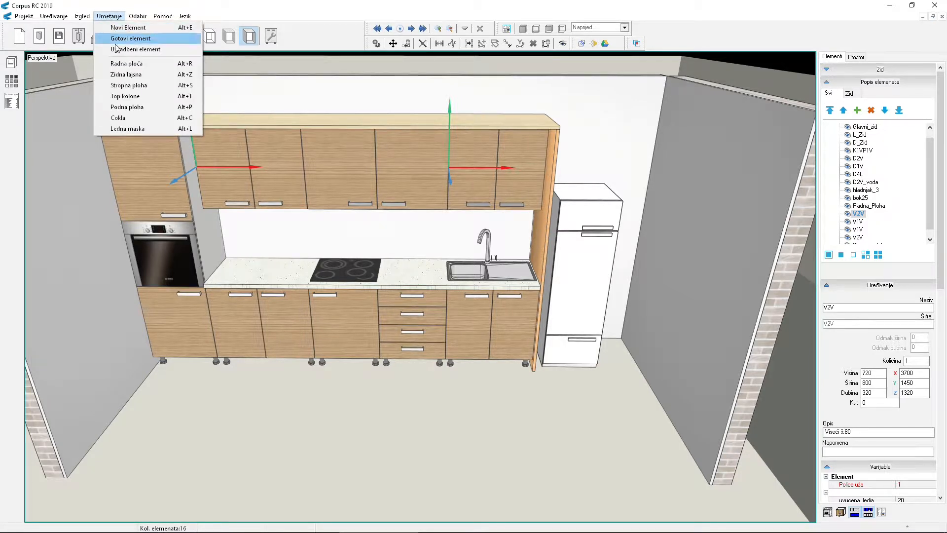
pyautogui.click(129, 38)
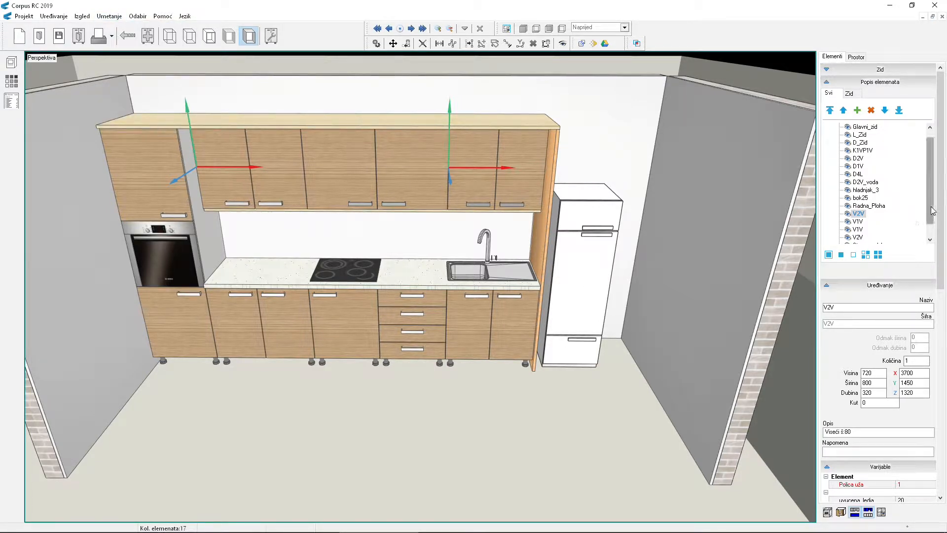
# - Give Podna_Ploha a 340 mm depth and Z position 1340, and apply
pyautogui.scroll(-3)
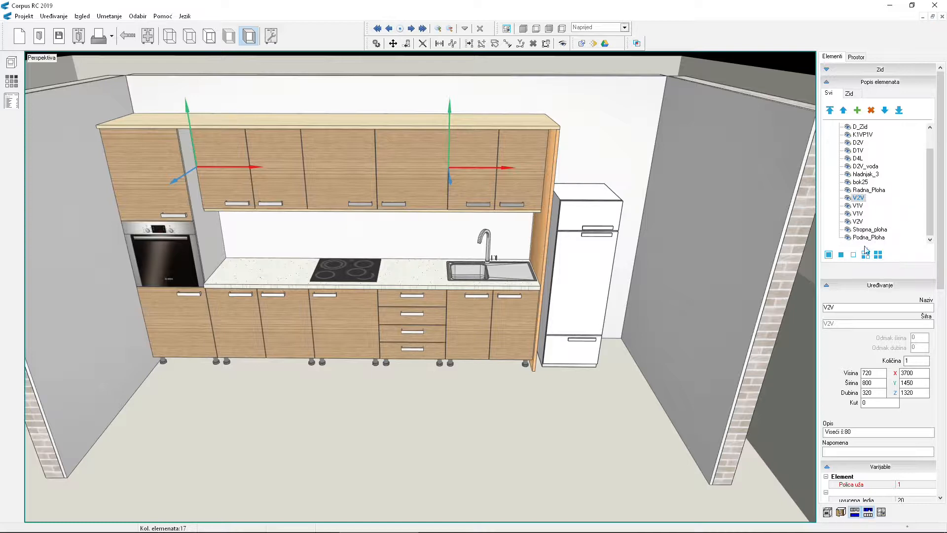
pyautogui.click(869, 237)
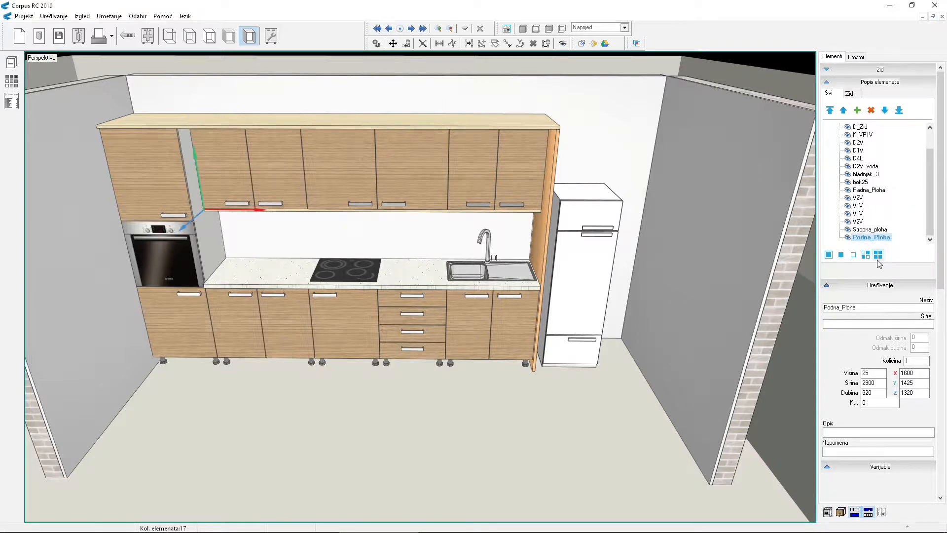
pyautogui.tripleClick(872, 393)
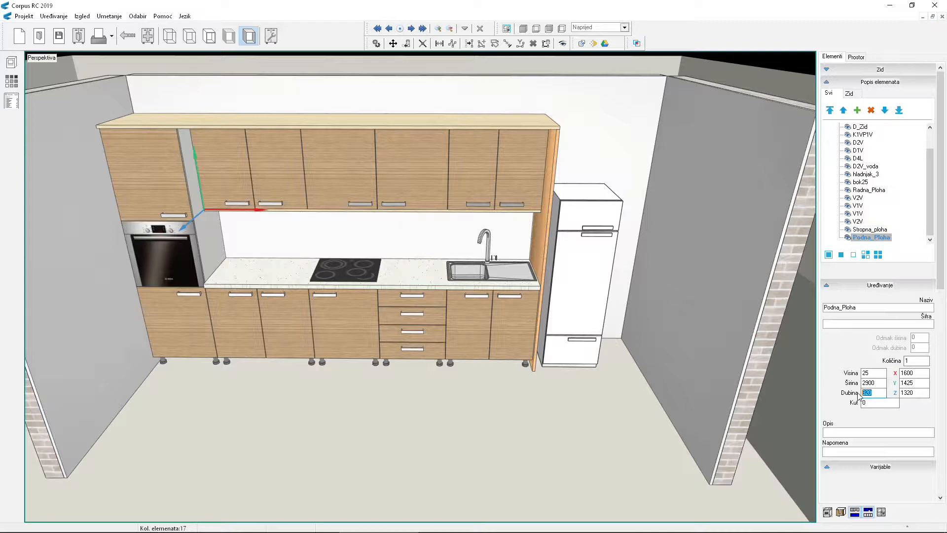
pyautogui.write('340')
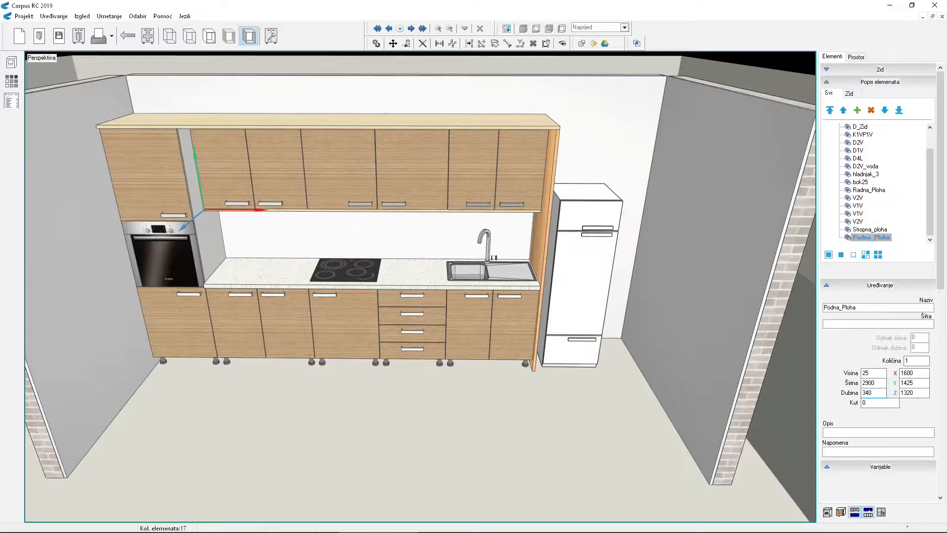
pyautogui.moveTo(908, 403)
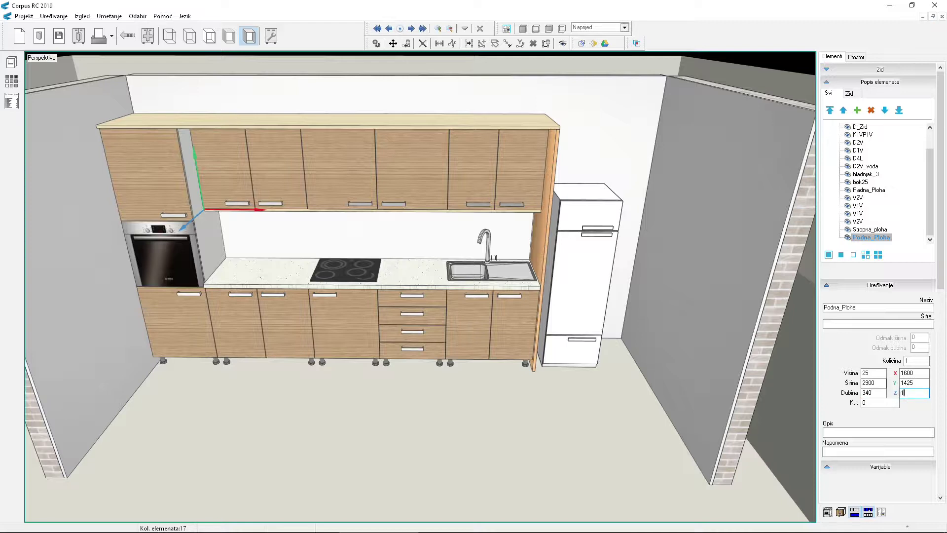
pyautogui.write('1340')
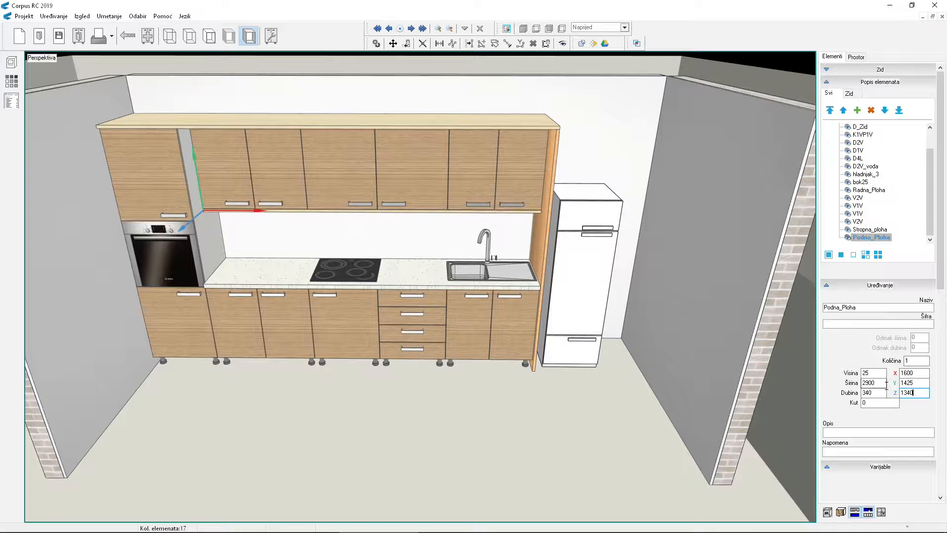
pyautogui.click(551, 435)
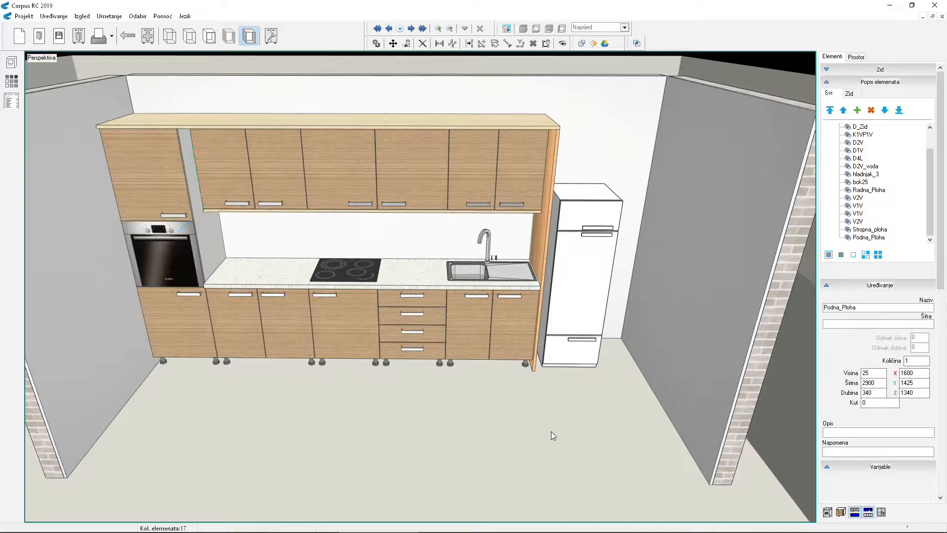
pyautogui.moveTo(541, 427)
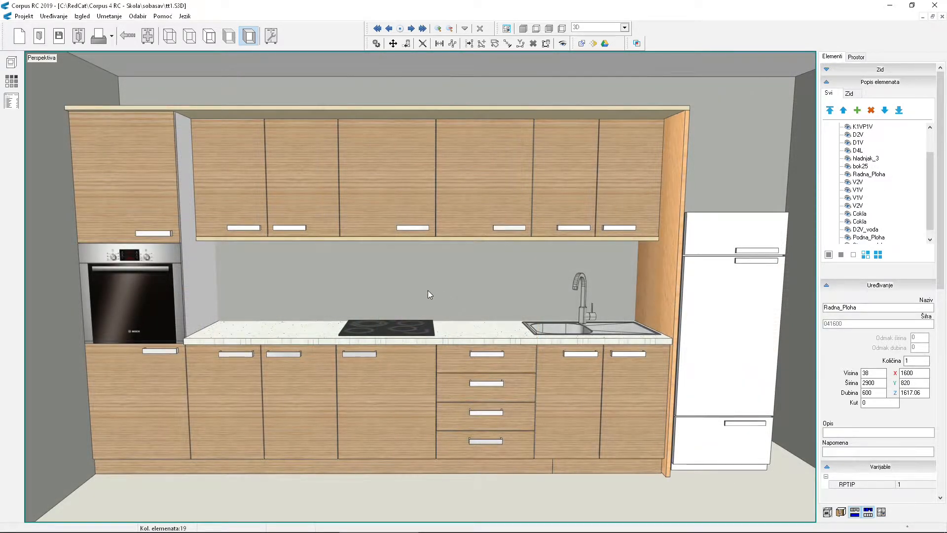
# - Open the Postavljanje dekora decor settings window
pyautogui.click(11, 82)
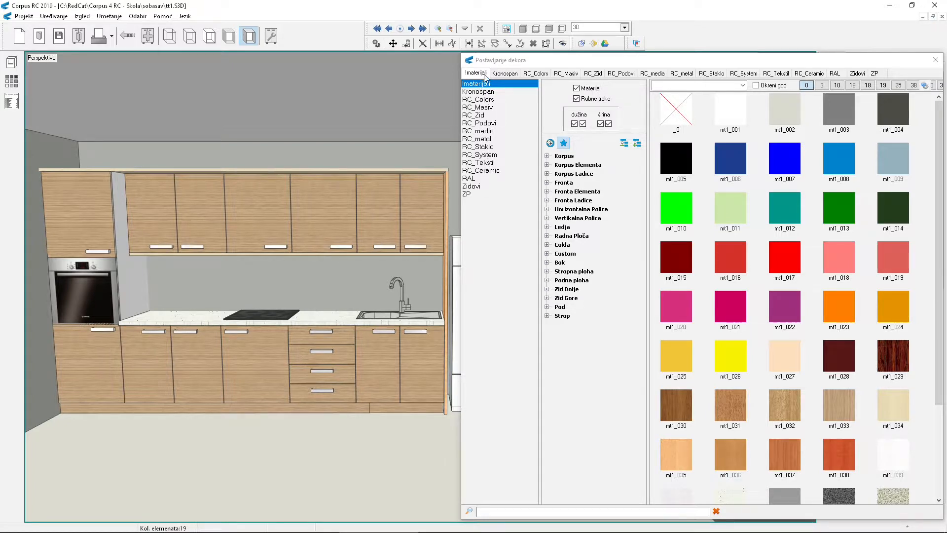
pyautogui.moveTo(486, 137)
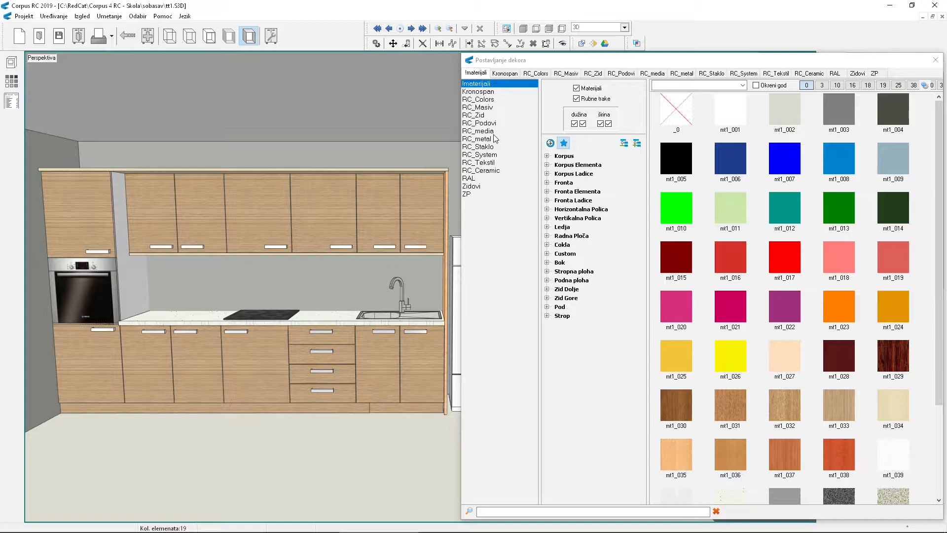
pyautogui.moveTo(490, 99)
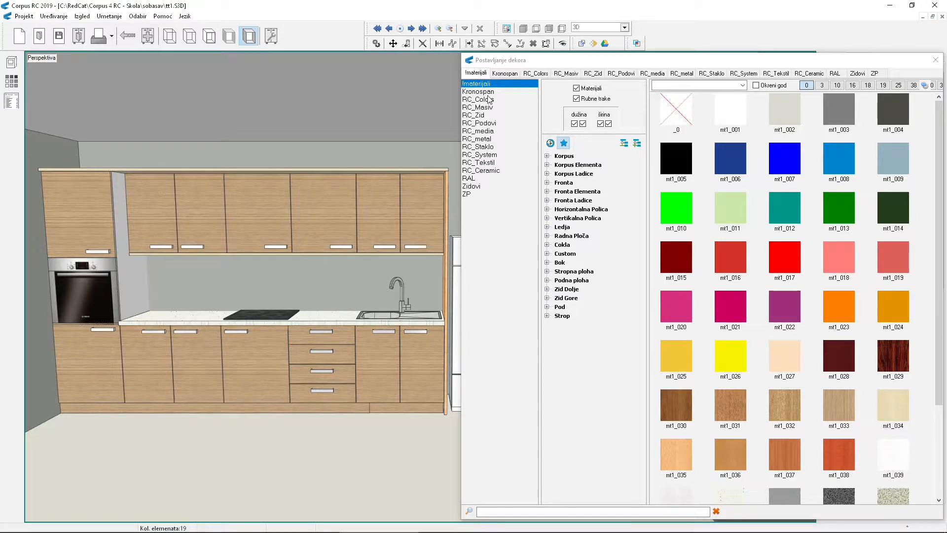
# - Show the Kronospan decor swatches and expand the Radna Ploča worktop group
pyautogui.click(478, 91)
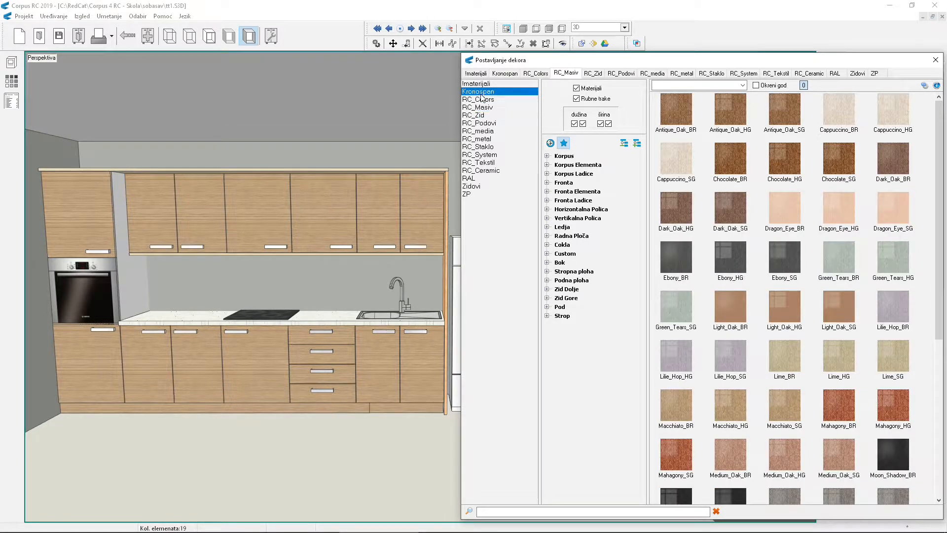
pyautogui.click(504, 73)
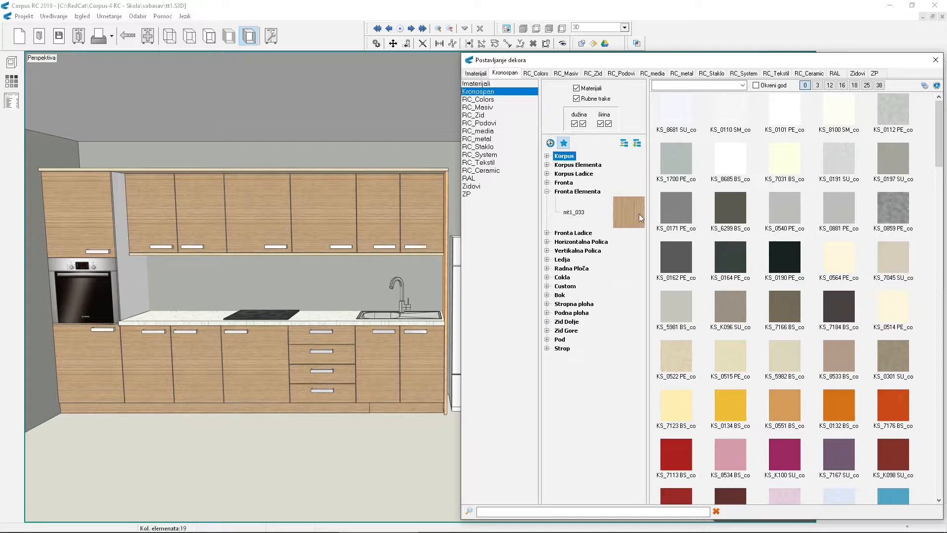
pyautogui.moveTo(625, 220)
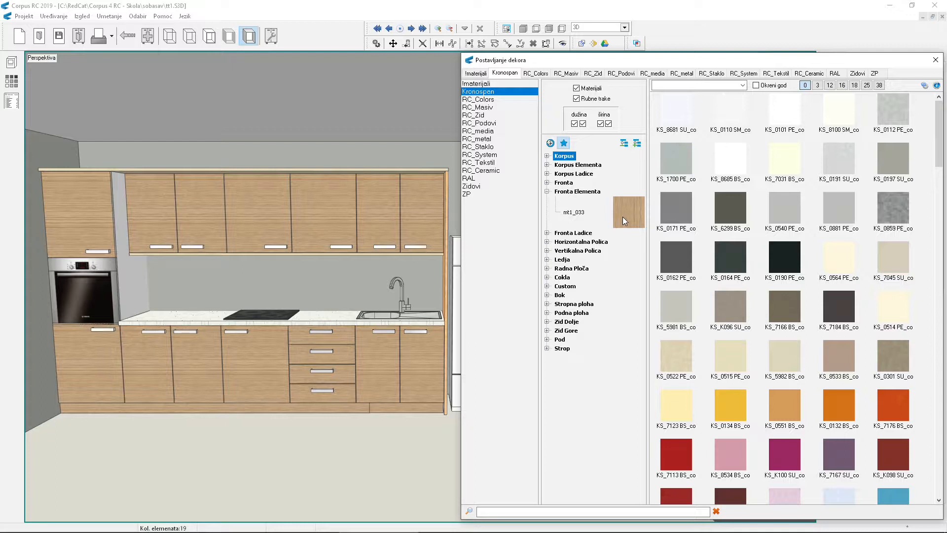
pyautogui.moveTo(550, 272)
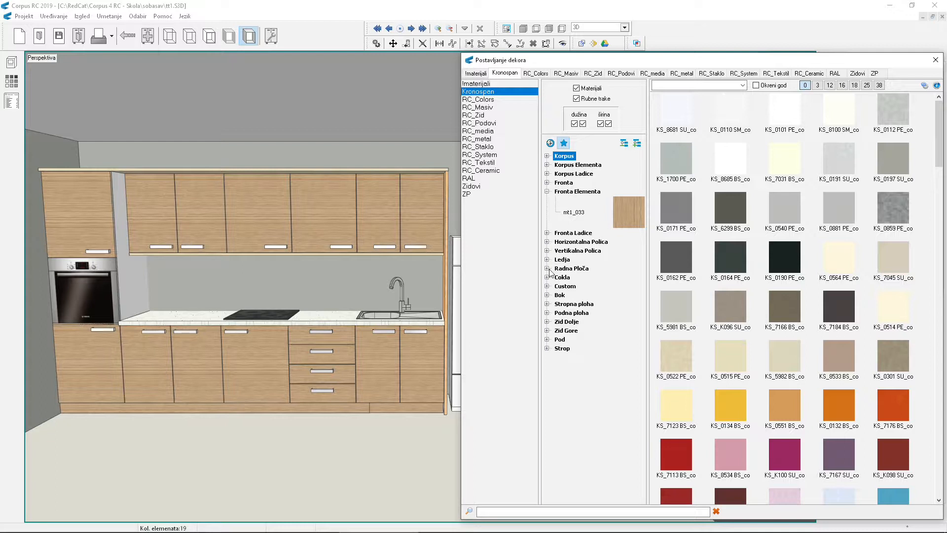
pyautogui.click(547, 268)
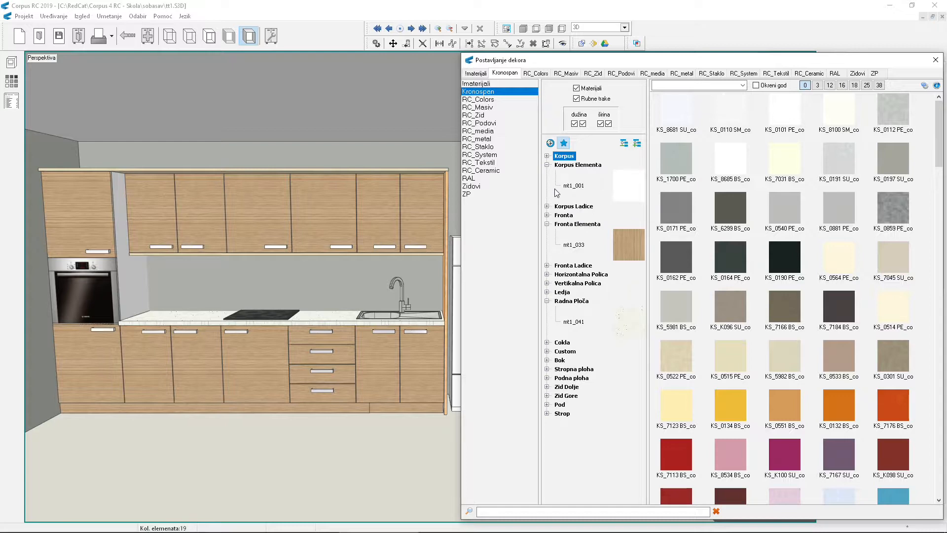
pyautogui.moveTo(563, 204)
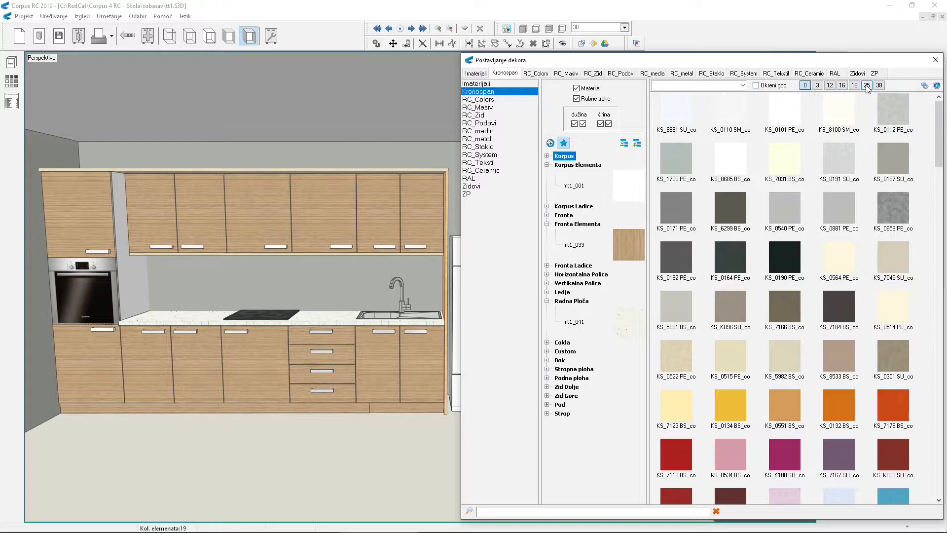
# - Filter decors to 18 mm, apply yellow KS_0134 BS_co to fronts, and expand Fronta Ladice
pyautogui.click(854, 85)
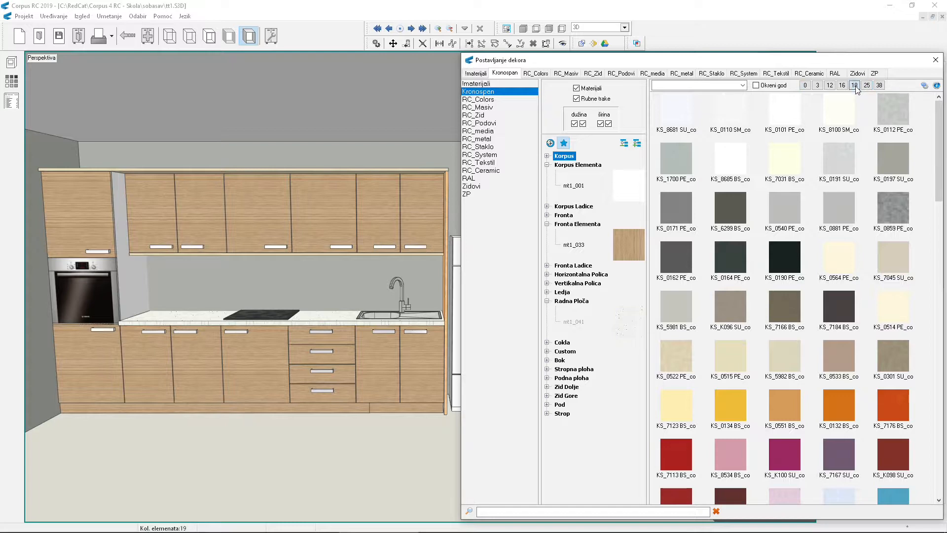
pyautogui.moveTo(854, 84)
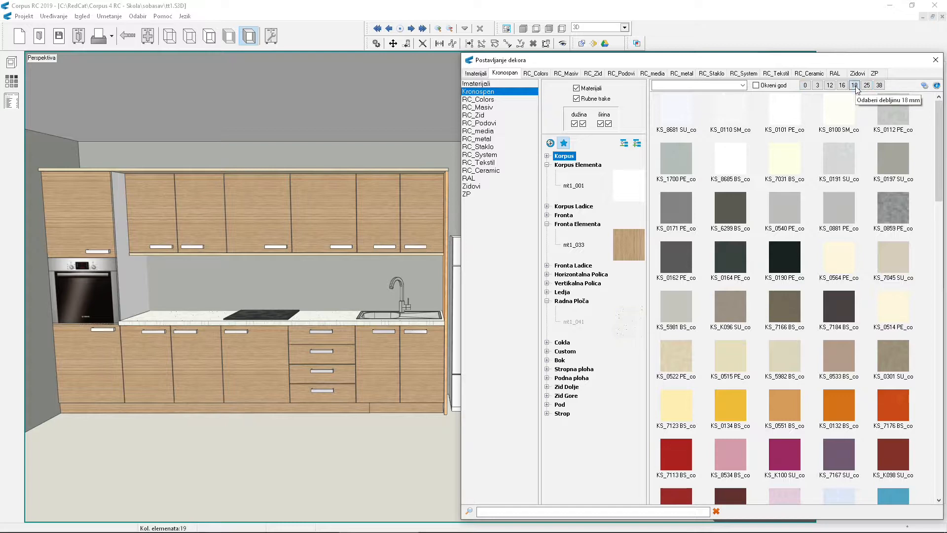
pyautogui.moveTo(869, 117)
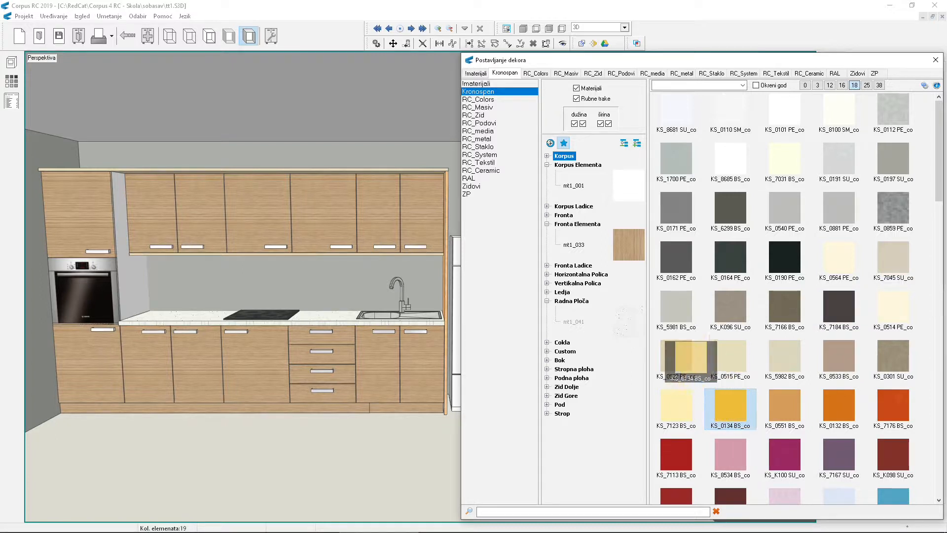
pyautogui.doubleClick(730, 408)
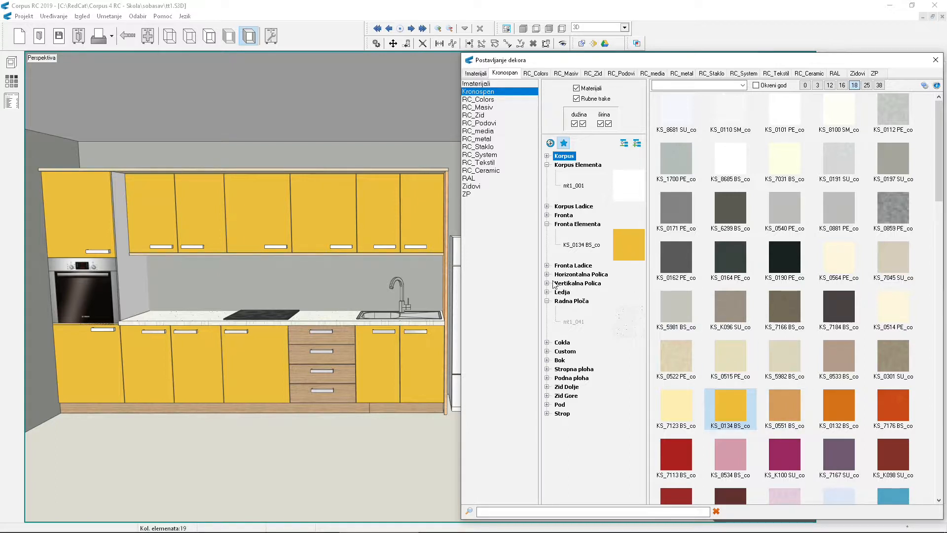
pyautogui.click(547, 265)
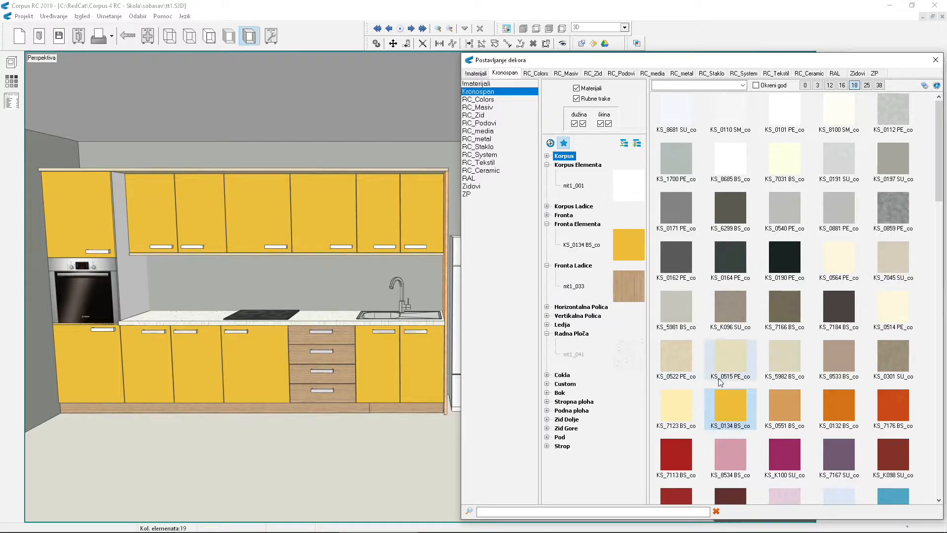
pyautogui.moveTo(792, 415)
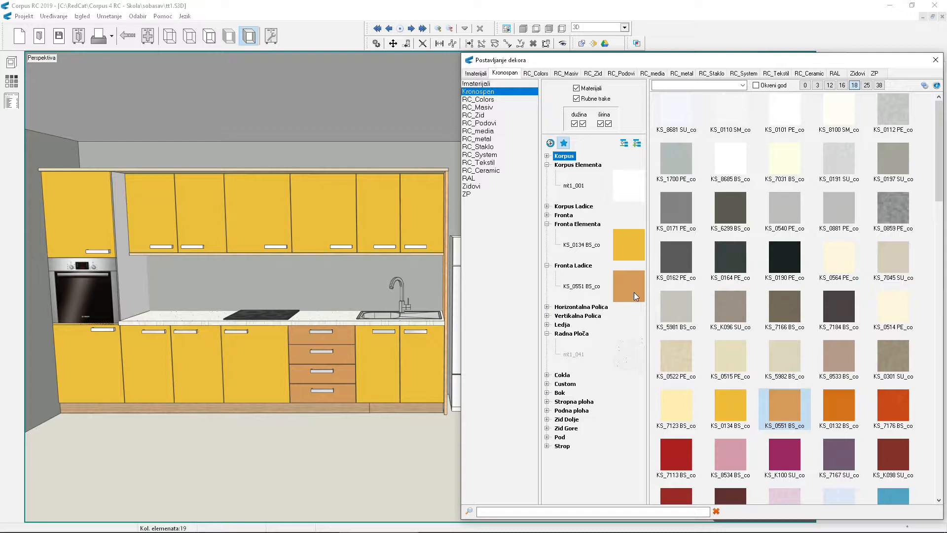
pyautogui.moveTo(638, 305)
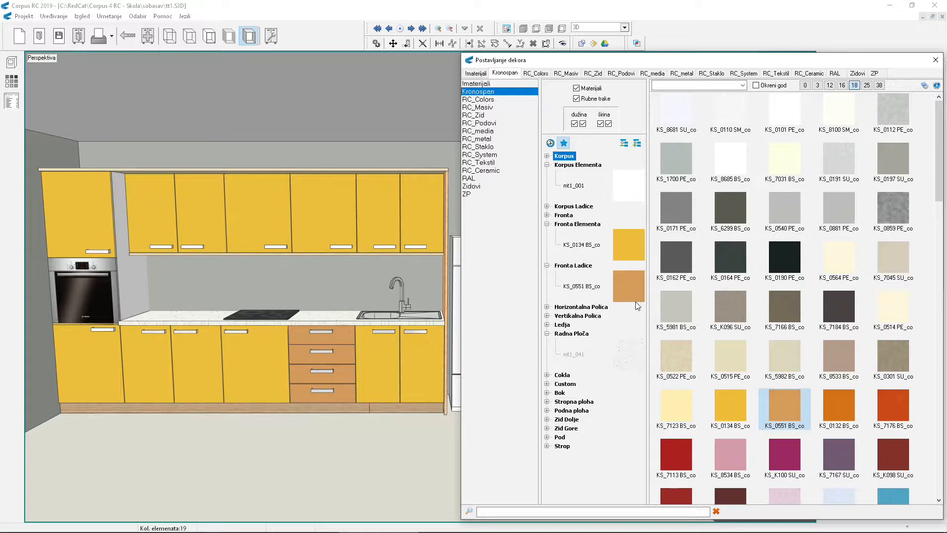
pyautogui.moveTo(635, 304)
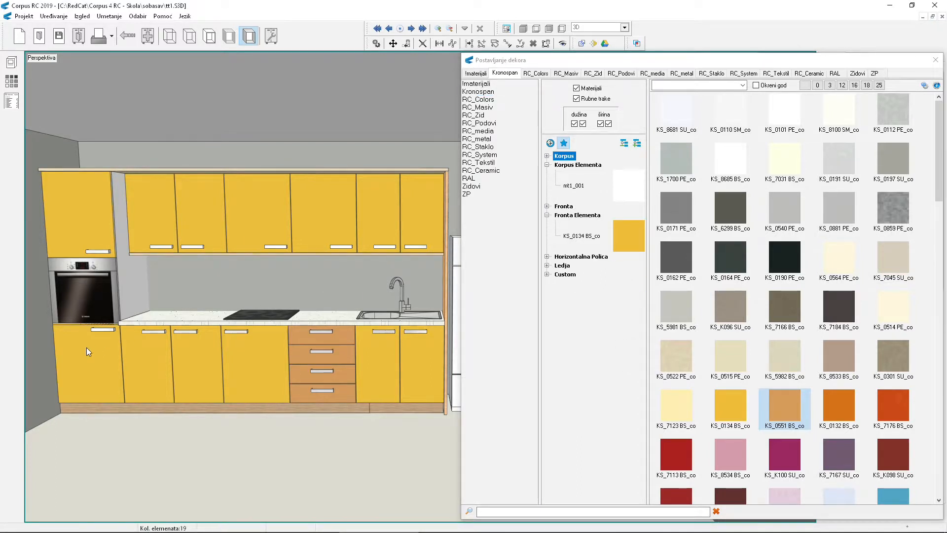
# - Replace both yellow fronts (door1\Front, door\Front) of the tall oven cabinet with orange KS_0132 BS_co
pyautogui.click(478, 91)
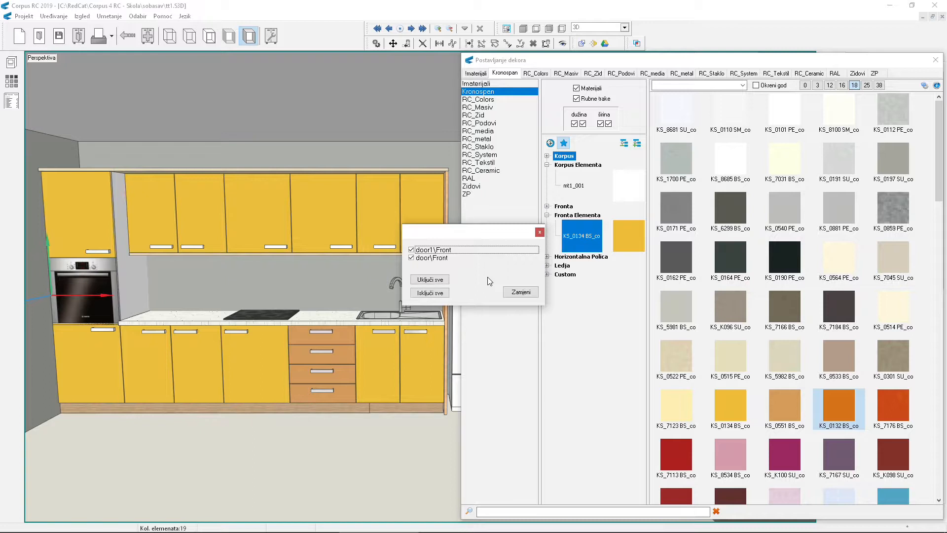
pyautogui.moveTo(503, 284)
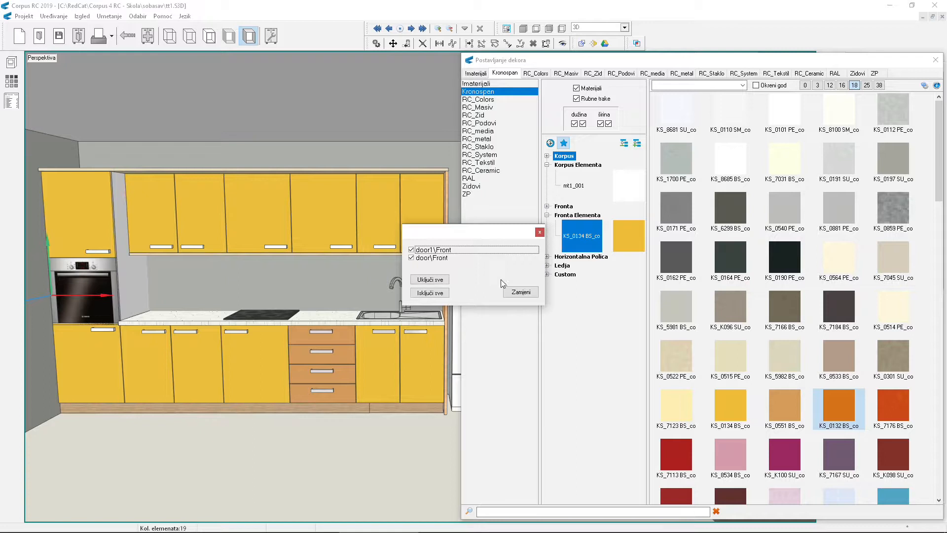
pyautogui.click(519, 291)
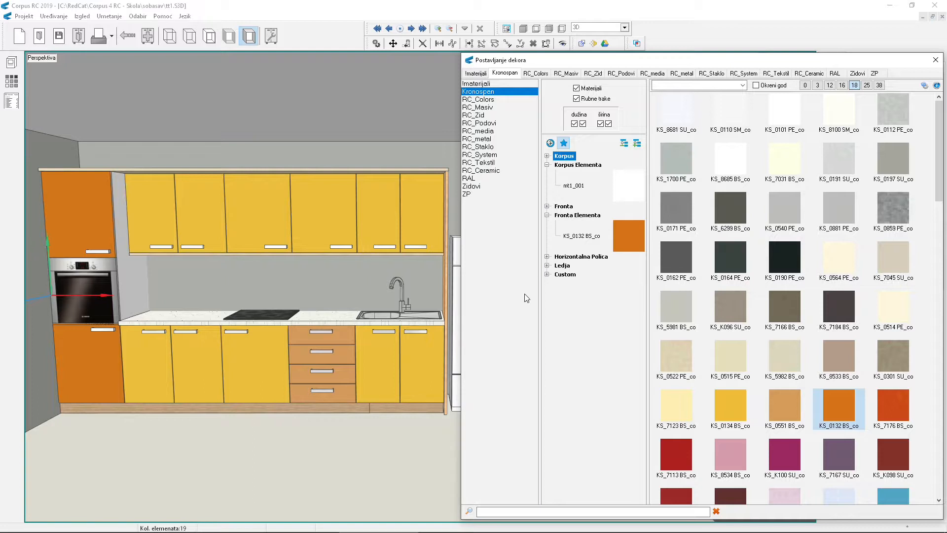
pyautogui.moveTo(443, 381)
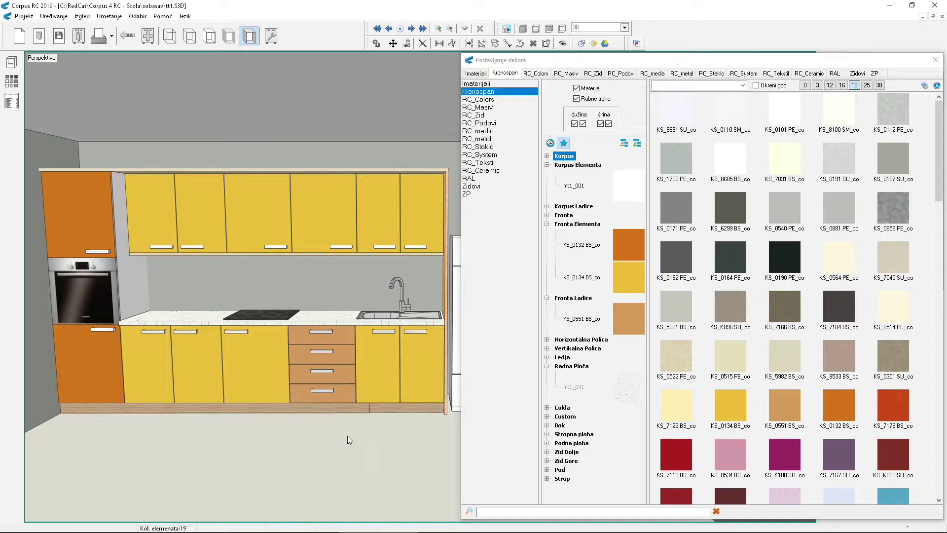
pyautogui.moveTo(509, 268)
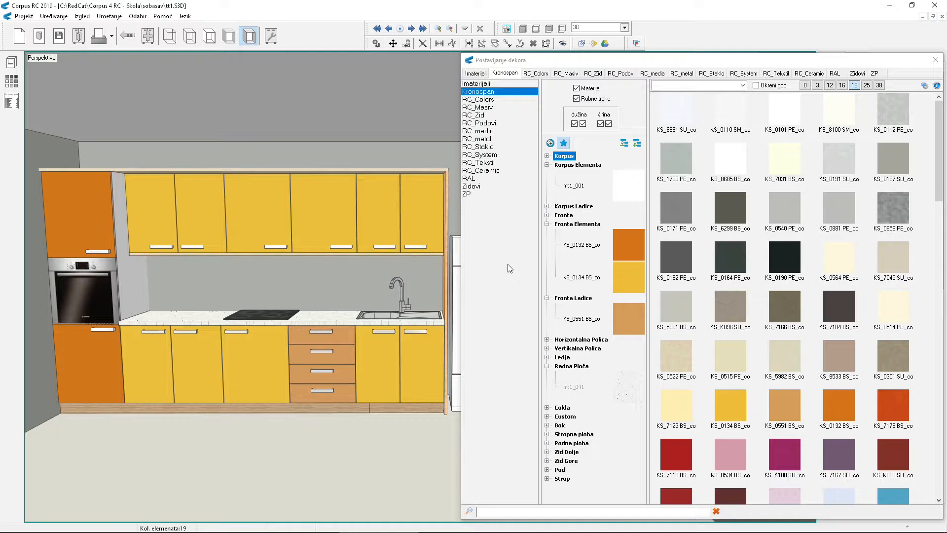
pyautogui.moveTo(651, 253)
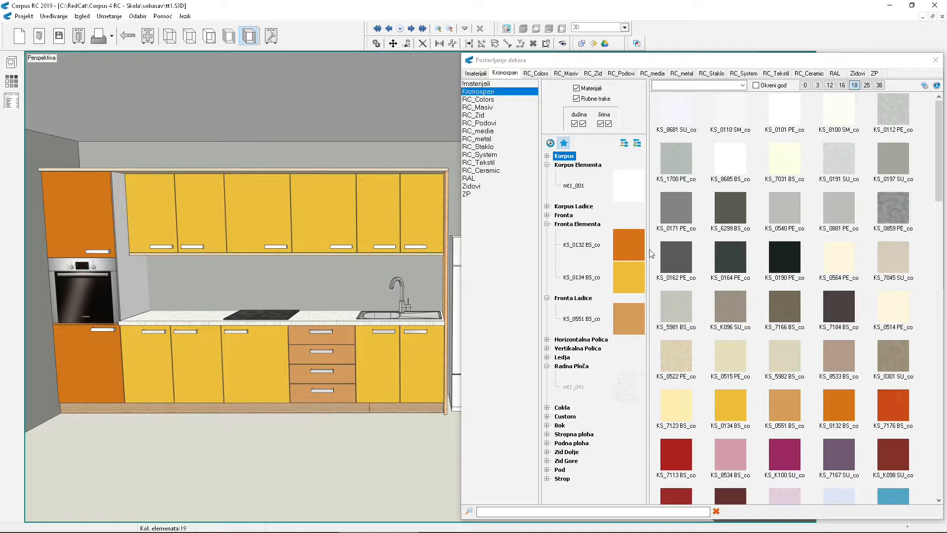
pyautogui.moveTo(597, 248)
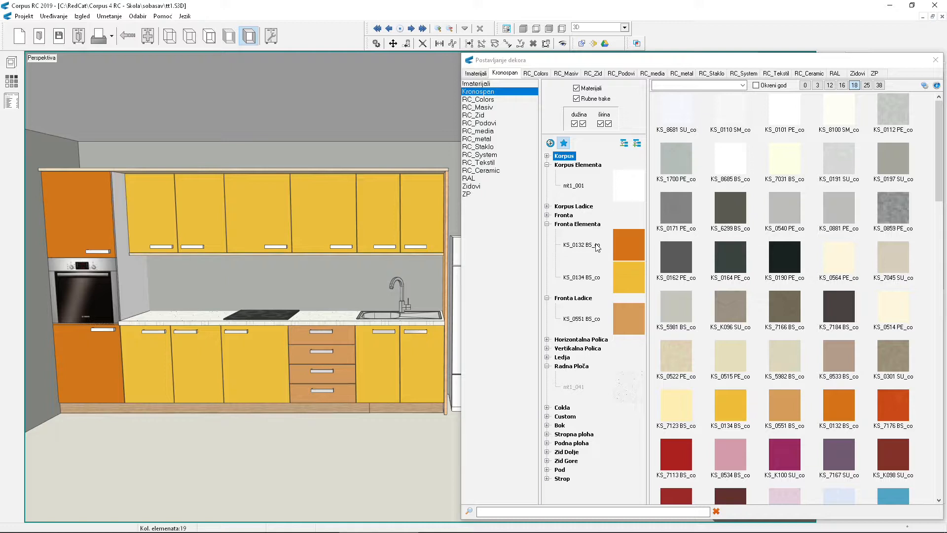
pyautogui.moveTo(592, 245)
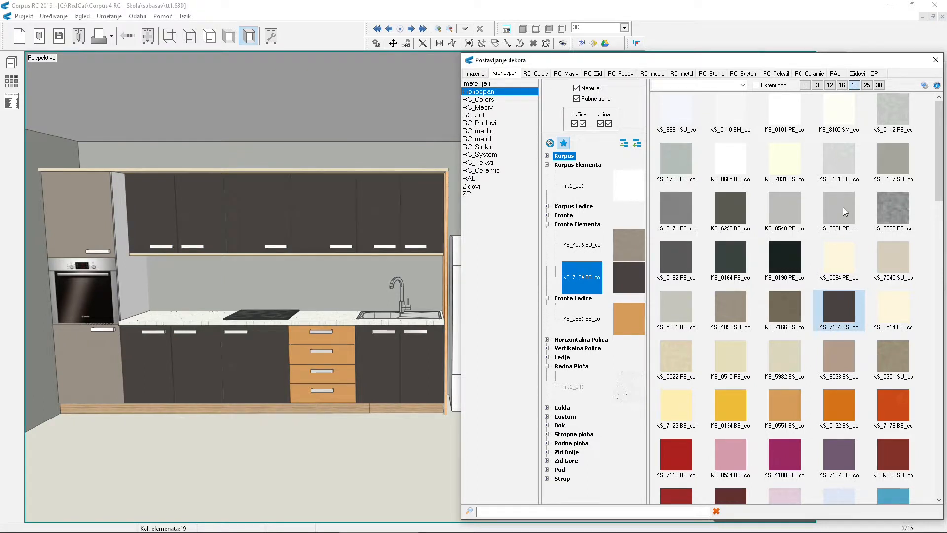
# - Move the door fronts from grey KS_0881 PE_co to cream KS_7123 BS_co, keeping drawers KS_0551 BS
pyautogui.click(839, 210)
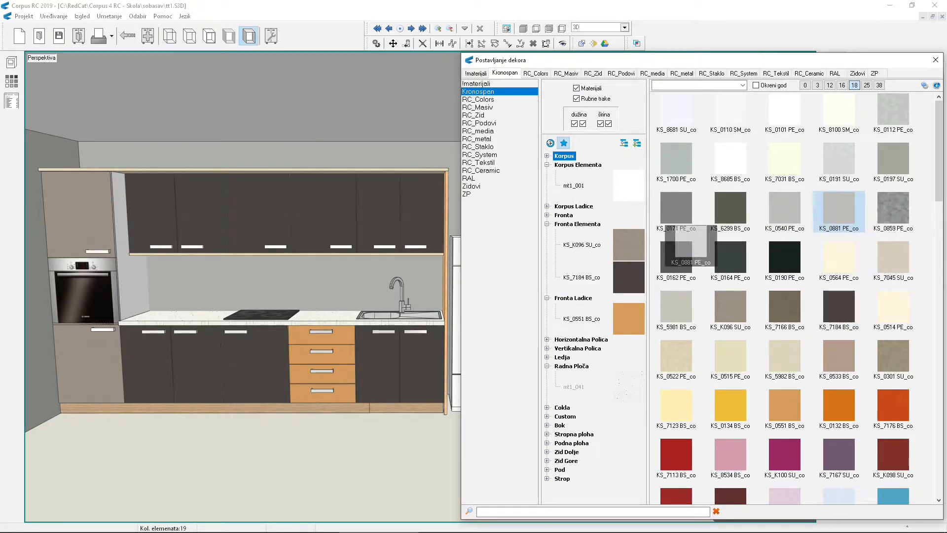
pyautogui.click(839, 210)
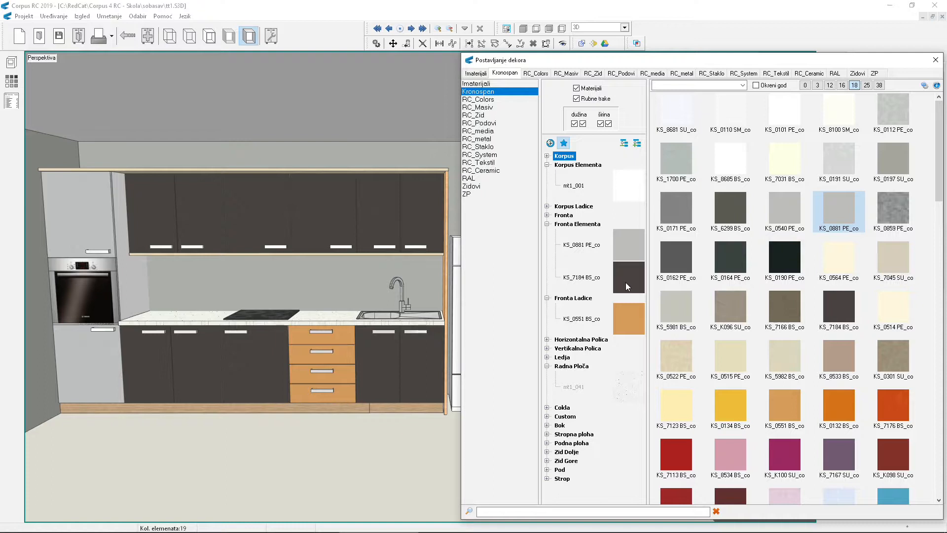
pyautogui.click(676, 409)
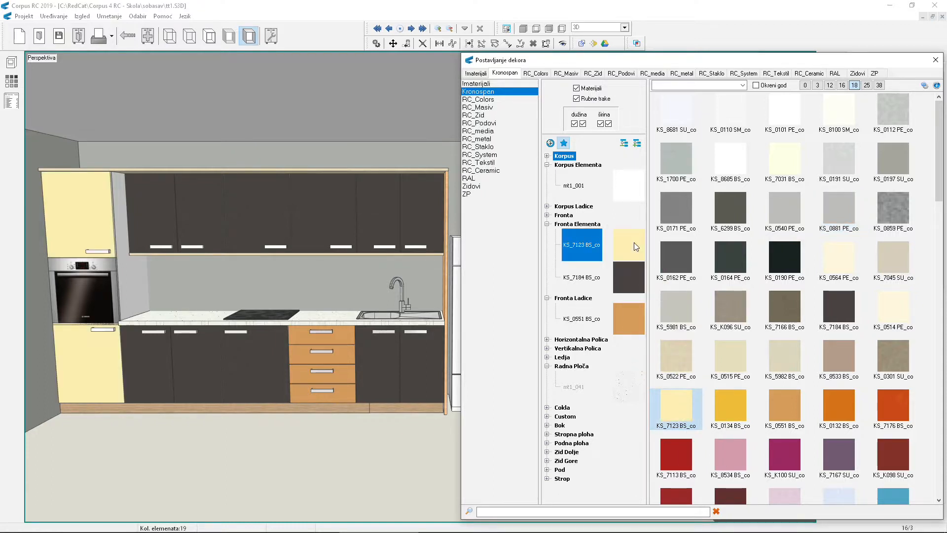
pyautogui.click(676, 407)
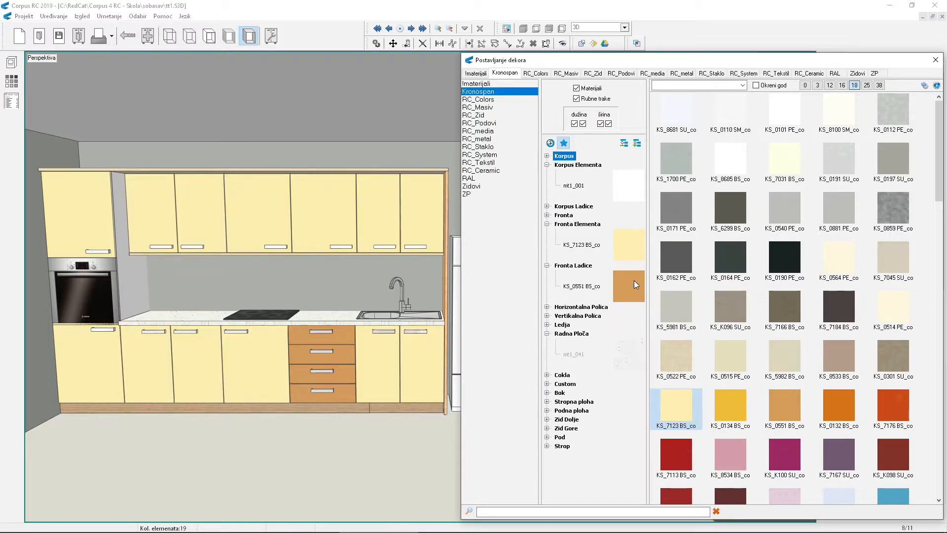
pyautogui.moveTo(625, 239)
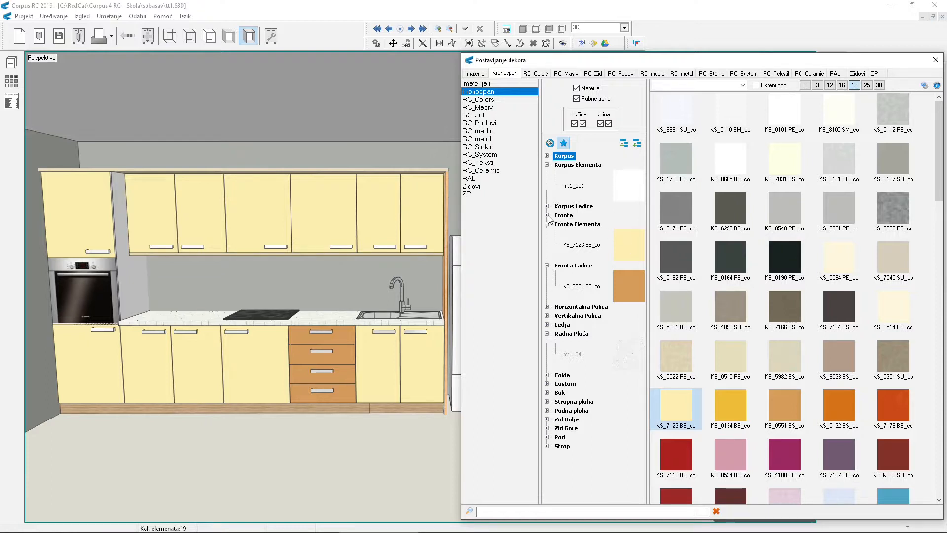
pyautogui.moveTo(564, 228)
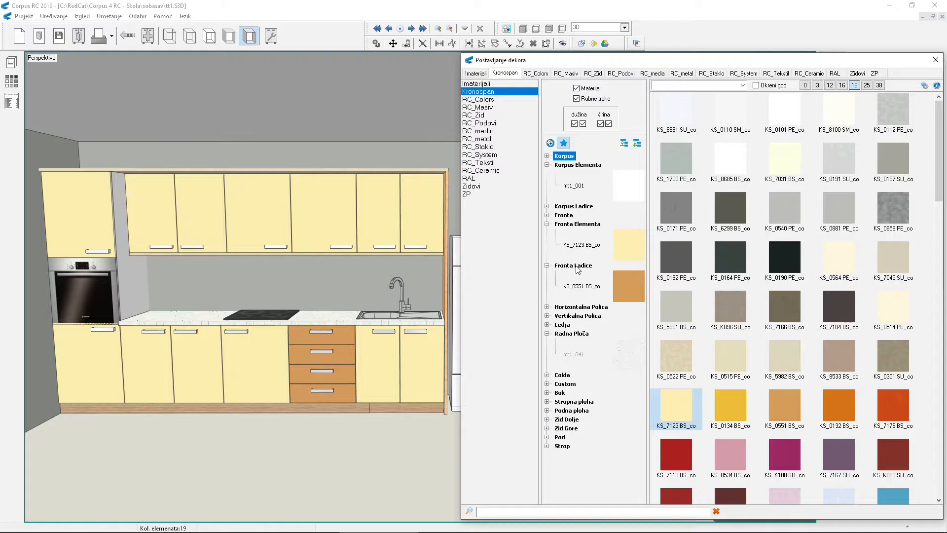
pyautogui.click(547, 215)
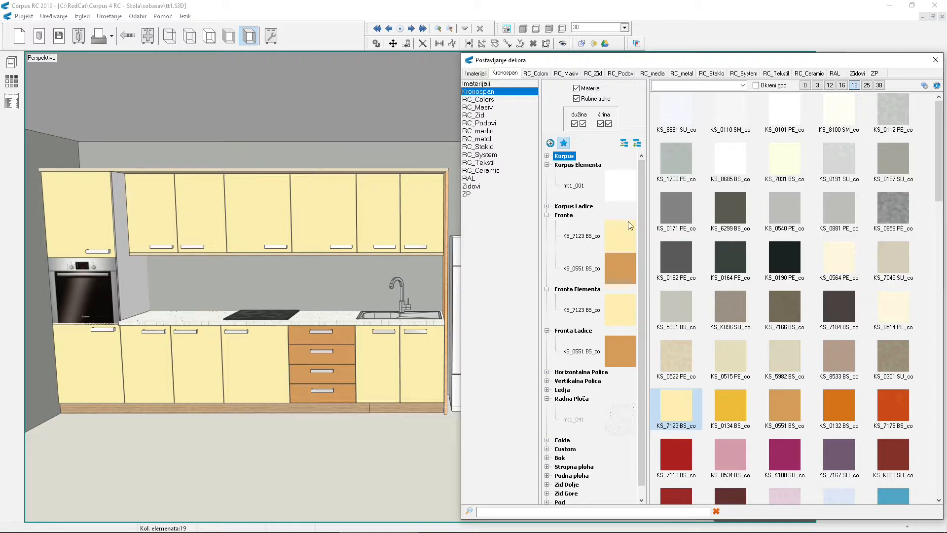
pyautogui.moveTo(576, 284)
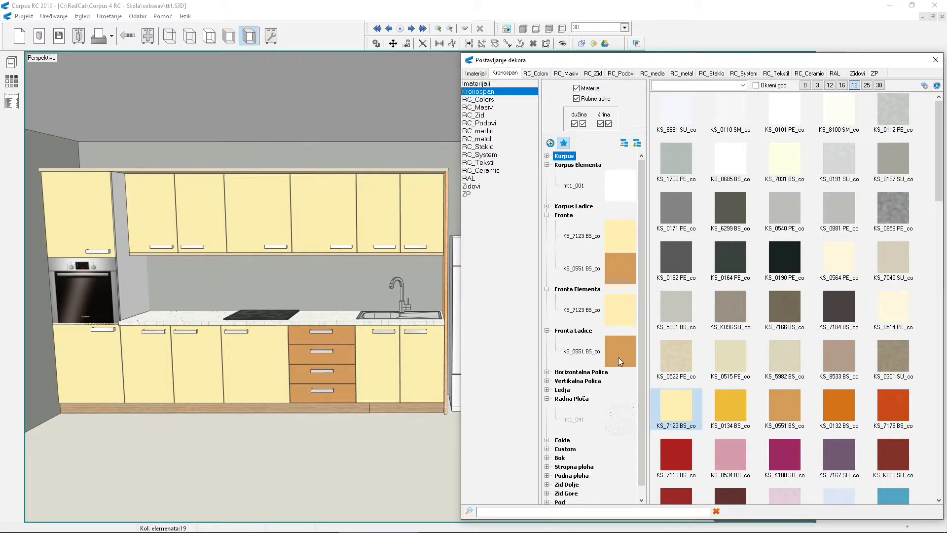
pyautogui.moveTo(580, 310)
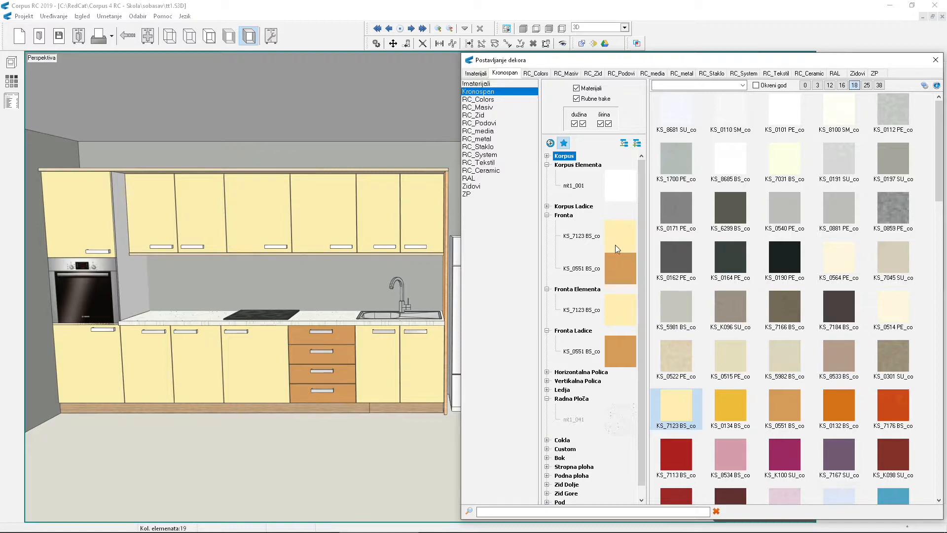
pyautogui.moveTo(618, 277)
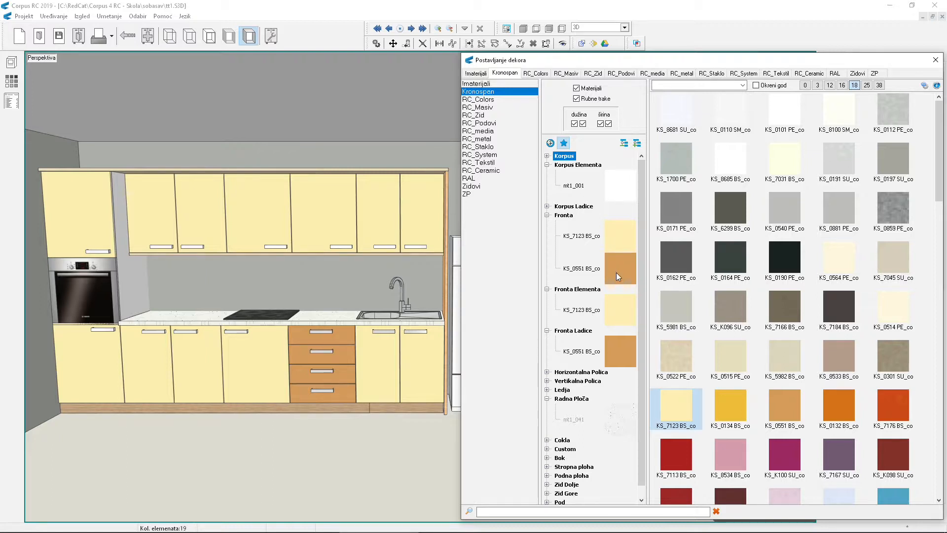
pyautogui.moveTo(622, 271)
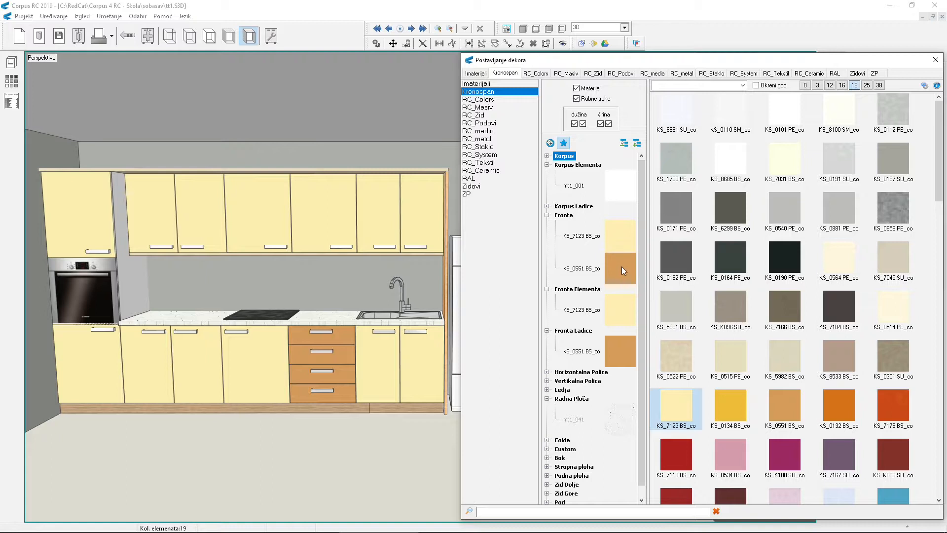
pyautogui.moveTo(623, 278)
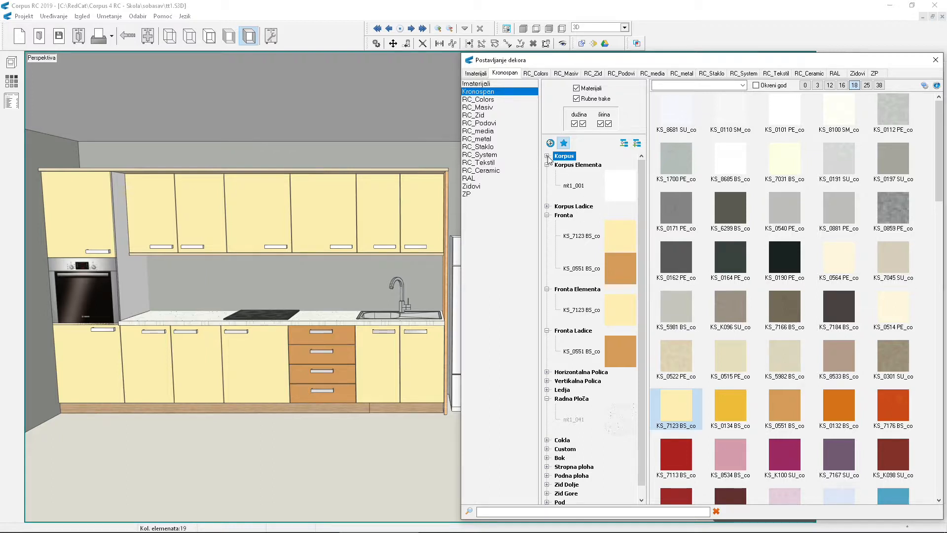
# - Expand the Korpus and Korpus Ladice groups in the decor tree
pyautogui.click(547, 156)
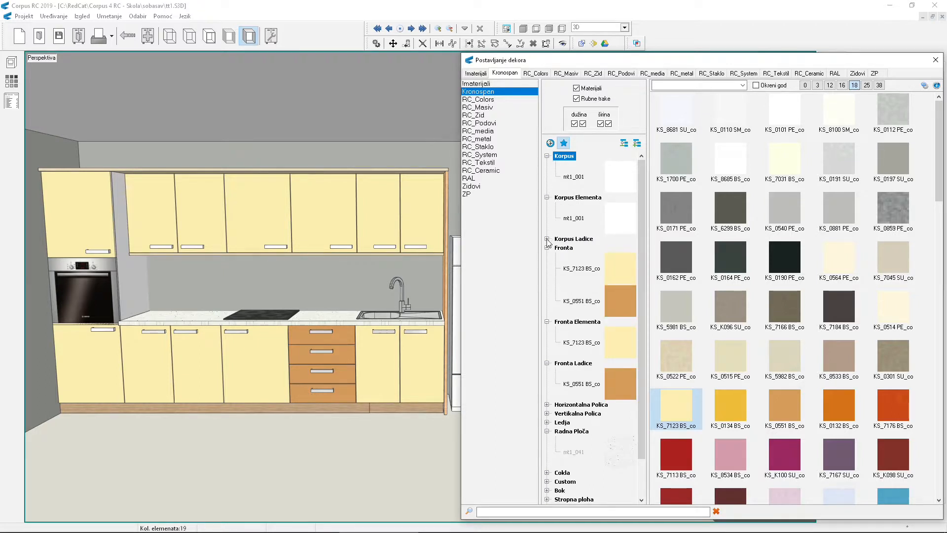
pyautogui.click(547, 242)
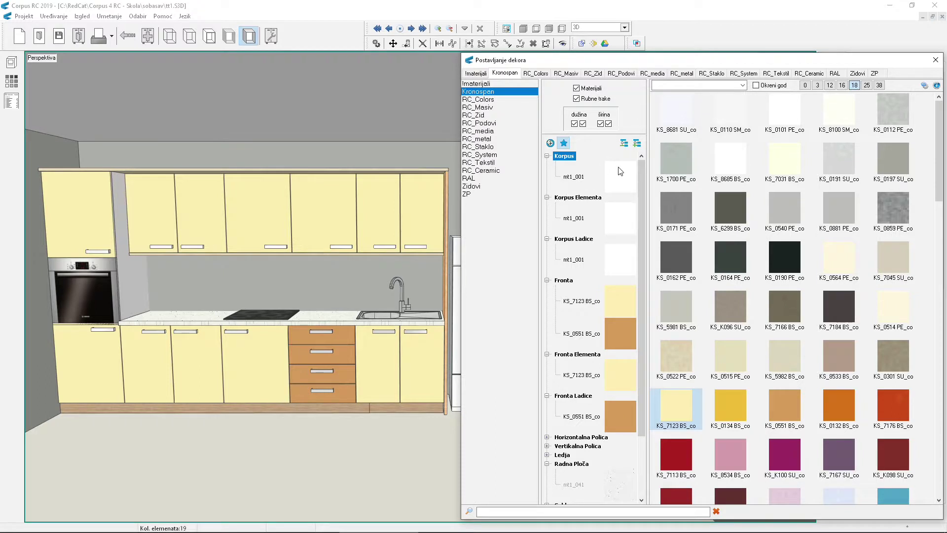
pyautogui.moveTo(581, 176)
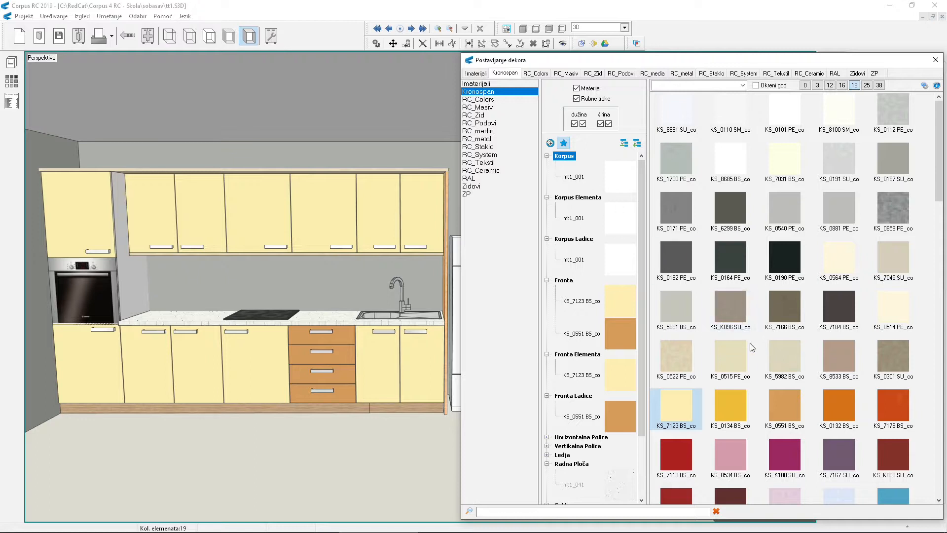
pyautogui.moveTo(839, 408)
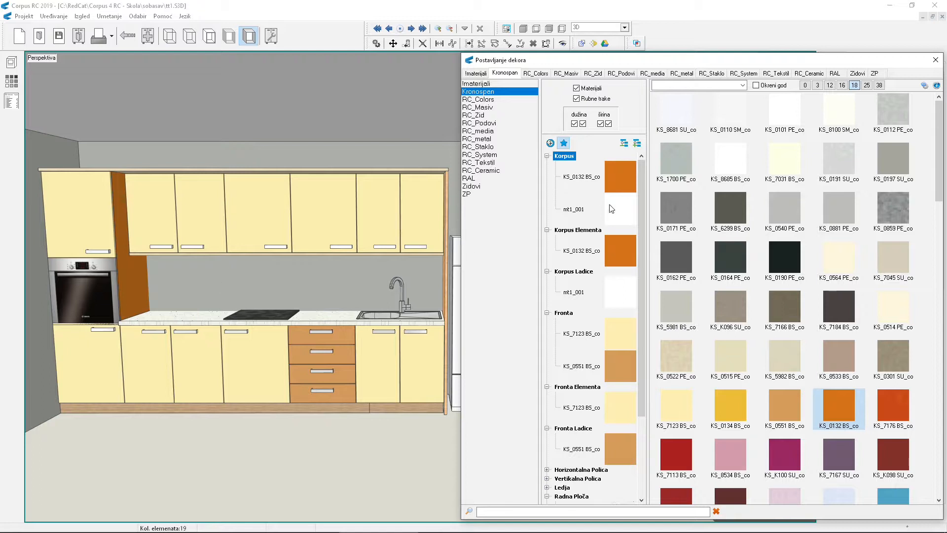
pyautogui.moveTo(642, 223)
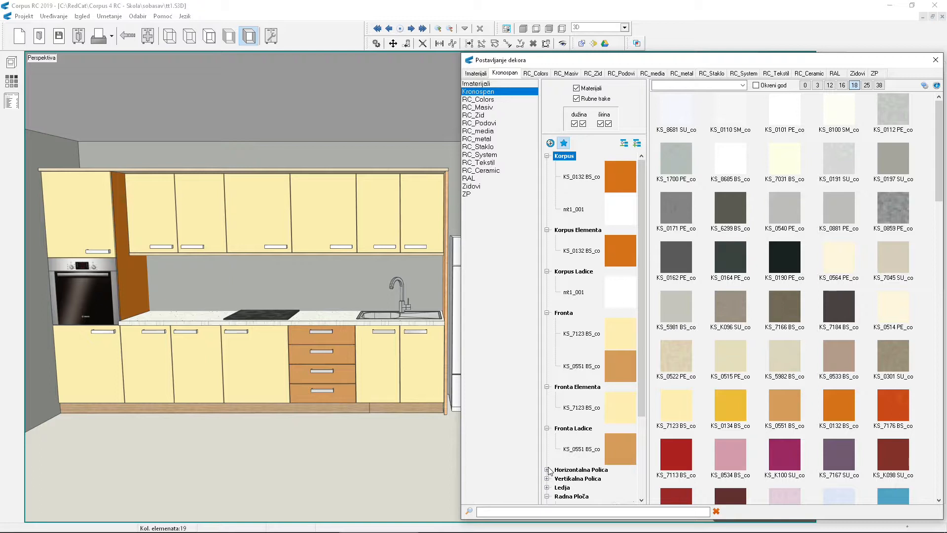
# - Apply red-orange KS_7176 BS_co to the Horizontalna Polica shelves, with fronts hidden
pyautogui.click(547, 469)
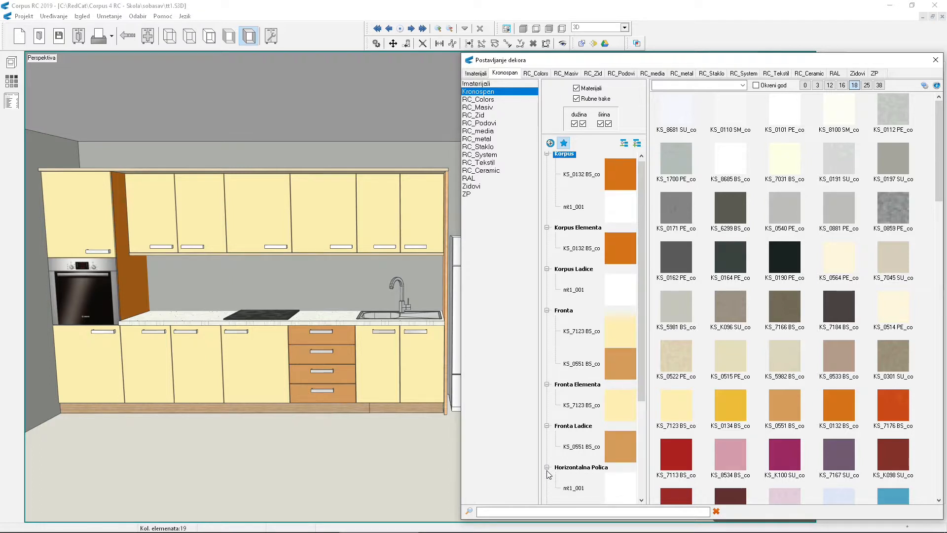
pyautogui.scroll(-3)
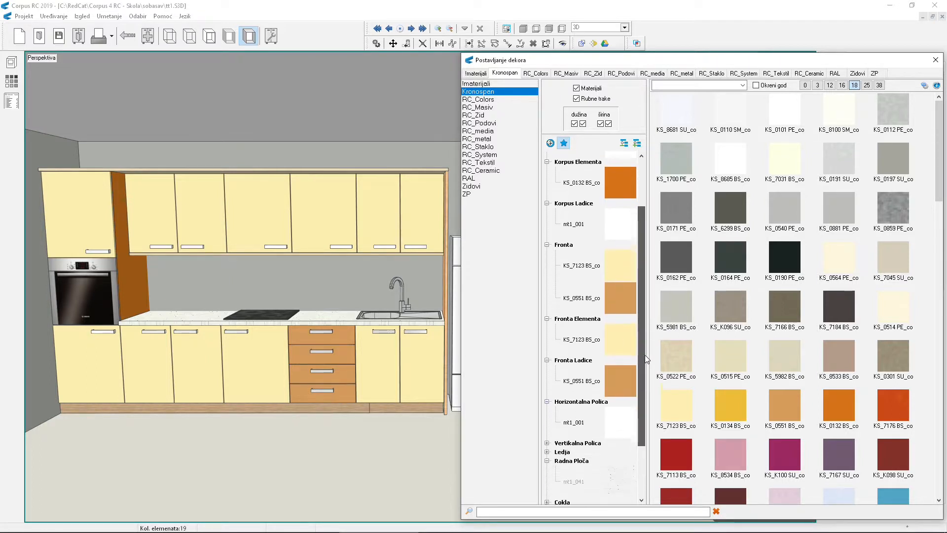
pyautogui.scroll(-3)
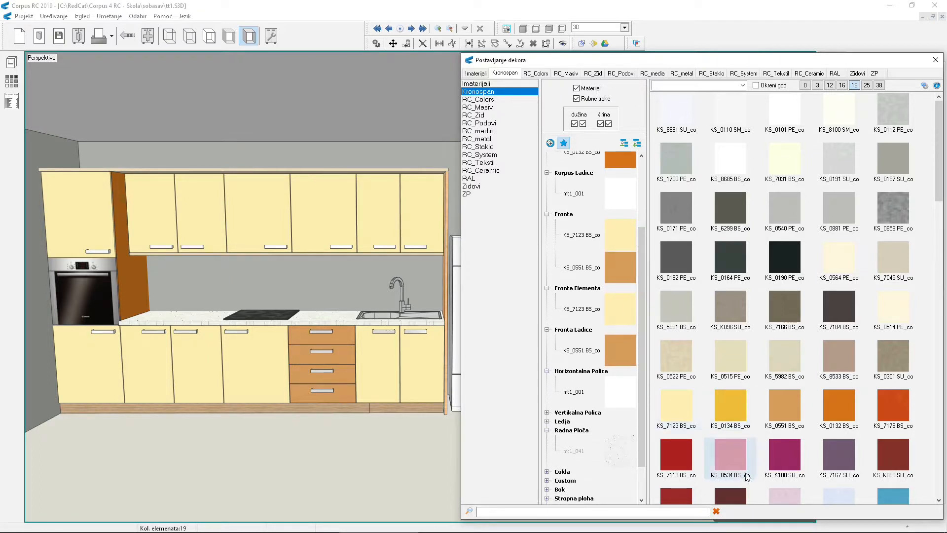
pyautogui.moveTo(728, 518)
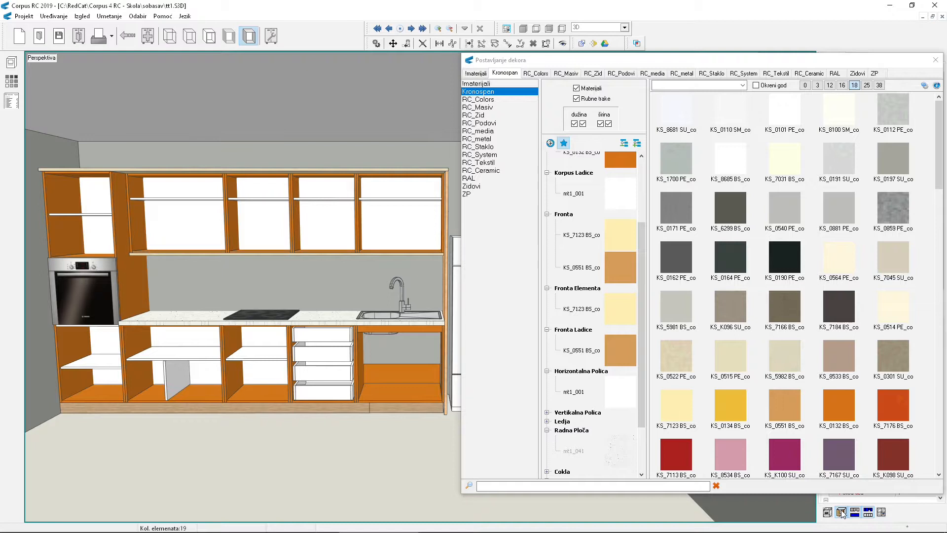
pyautogui.moveTo(866, 436)
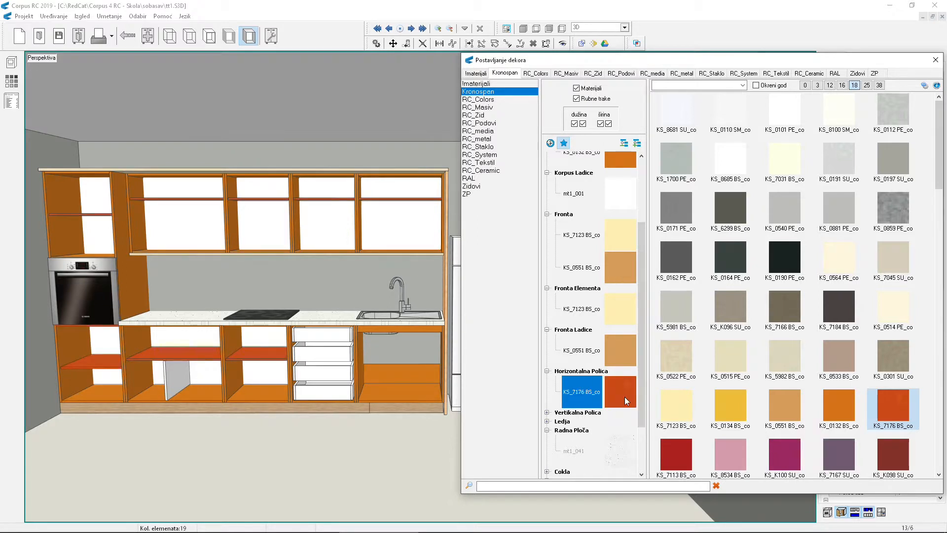
pyautogui.click(580, 390)
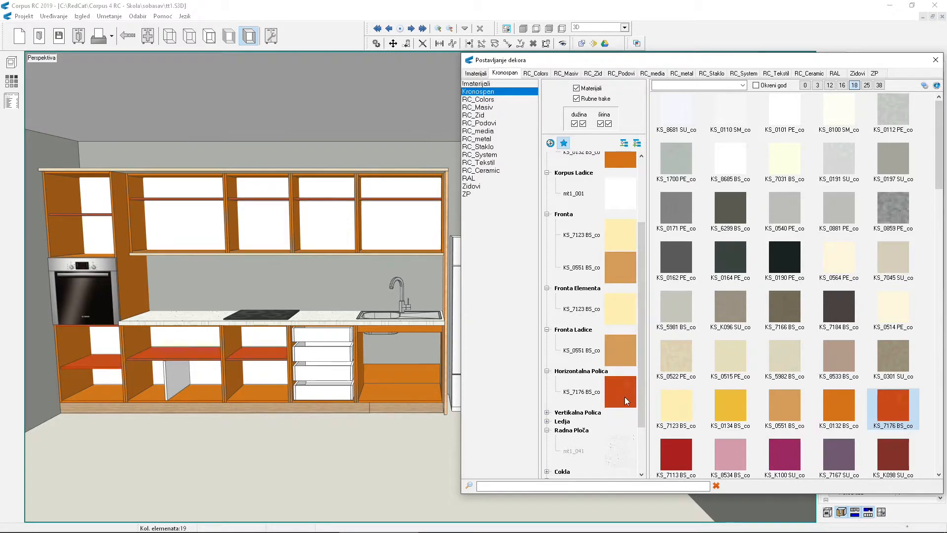
pyautogui.moveTo(619, 399)
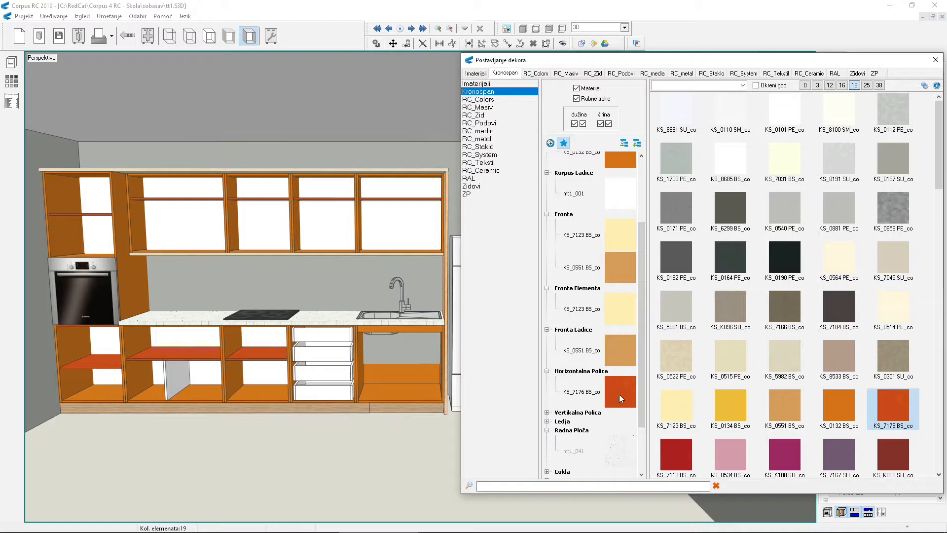
pyautogui.moveTo(621, 393)
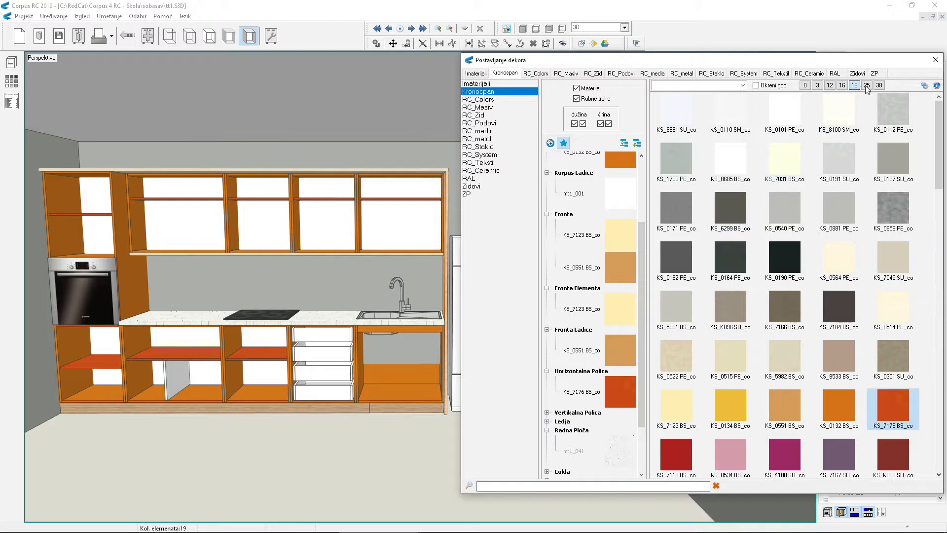
pyautogui.moveTo(854, 84)
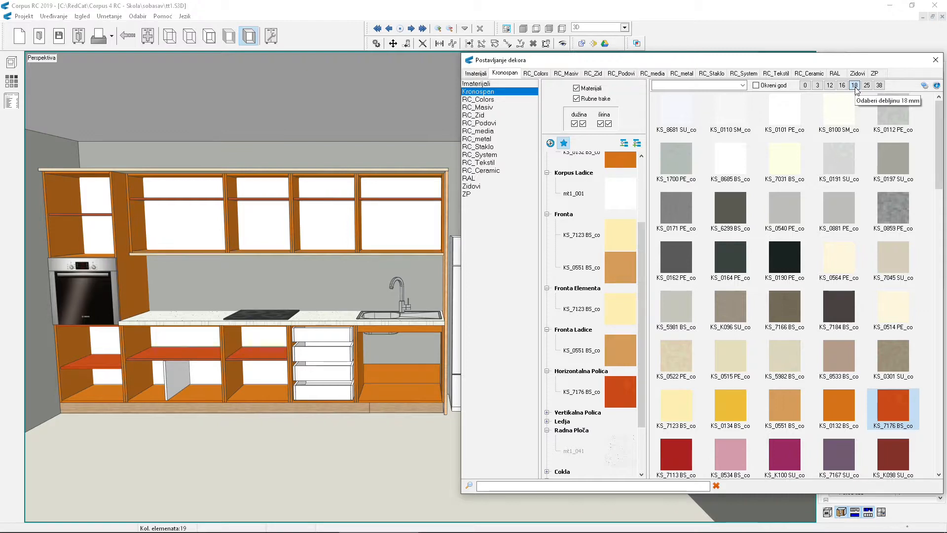
# - Switch the horizontal shelves to a light decor via the 38 mm filter, then collapse the list
pyautogui.click(880, 85)
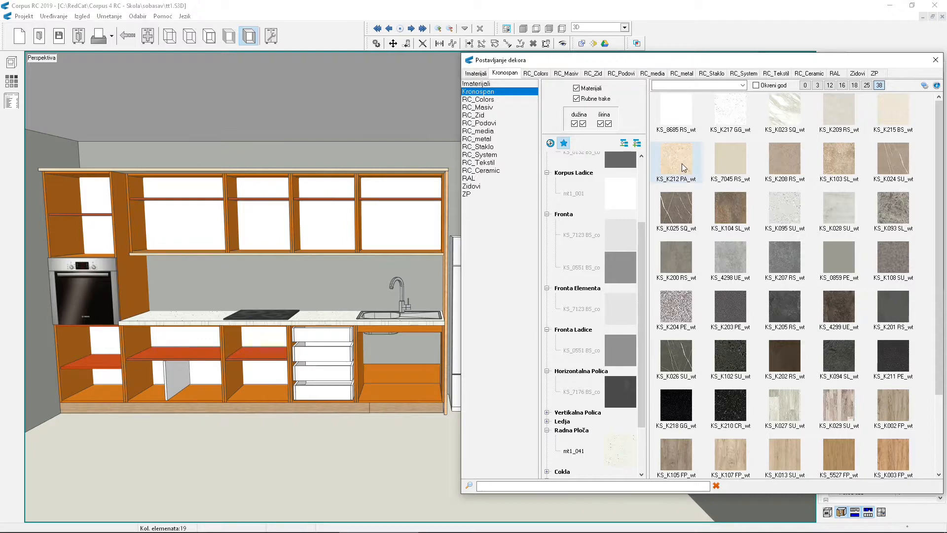
pyautogui.click(579, 391)
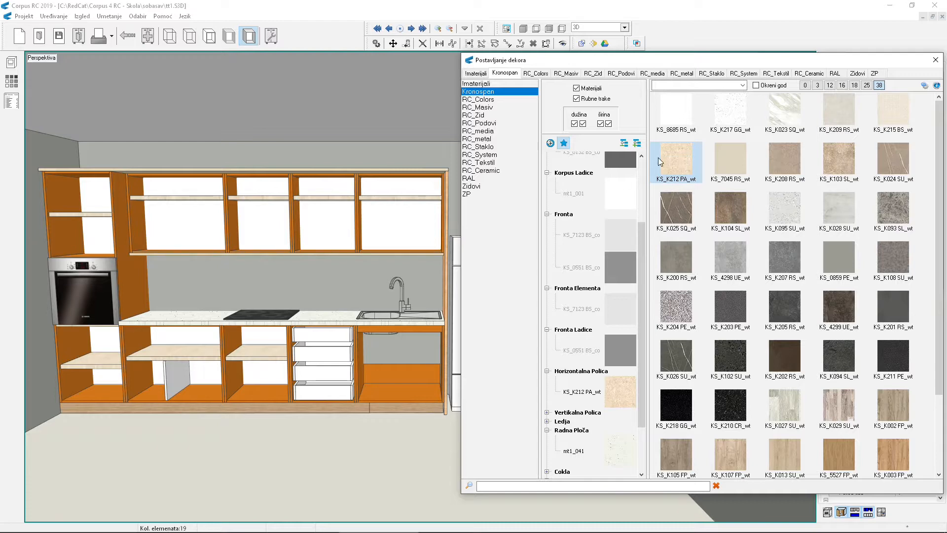
pyautogui.click(853, 84)
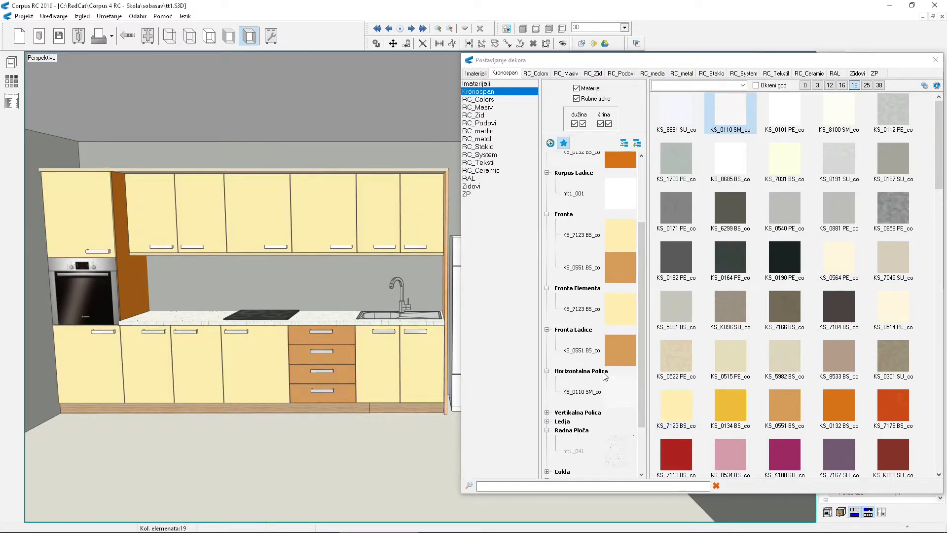
pyautogui.click(624, 143)
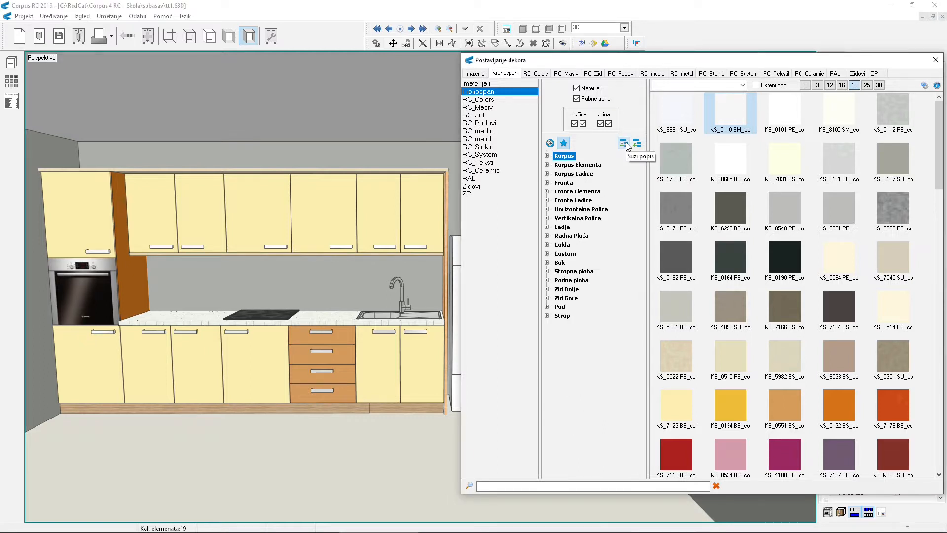
pyautogui.moveTo(634, 177)
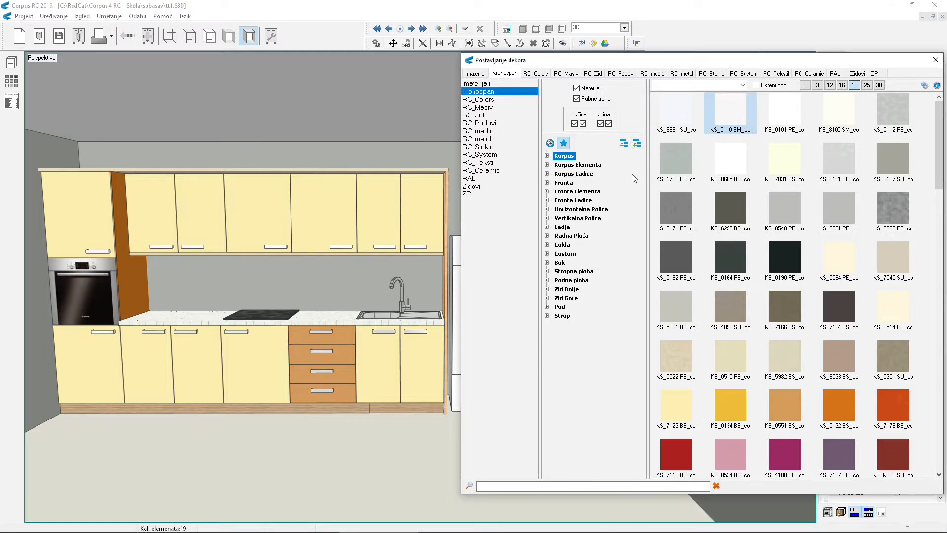
pyautogui.moveTo(549, 277)
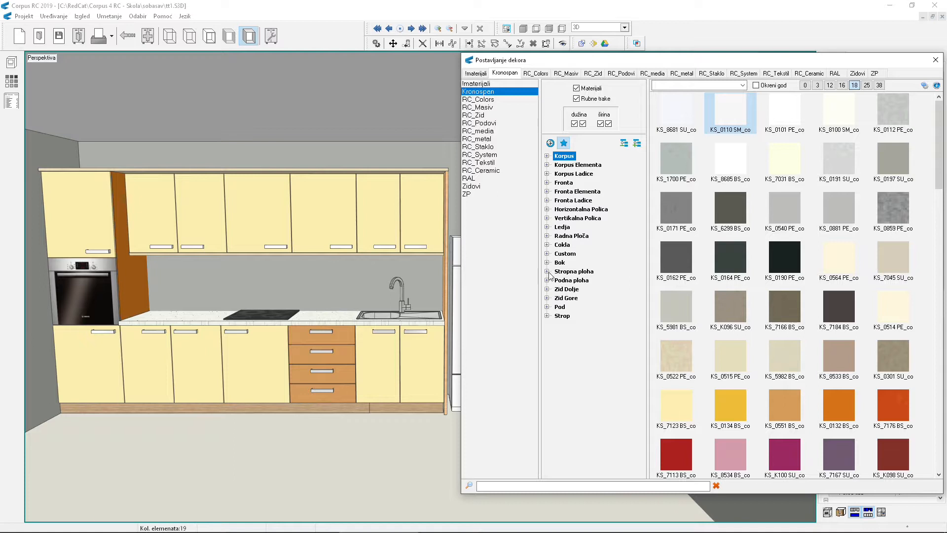
# - Assign KS_8681 SU_co to Stropna ploha, Podna ploha and Cokla, and KS_0112 PE_co to Bok
pyautogui.click(547, 272)
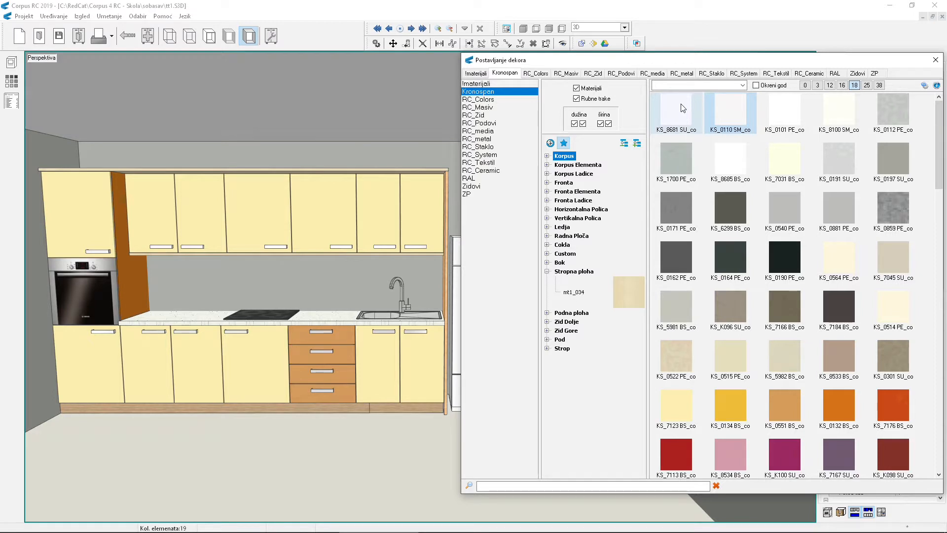
pyautogui.click(675, 112)
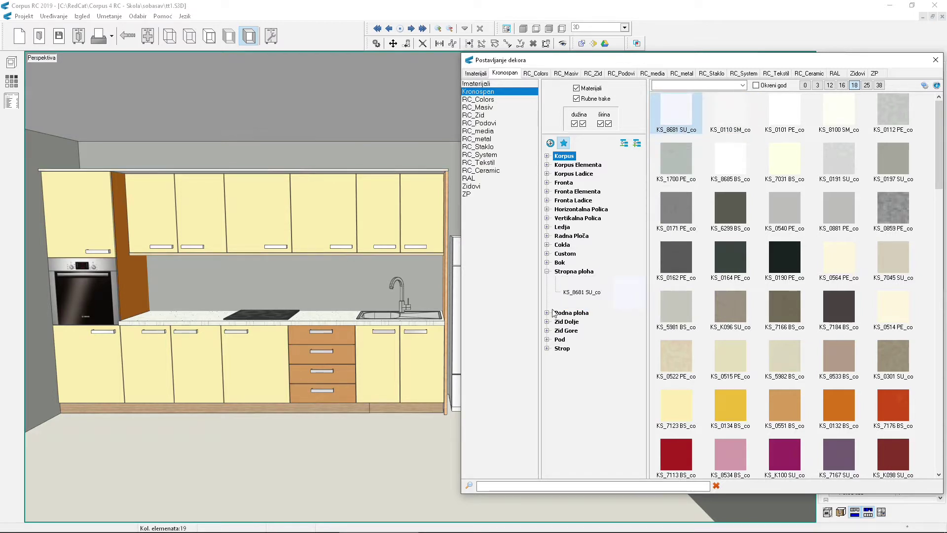
pyautogui.click(547, 313)
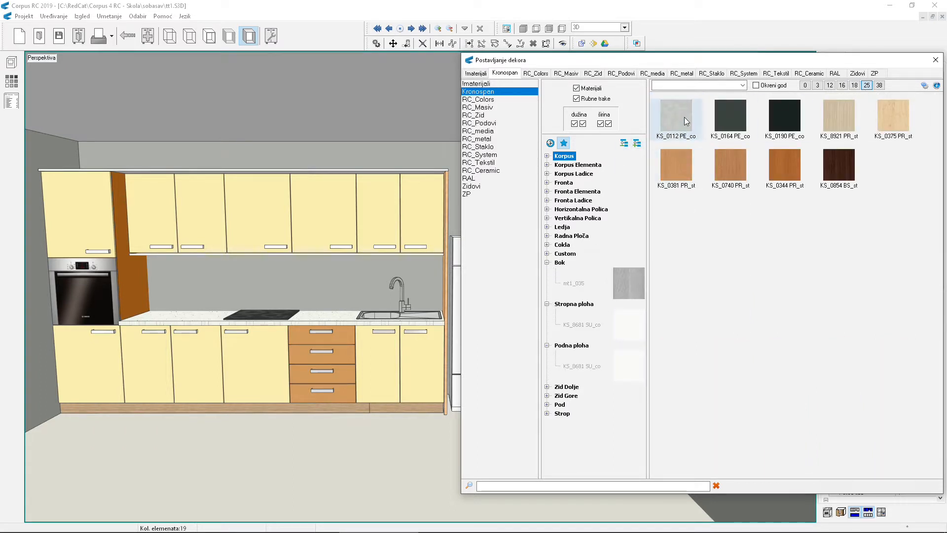
pyautogui.click(676, 118)
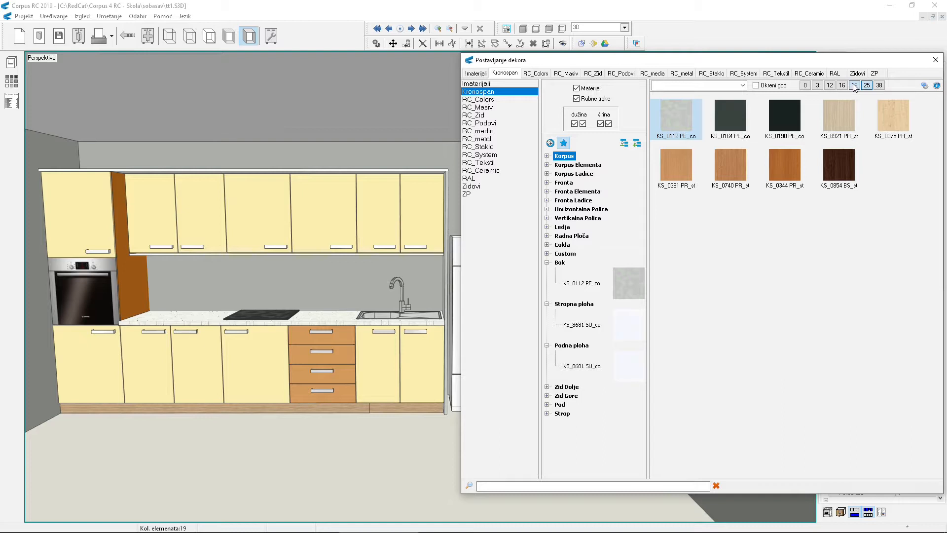
pyautogui.click(854, 84)
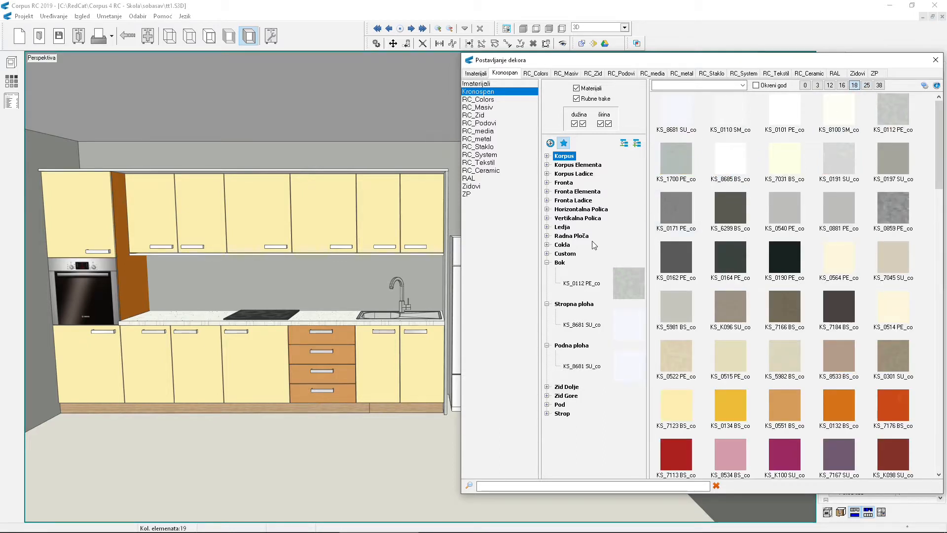
pyautogui.click(547, 244)
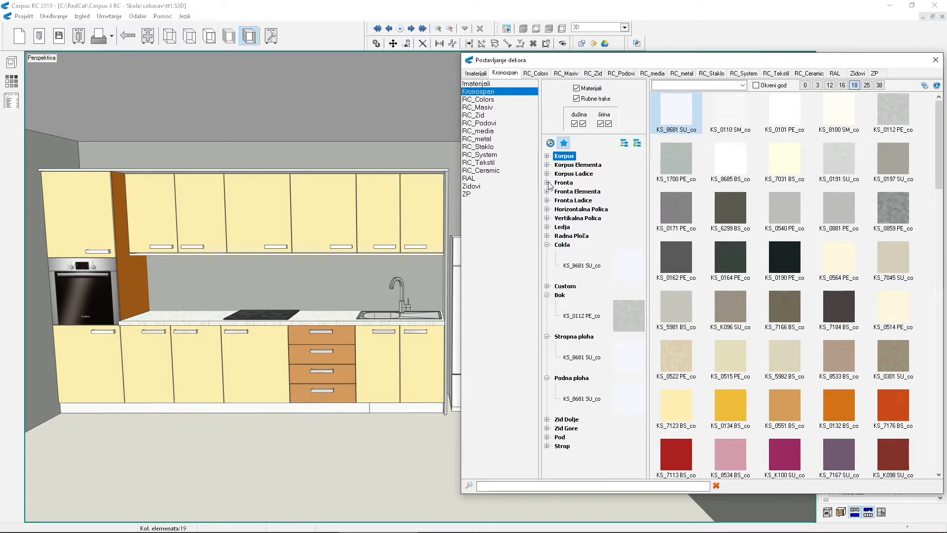
# - Set the fronts to red KS_7113 BS_co and the worktop to KS_K217 GG_wt, then reset the filter to 18
pyautogui.click(547, 183)
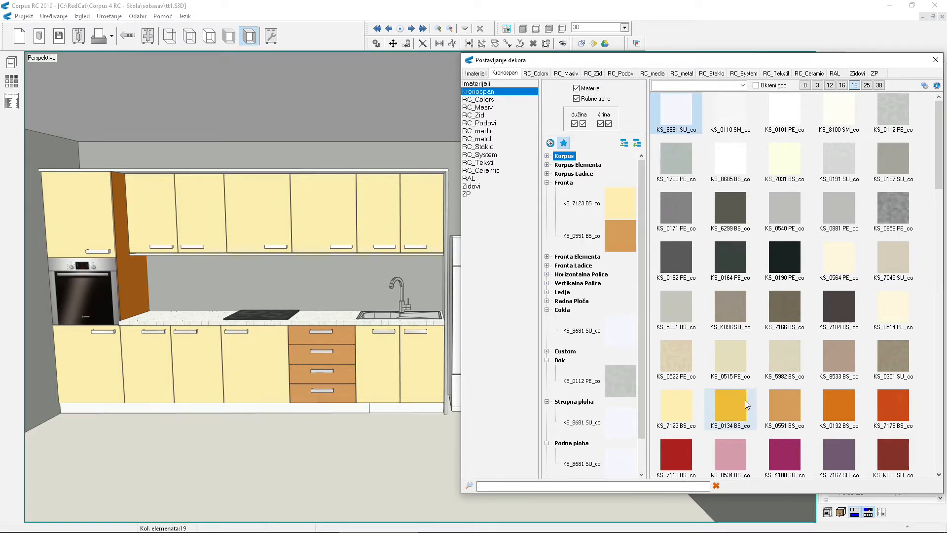
pyautogui.moveTo(785, 408)
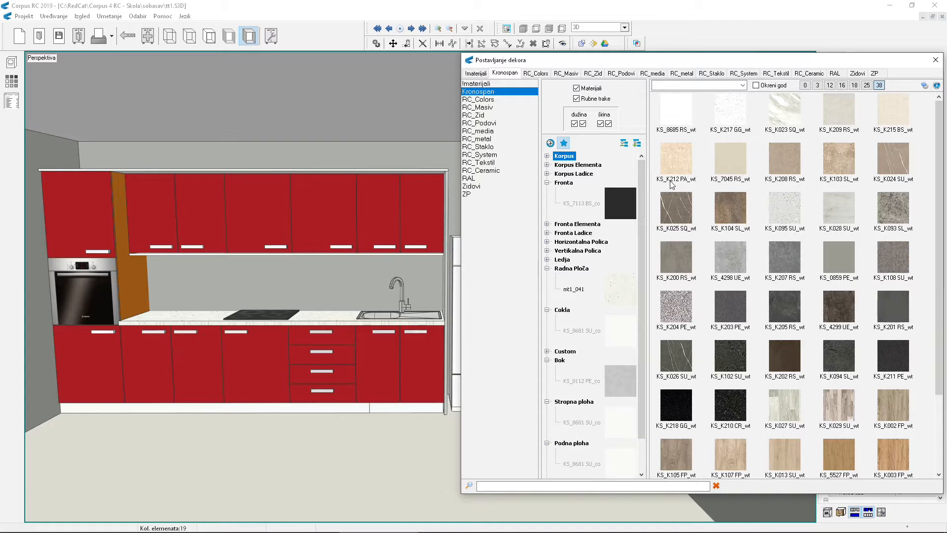
pyautogui.click(730, 112)
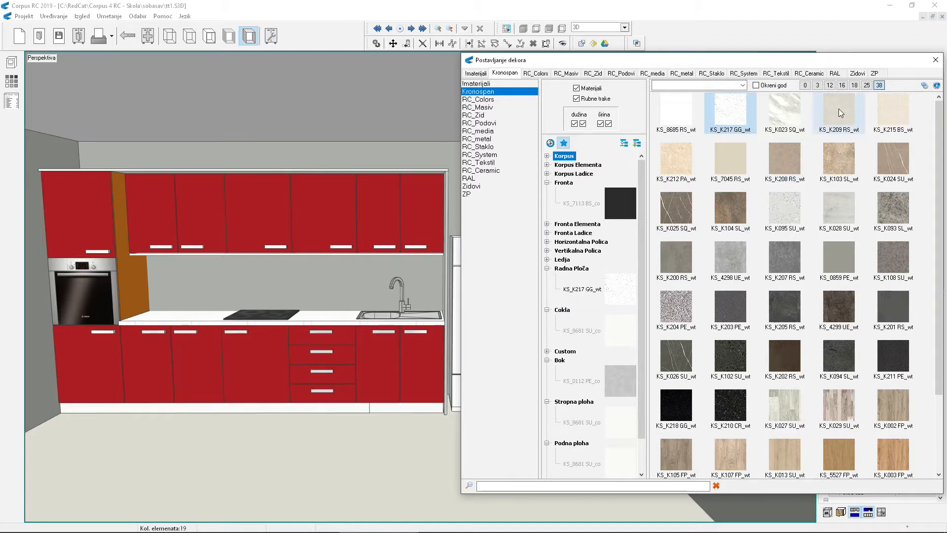
pyautogui.click(854, 84)
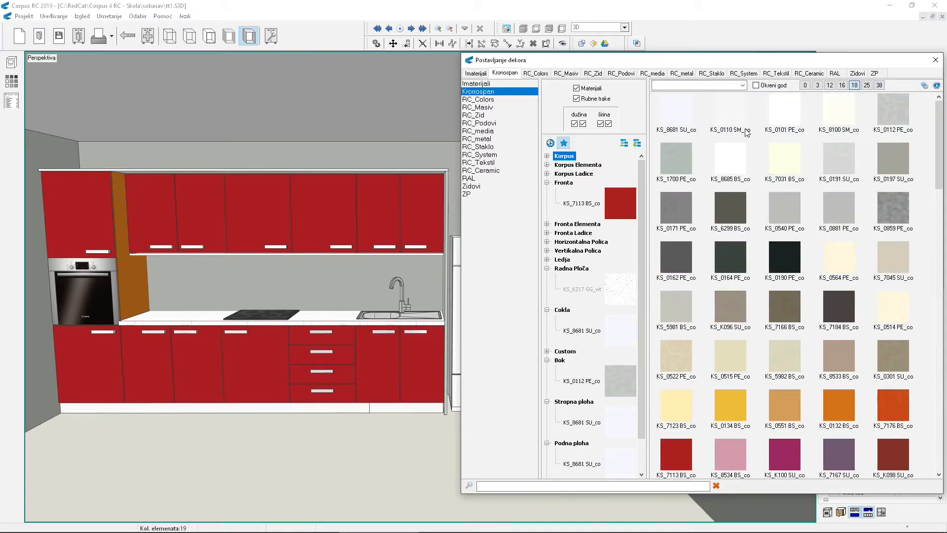
pyautogui.click(547, 155)
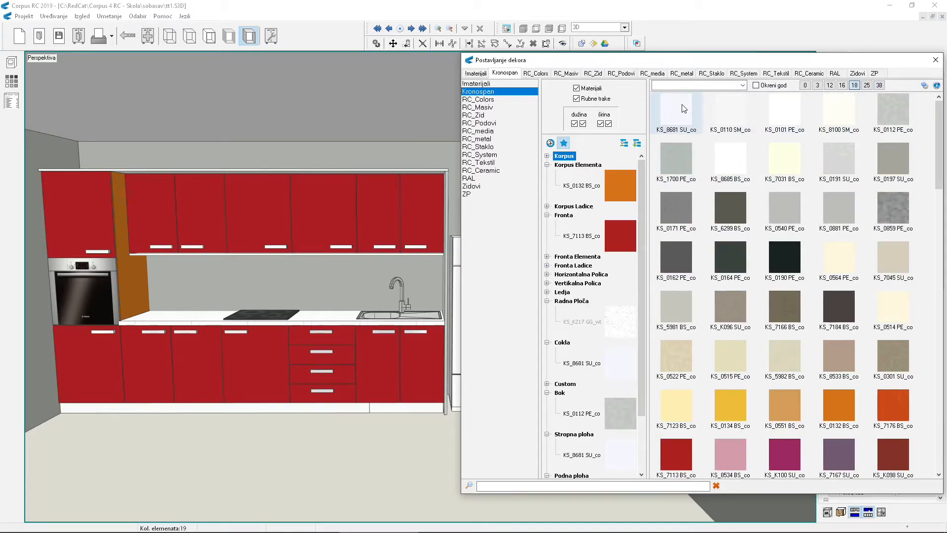
pyautogui.click(675, 112)
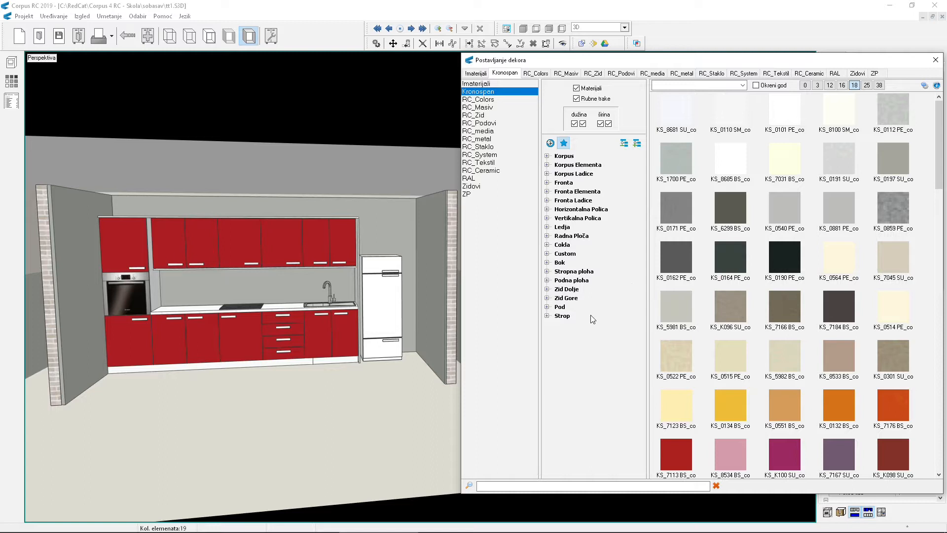
# - Give the Zid Dolje lower walls Old_Yellow from the RC_Zid library
pyautogui.click(547, 288)
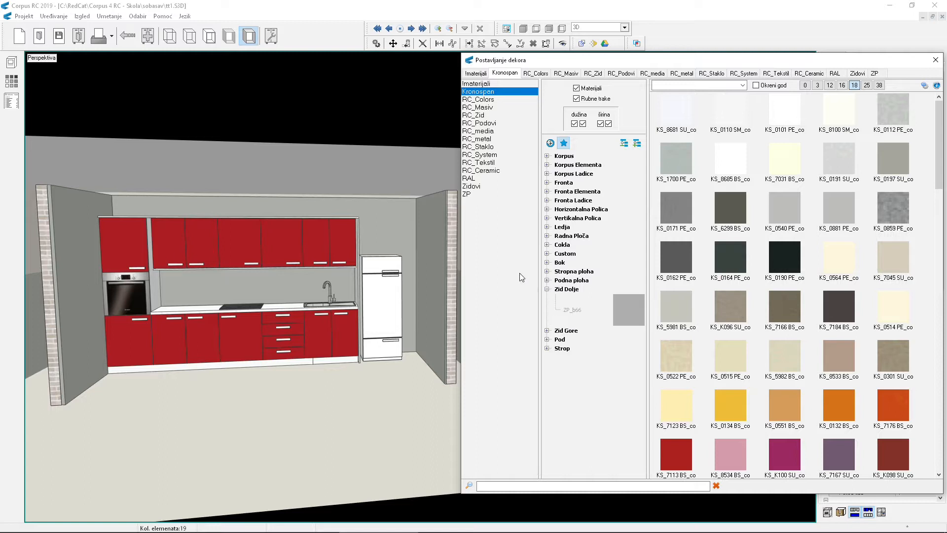
pyautogui.click(468, 193)
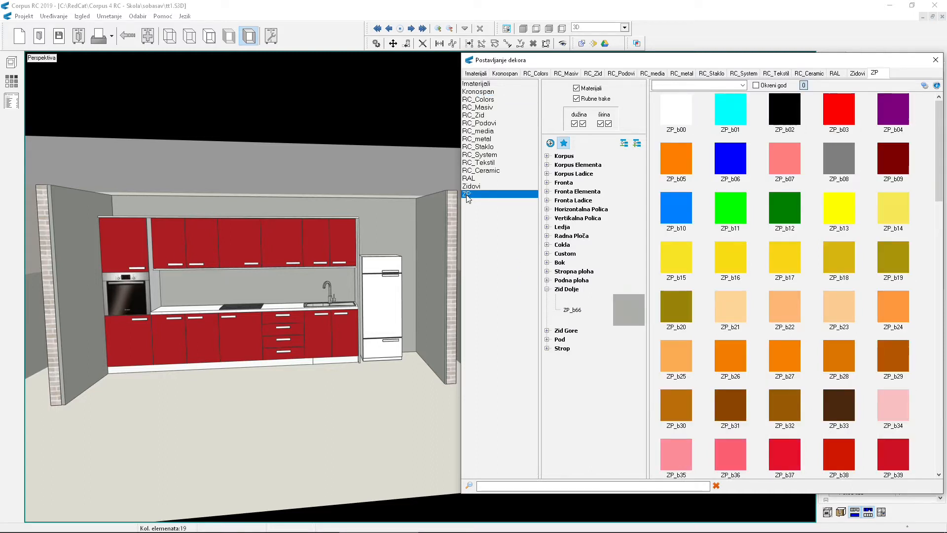
pyautogui.scroll(-3)
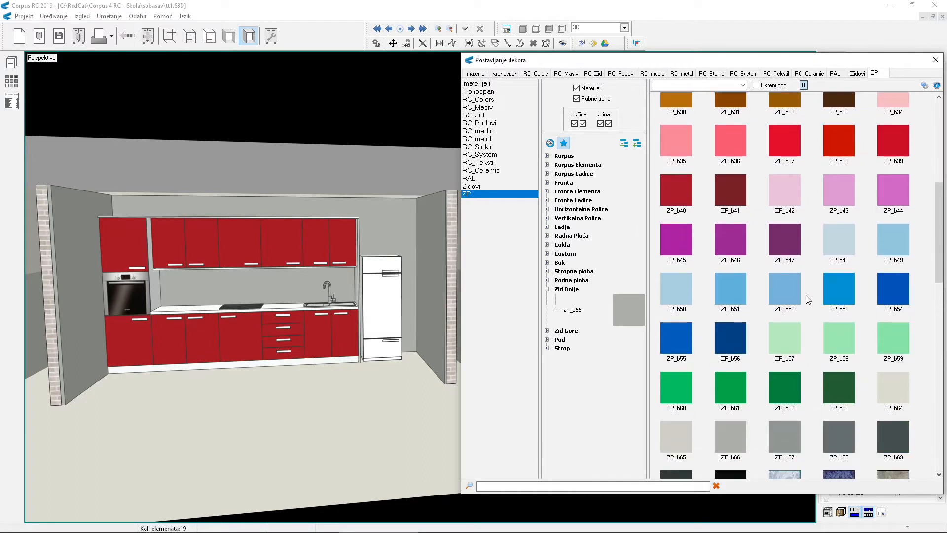
pyautogui.scroll(-3)
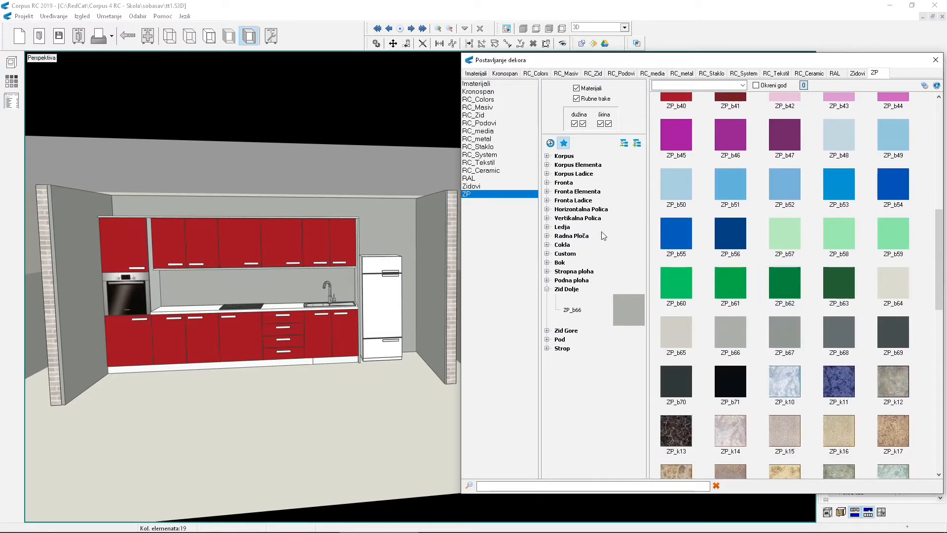
pyautogui.moveTo(480, 119)
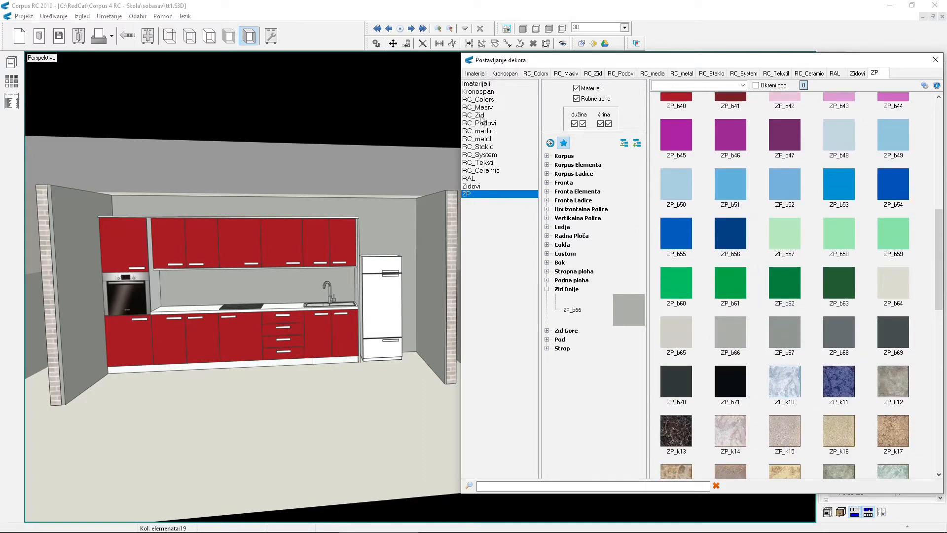
pyautogui.click(474, 115)
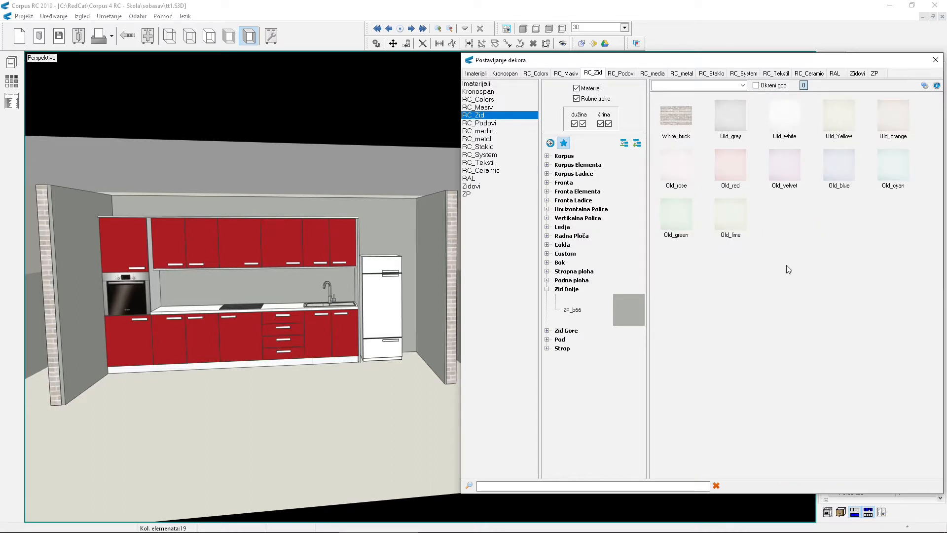
pyautogui.moveTo(844, 117)
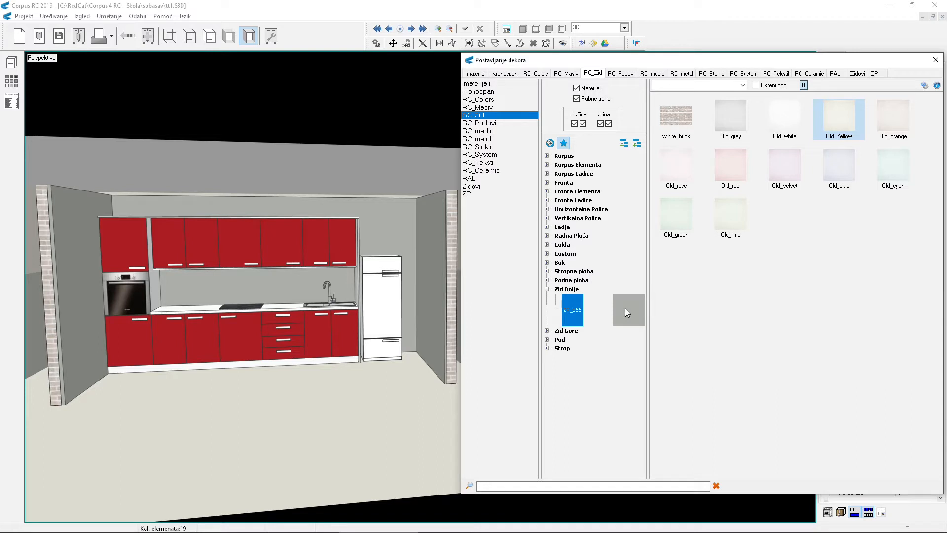
pyautogui.click(547, 289)
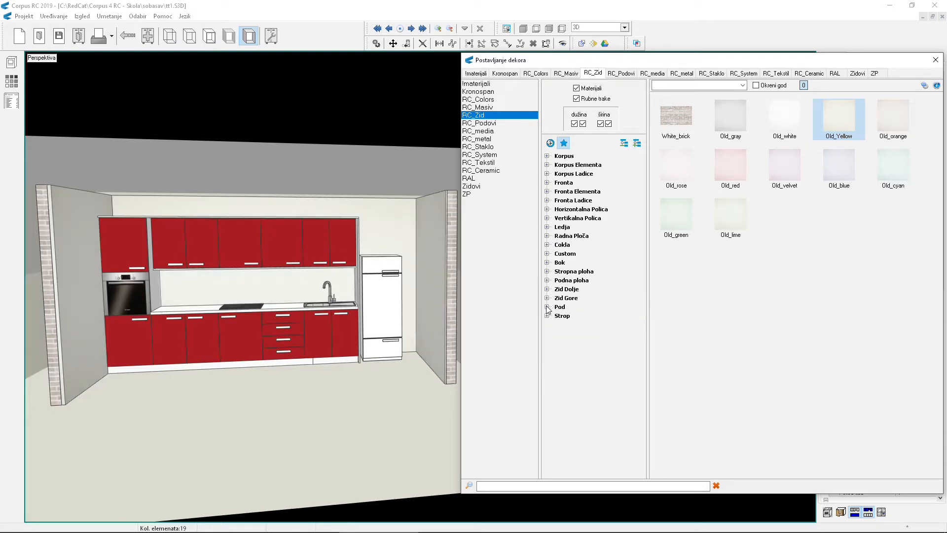
# - Tile the Pod floor with Simple_sand_1 from RC_Ceramic and collapse the tree
pyautogui.click(547, 306)
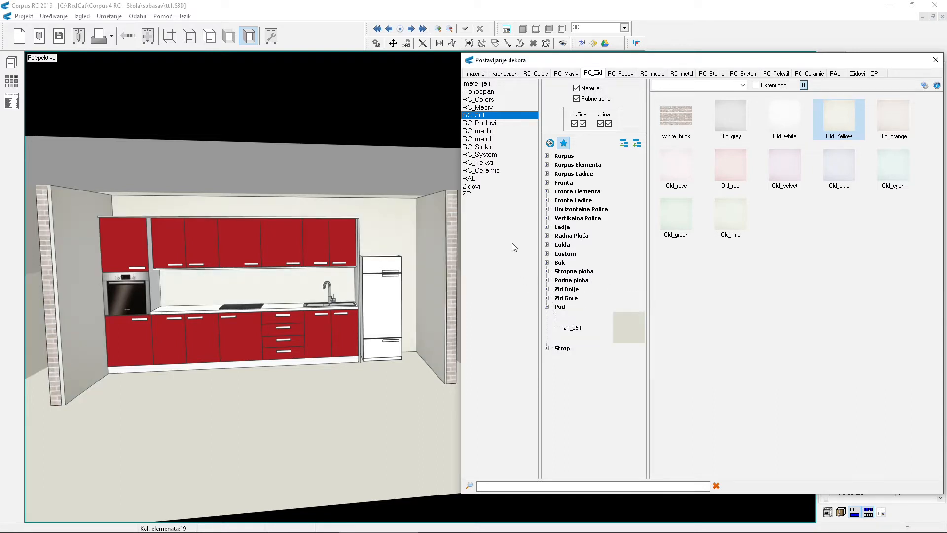
pyautogui.click(480, 170)
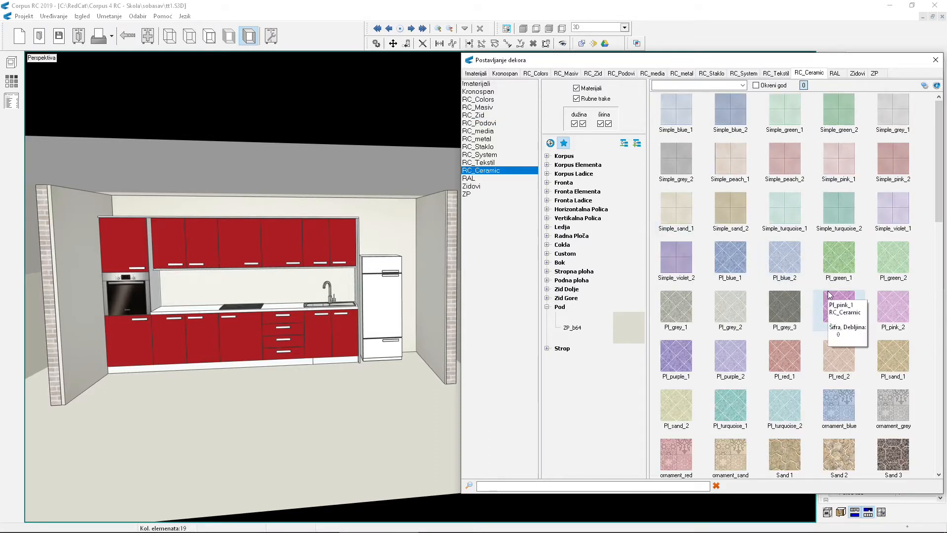
pyautogui.moveTo(676, 212)
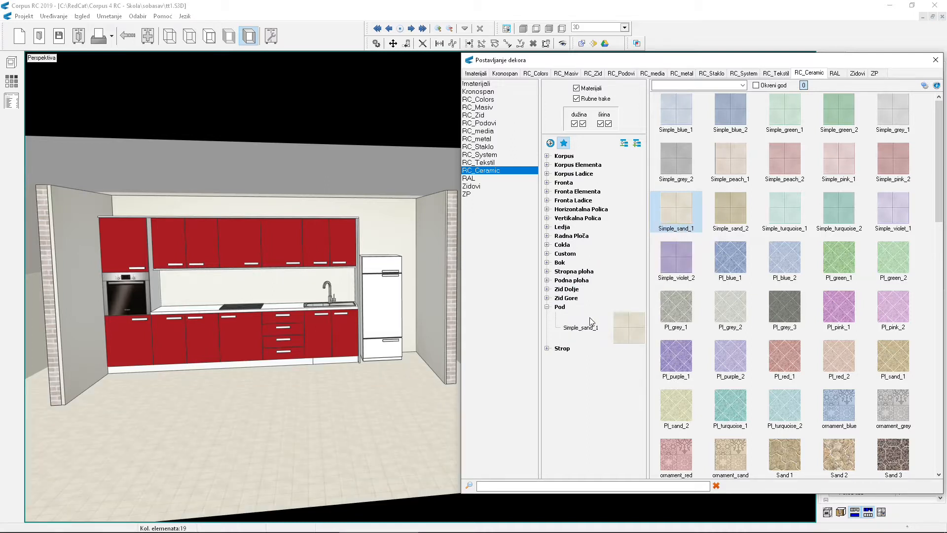
pyautogui.click(548, 307)
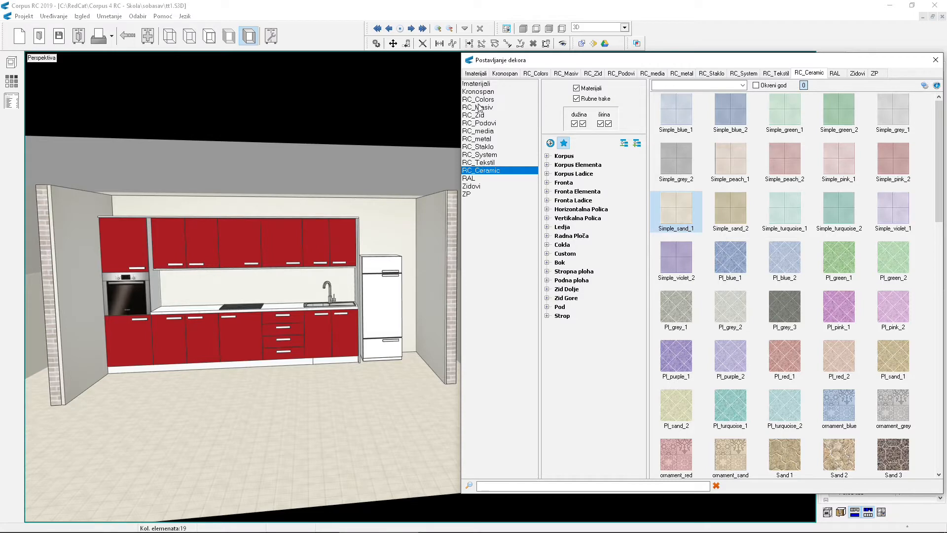
# - Return to the Kronospan library and give the fronts dark brown wood KS_K004 PW_st
pyautogui.click(478, 92)
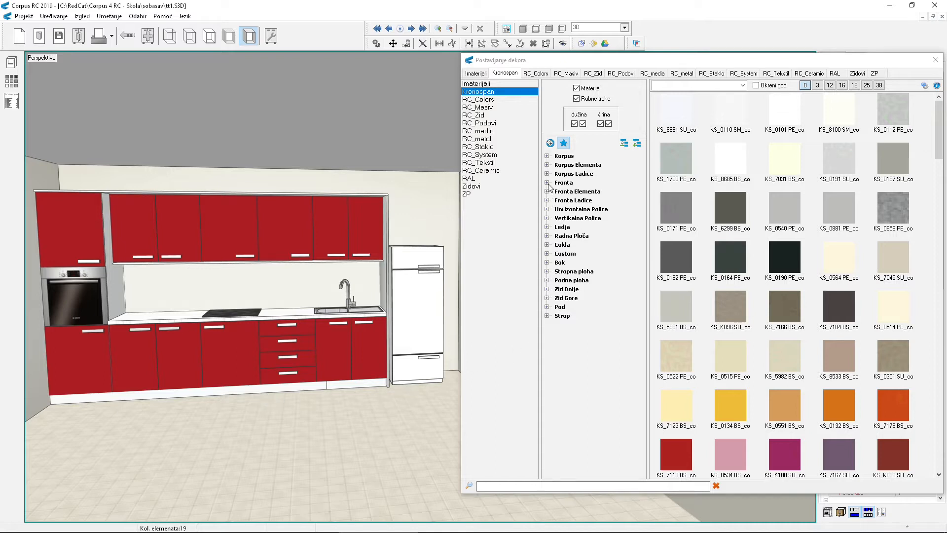
pyautogui.click(547, 182)
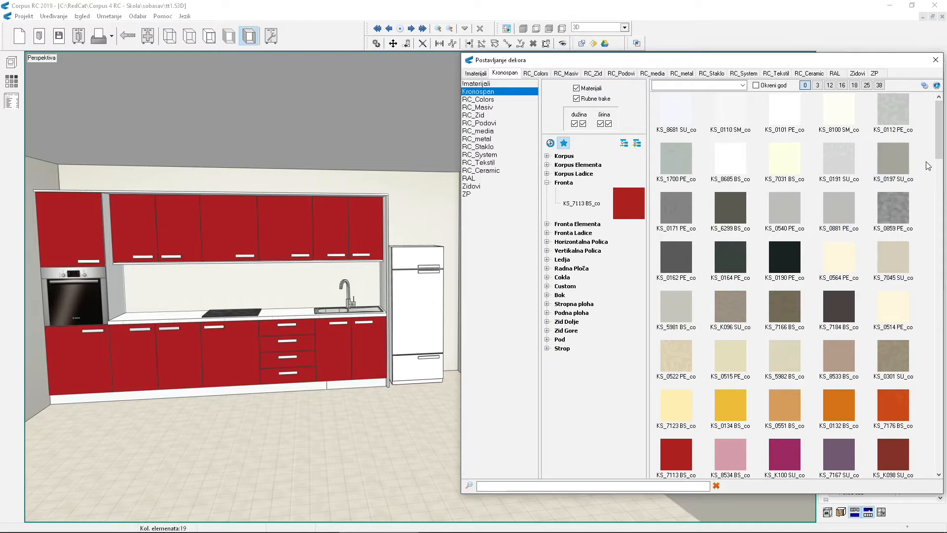
pyautogui.scroll(-3)
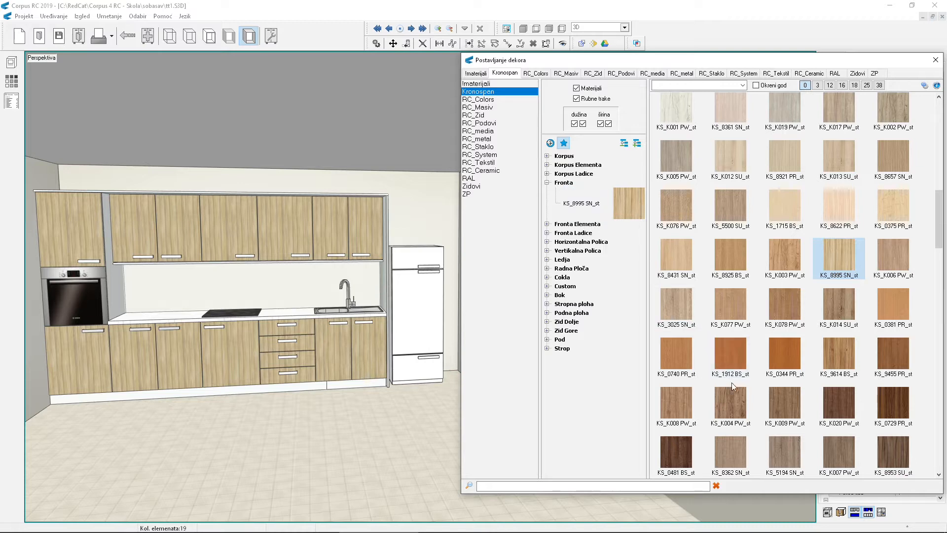
pyautogui.click(731, 401)
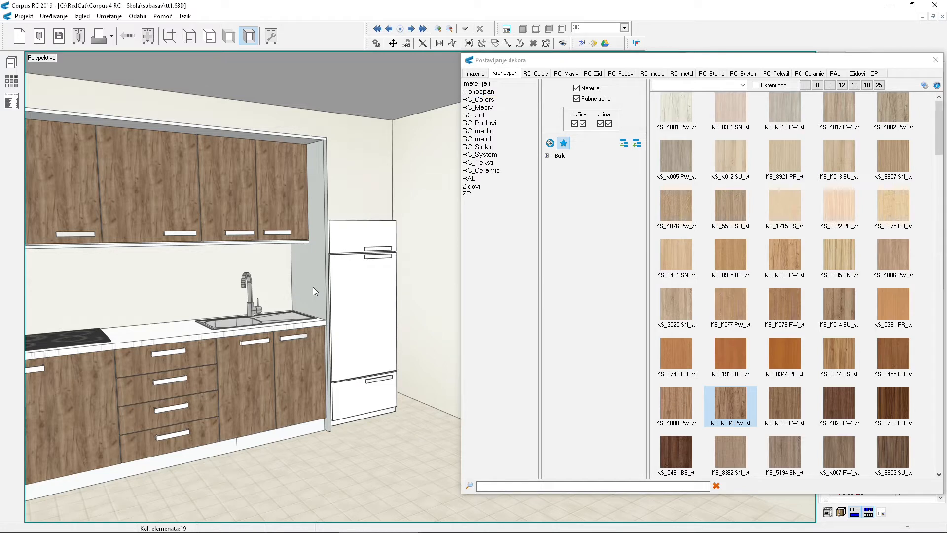
# - Toggle Materijali and Rubne trake to give the Bok panel orange edges and a KS_0190 PE_co board
pyautogui.click(478, 91)
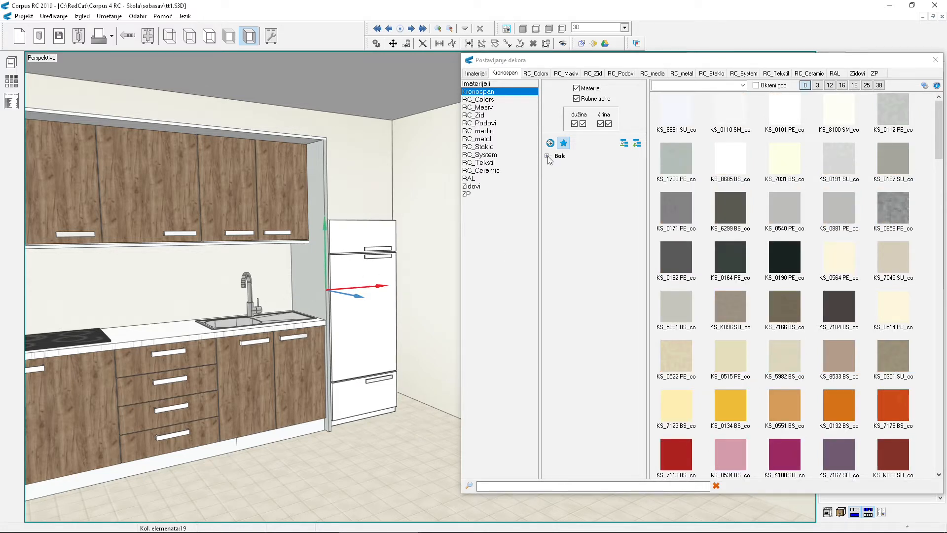
pyautogui.click(547, 155)
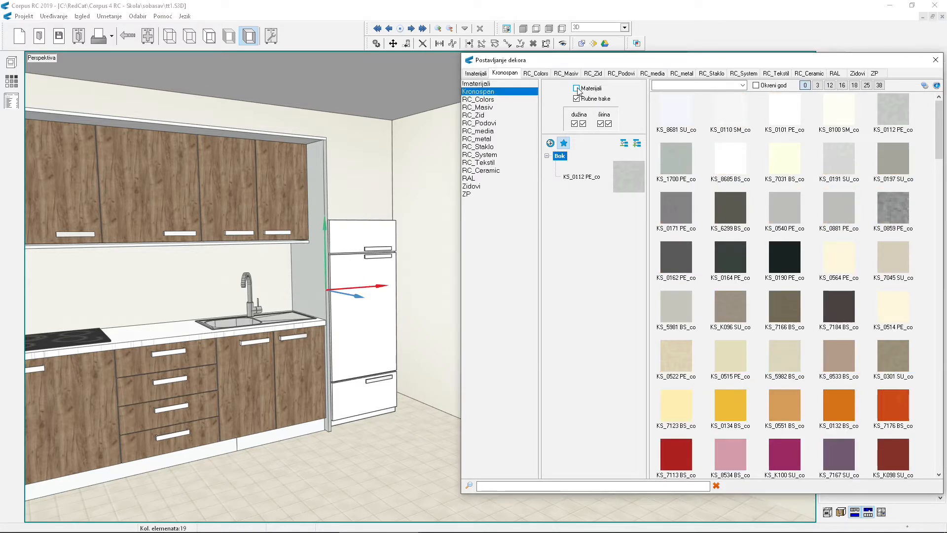
pyautogui.click(575, 88)
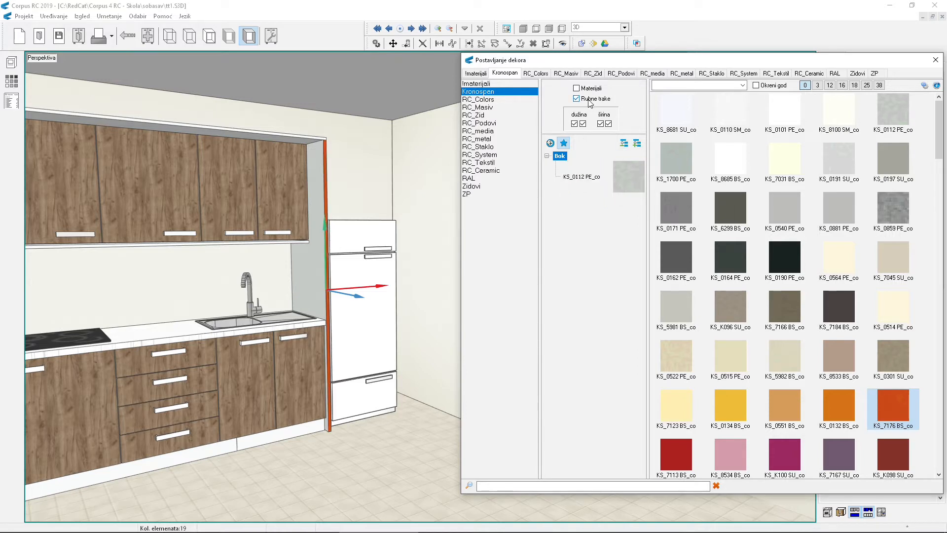
pyautogui.click(576, 98)
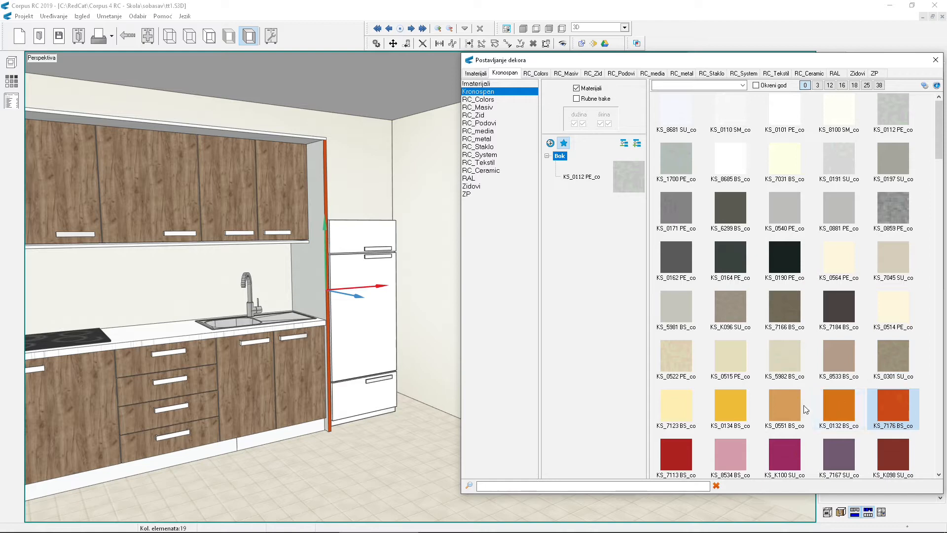
pyautogui.click(729, 407)
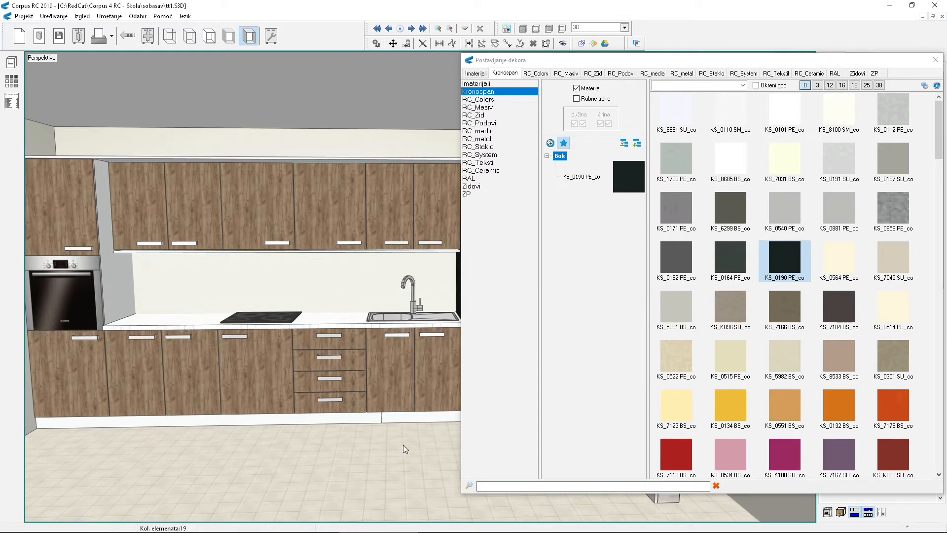
pyautogui.click(592, 486)
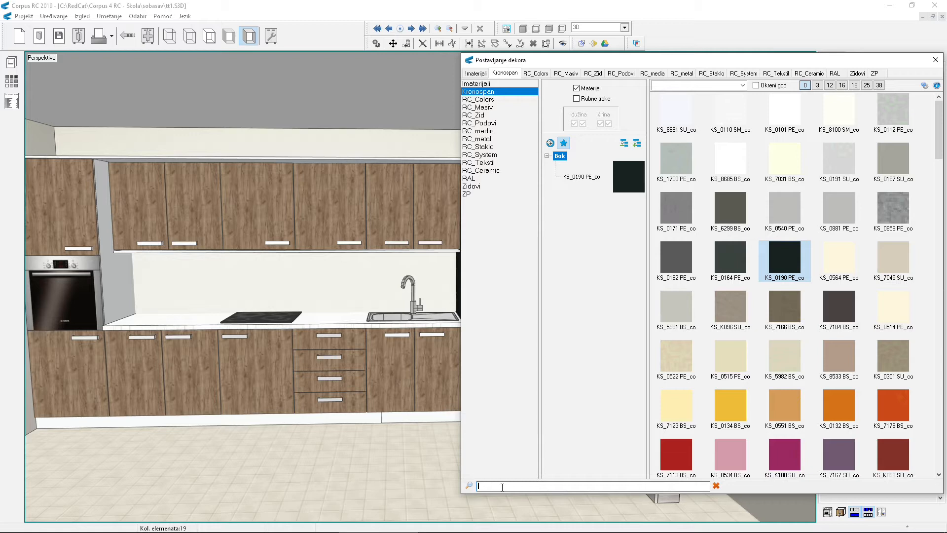
pyautogui.write('008')
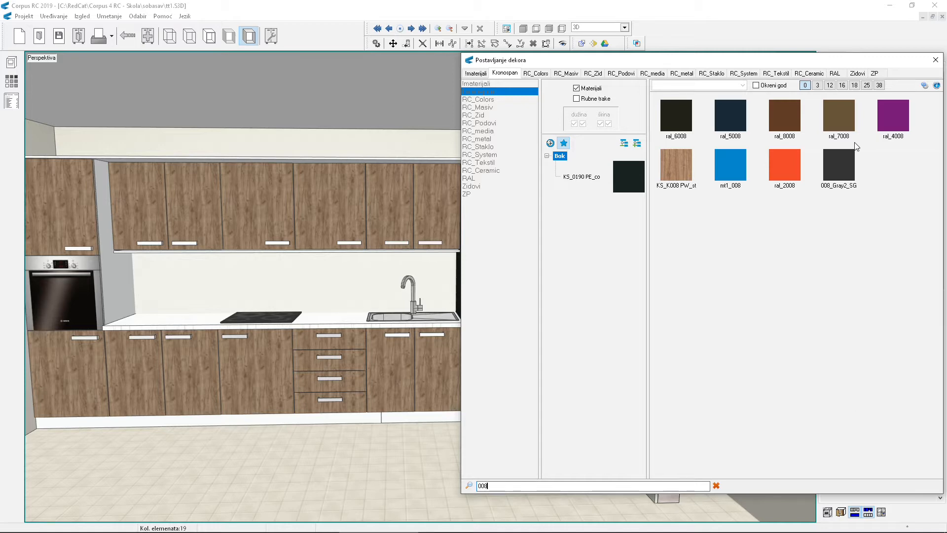
pyautogui.moveTo(832, 260)
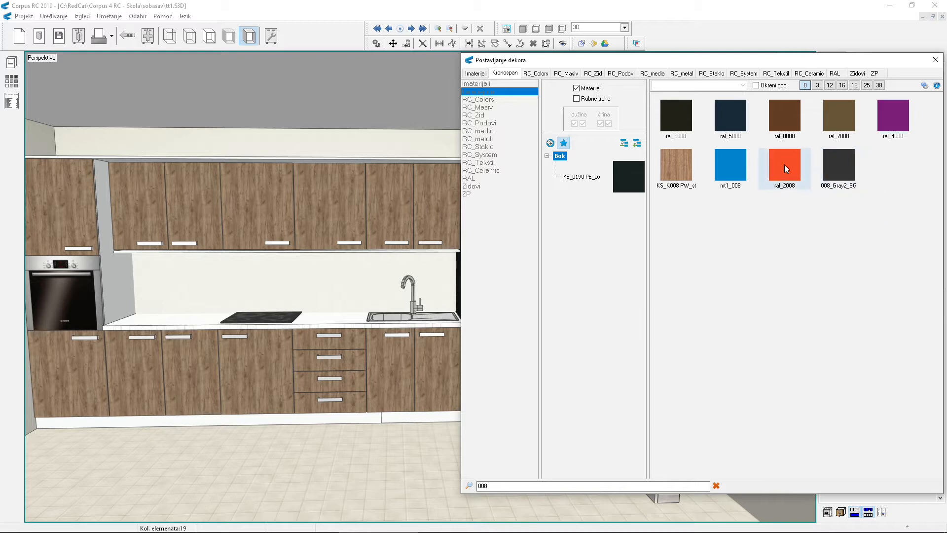
pyautogui.moveTo(785, 169)
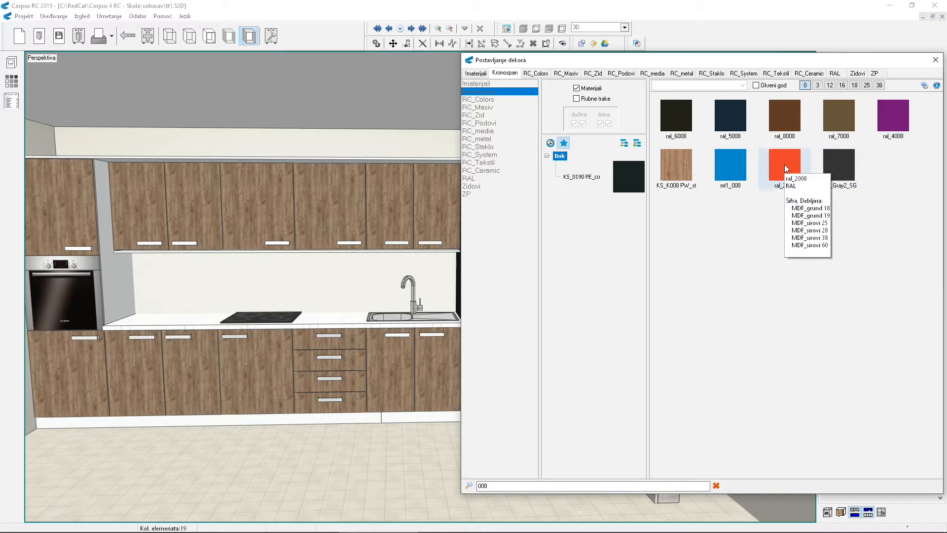
pyautogui.moveTo(731, 166)
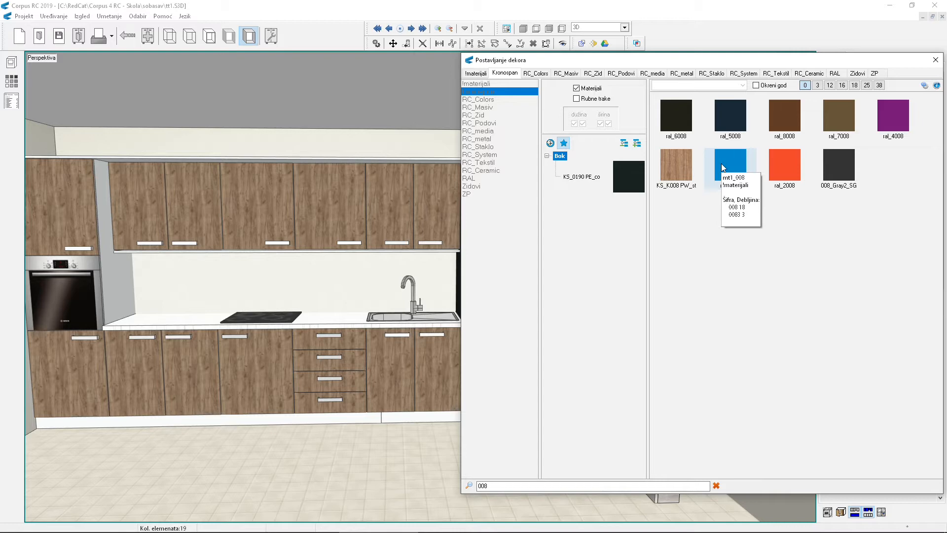
pyautogui.moveTo(715, 483)
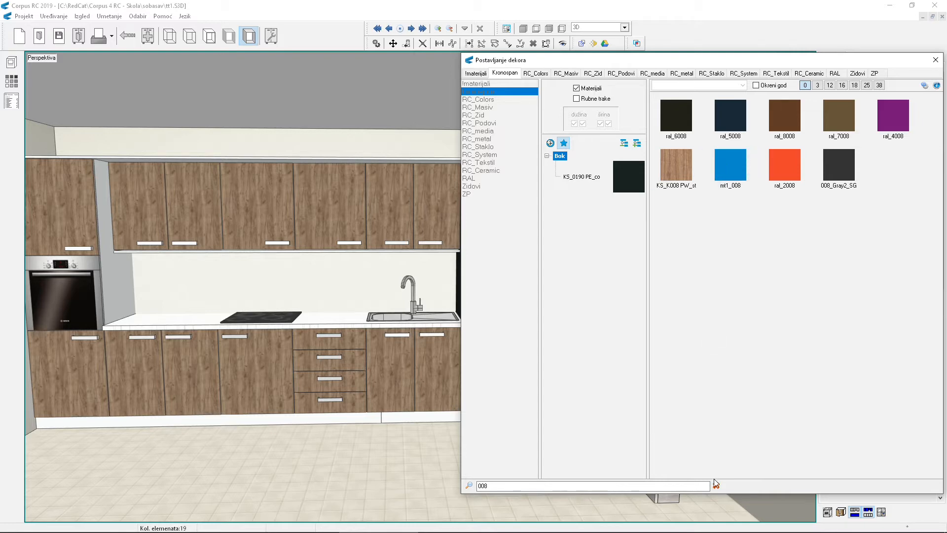
pyautogui.click(716, 485)
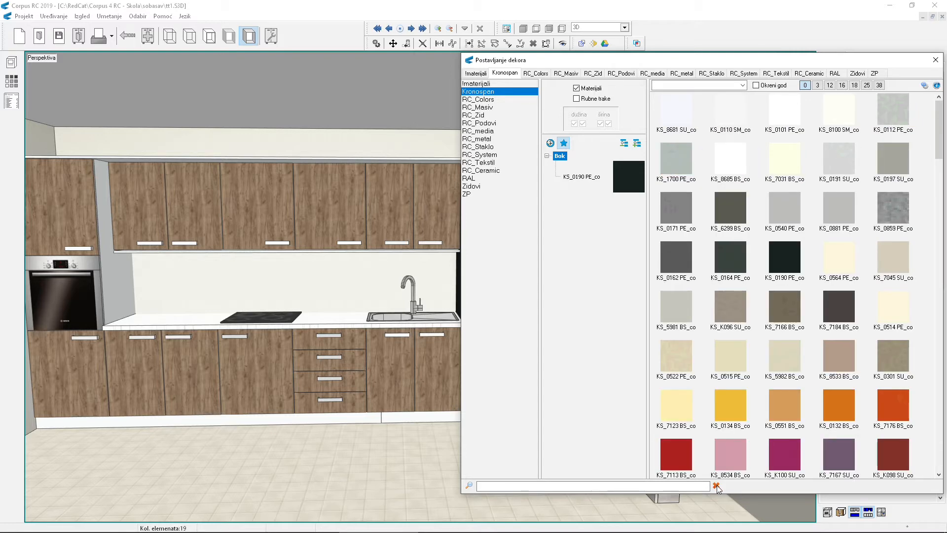
pyautogui.click(697, 85)
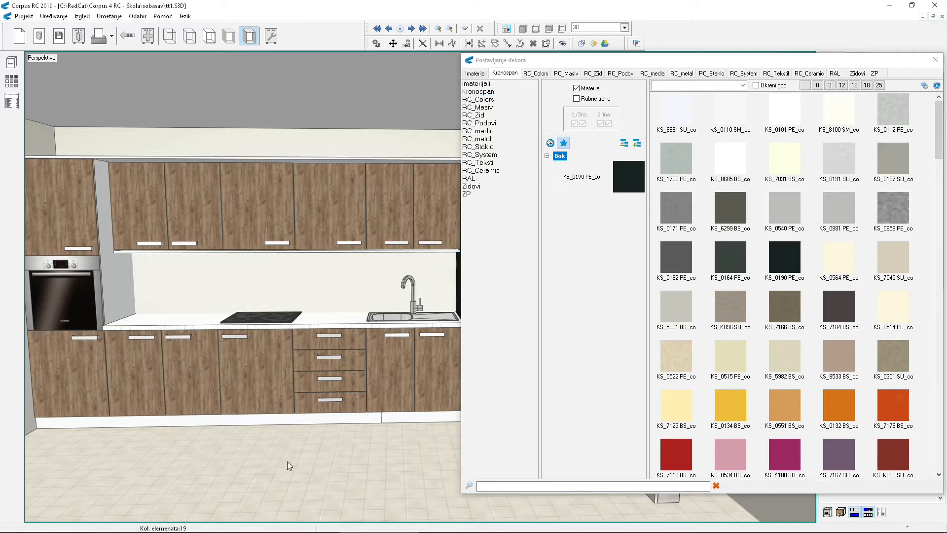
# - Apply the red Kronospan KS_7113 BS decor to the Fronta group, replacing the wood fronts
pyautogui.click(546, 156)
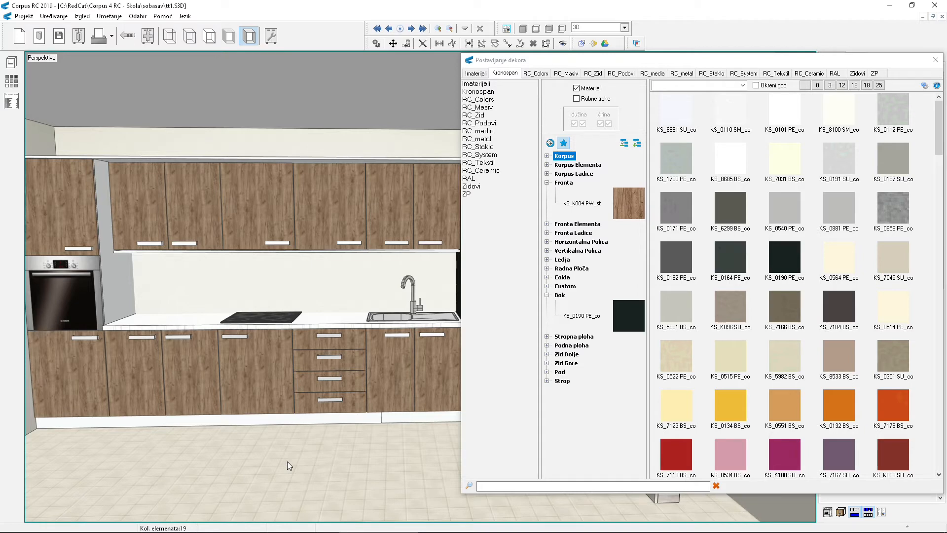
pyautogui.click(478, 91)
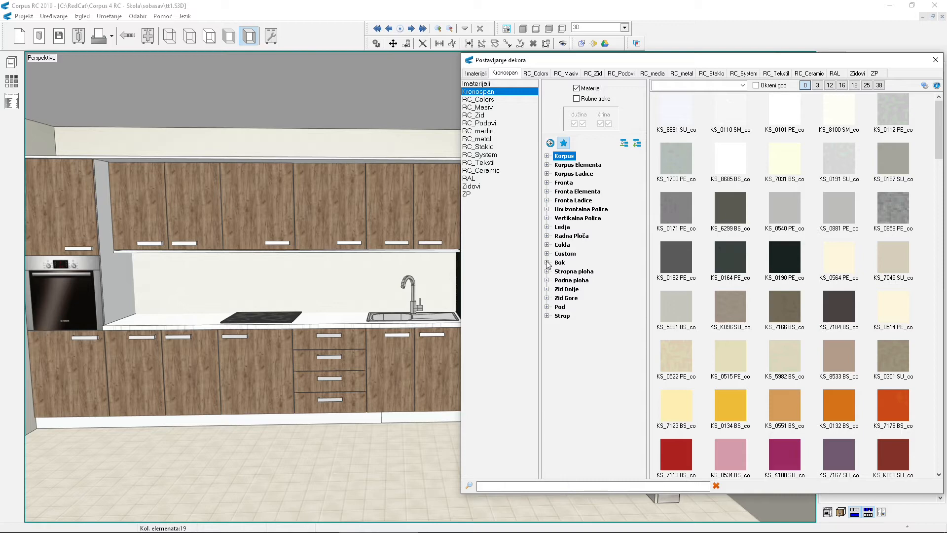
pyautogui.click(563, 183)
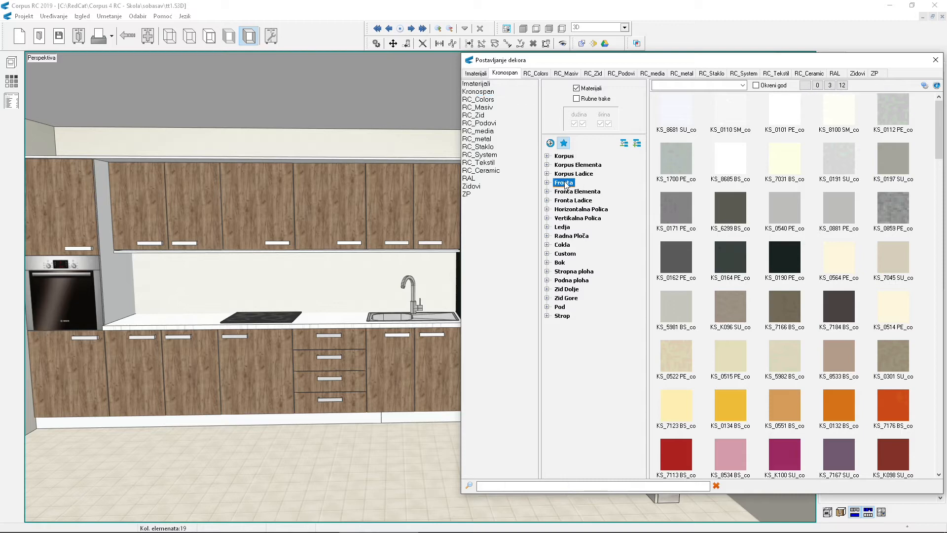
pyautogui.click(477, 92)
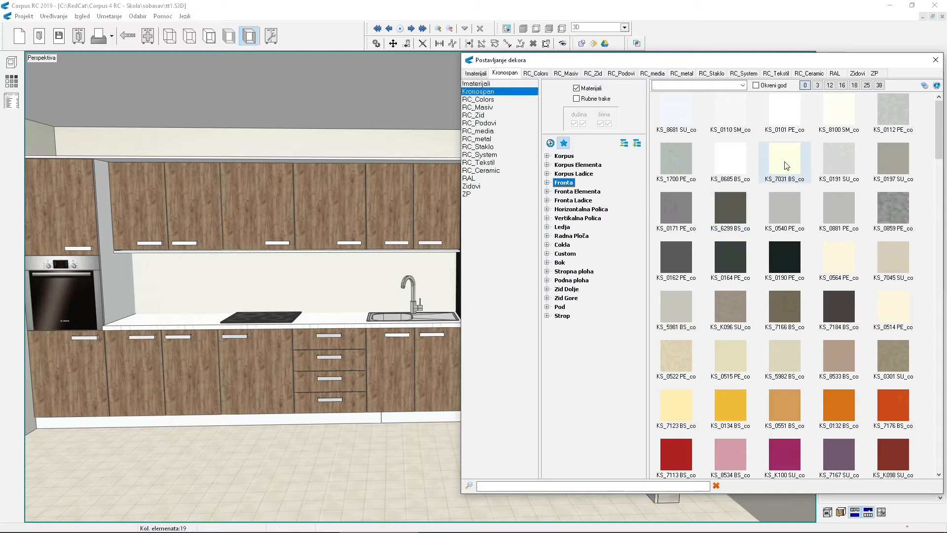
pyautogui.doubleClick(784, 161)
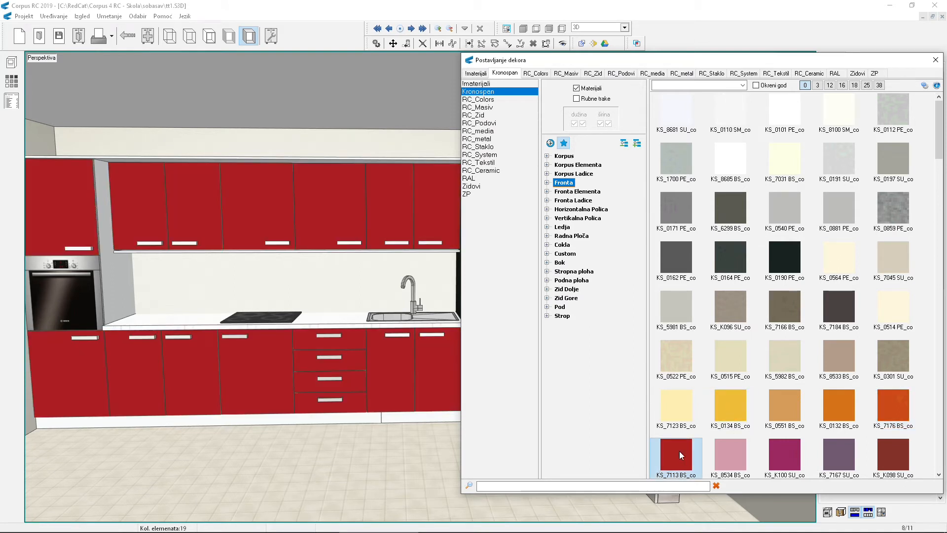
pyautogui.moveTo(675, 457)
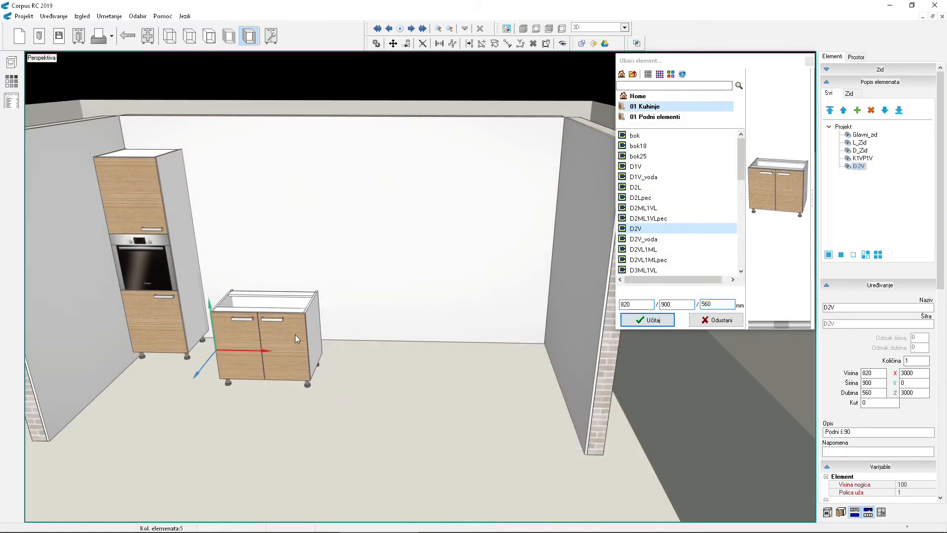
pyautogui.click(635, 166)
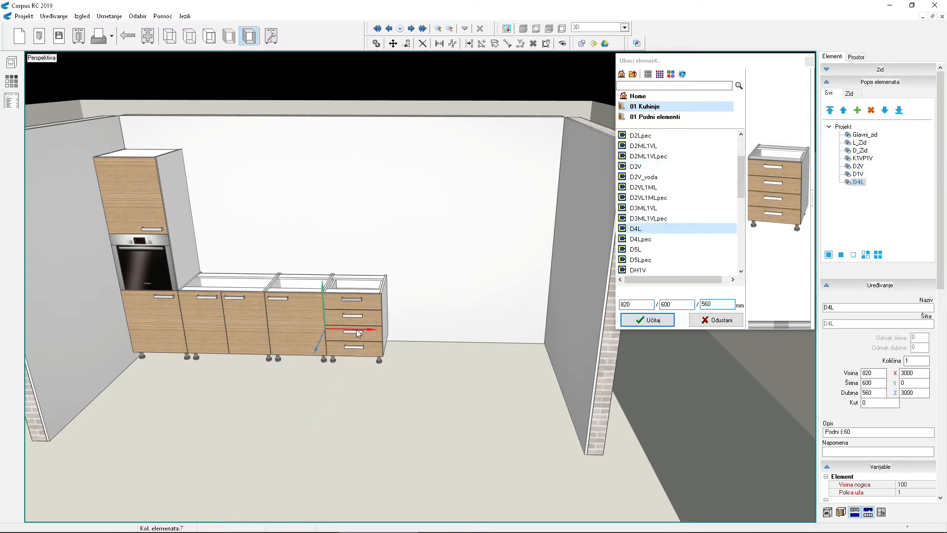
pyautogui.click(646, 319)
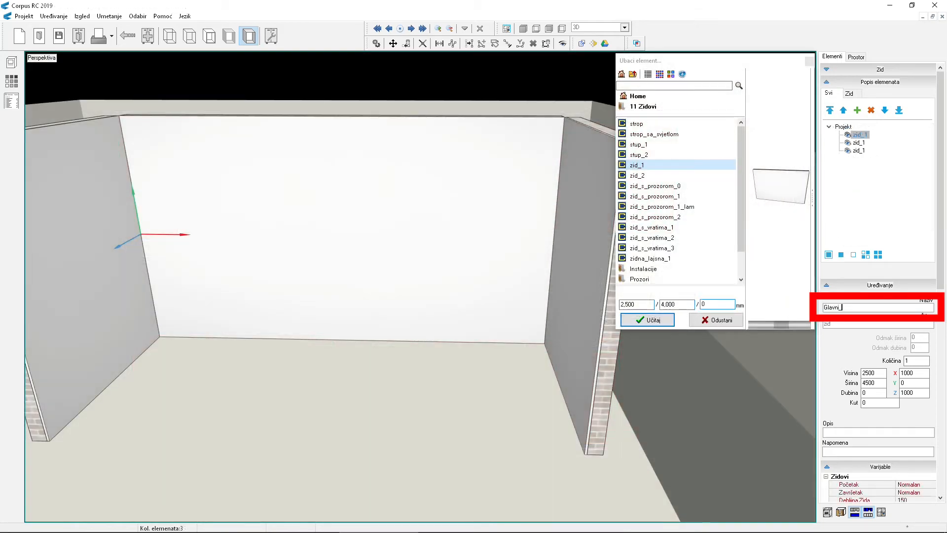
pyautogui.write('zid')
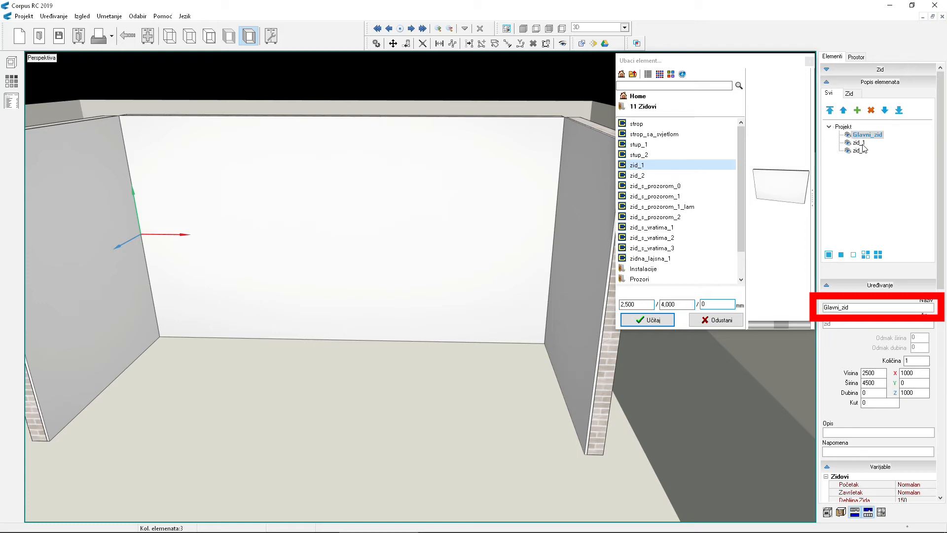
pyautogui.click(645, 320)
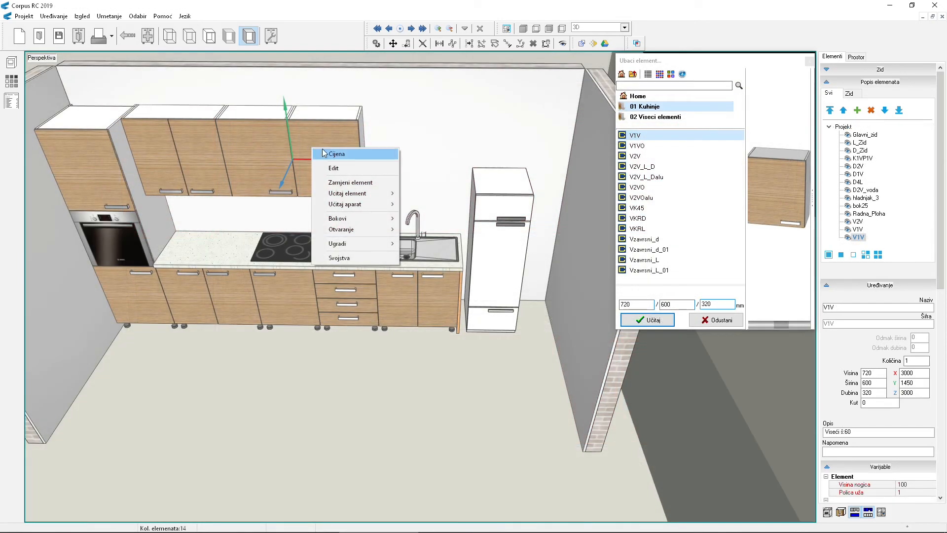
pyautogui.moveTo(342, 229)
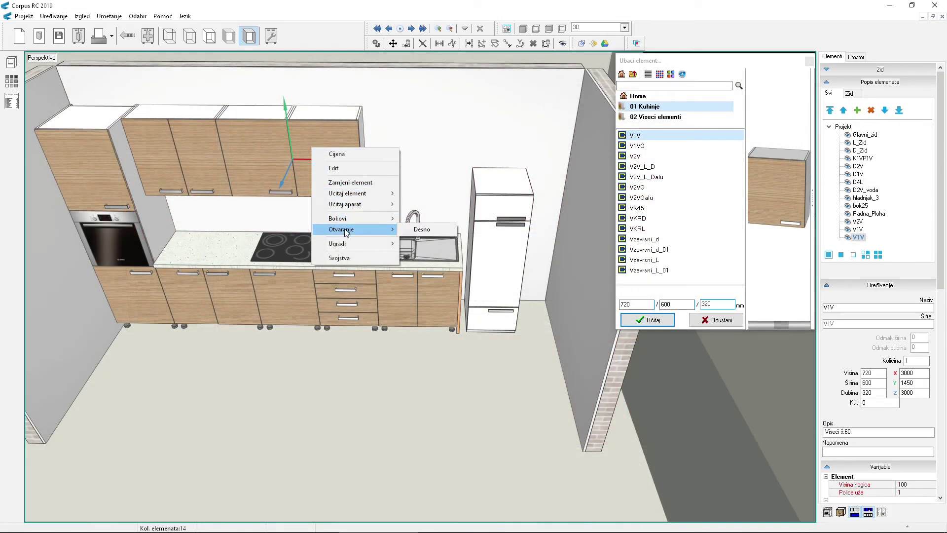
pyautogui.click(421, 229)
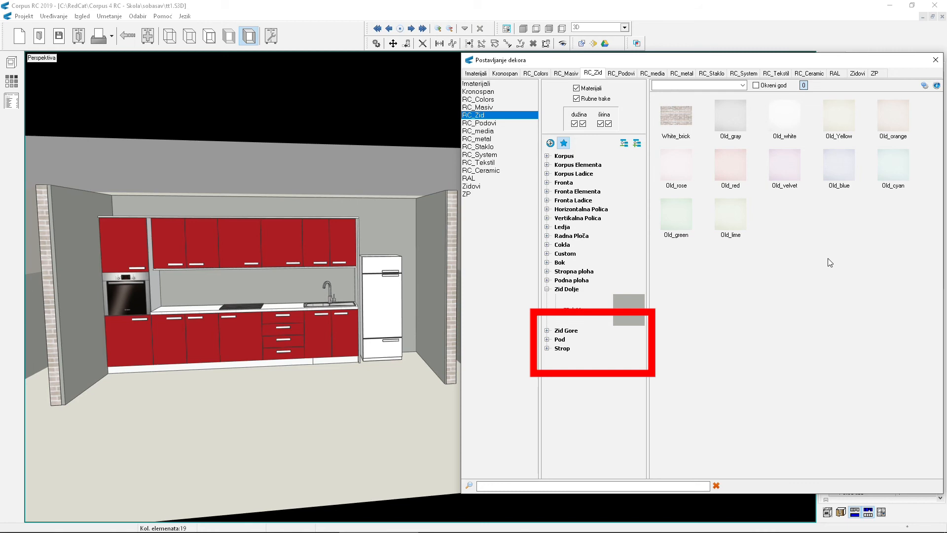
pyautogui.click(547, 288)
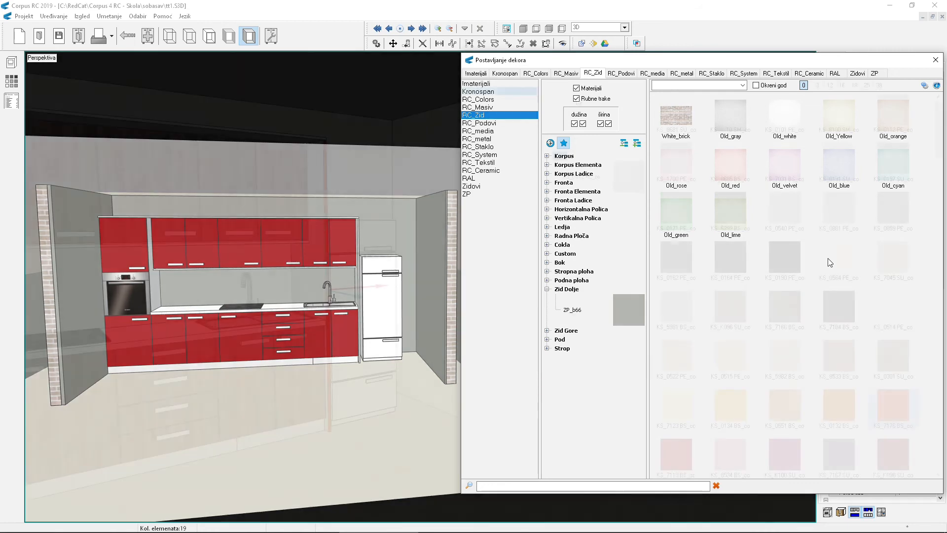